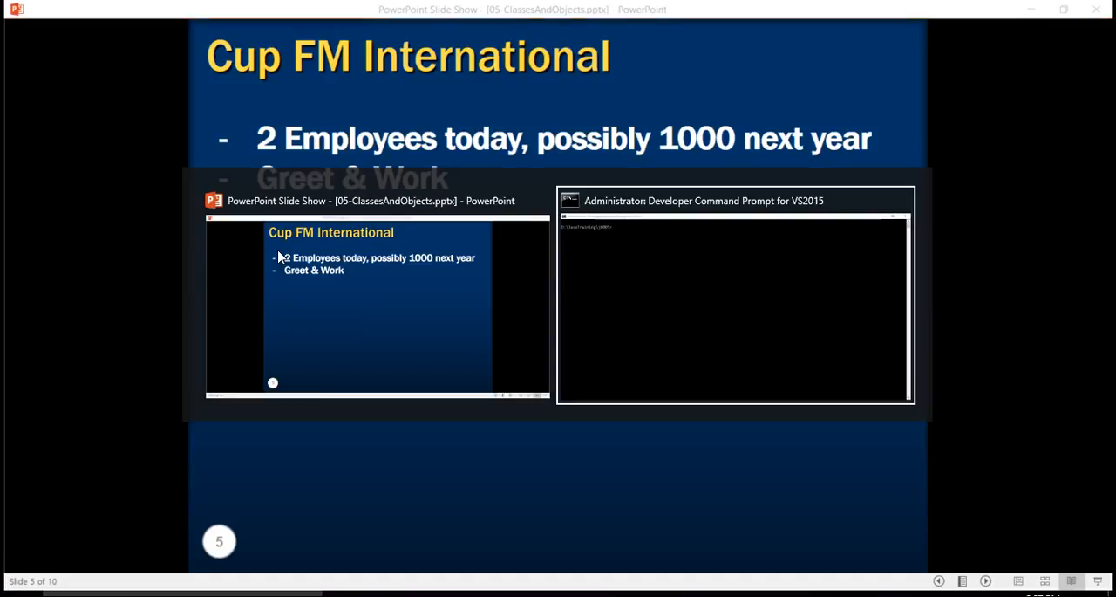
Open Employee.java in Notepad from the Developer Command Prompt with 'notepad Employee.java'.
left_click(735, 296)
type("n")
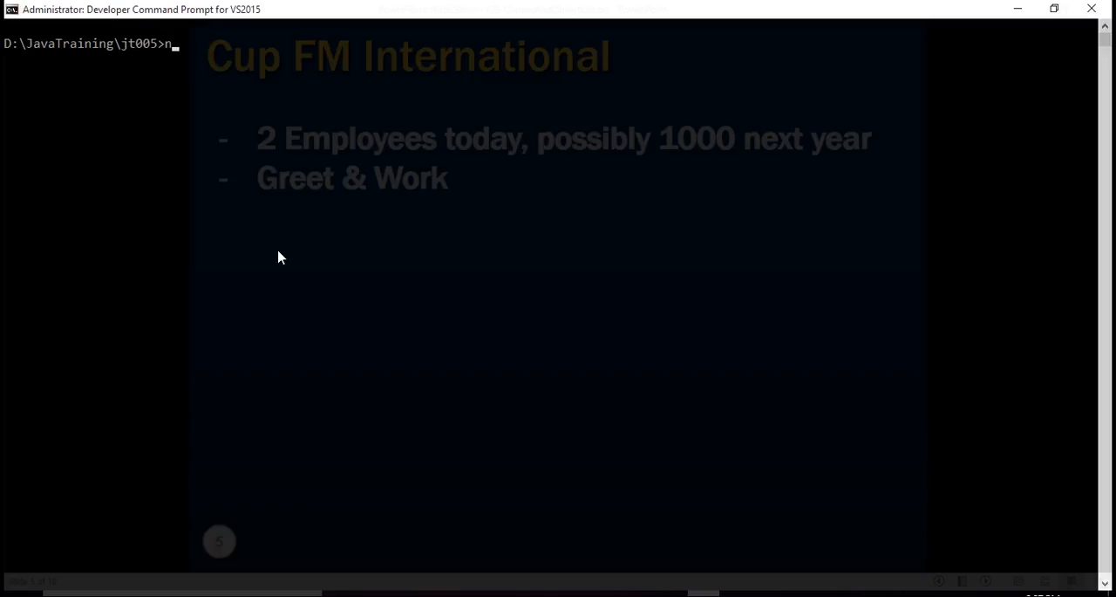
type("otepad Em")
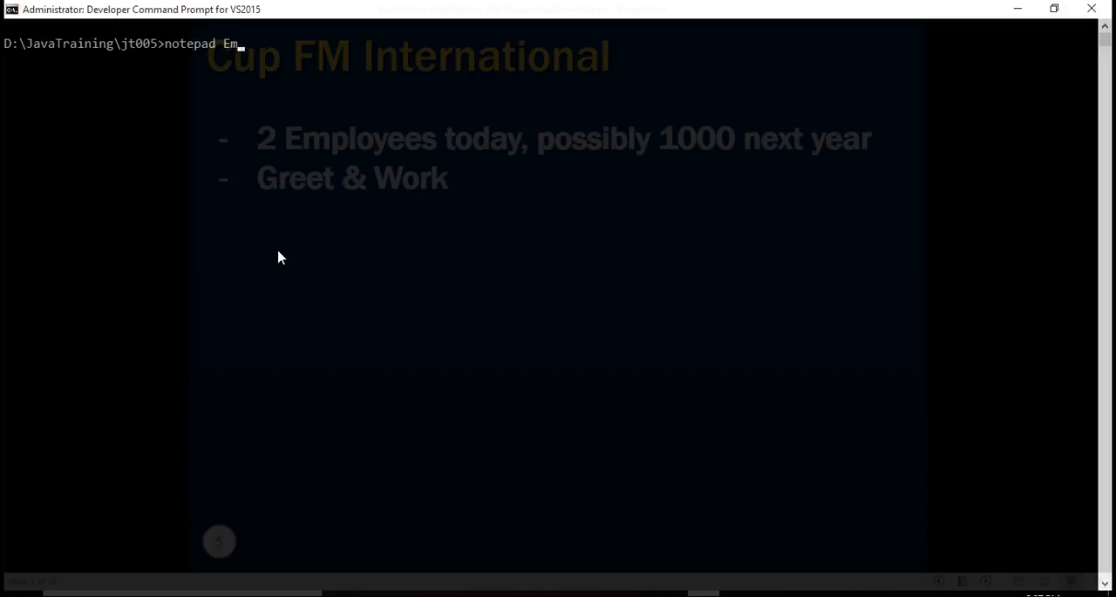
key("Return")
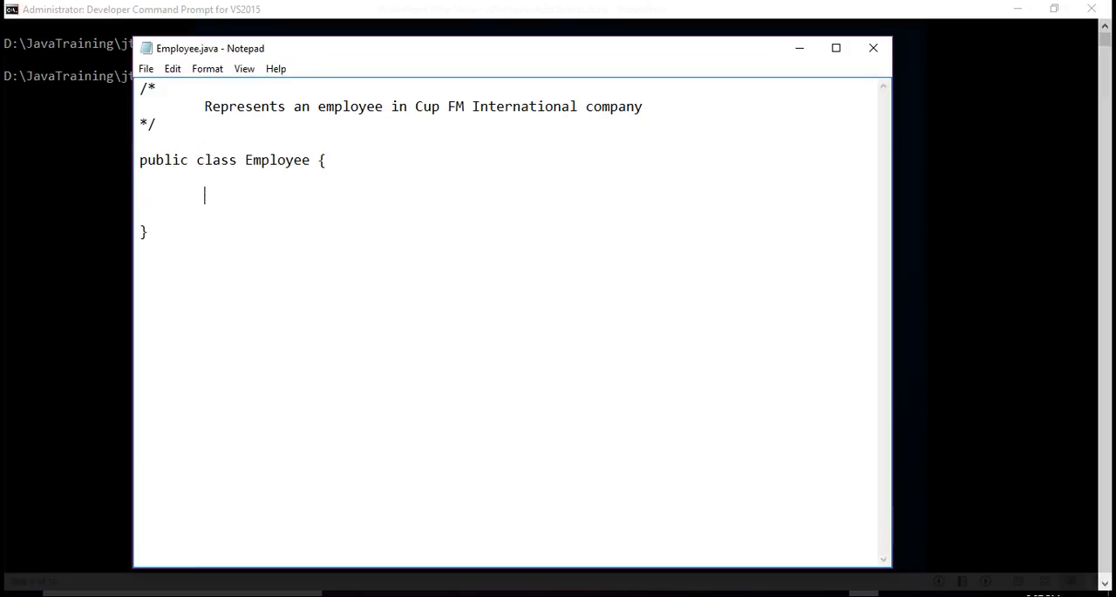
Add a '// State of an employee' comment with 'String name;' and 'int age;' fields.
type("// State")
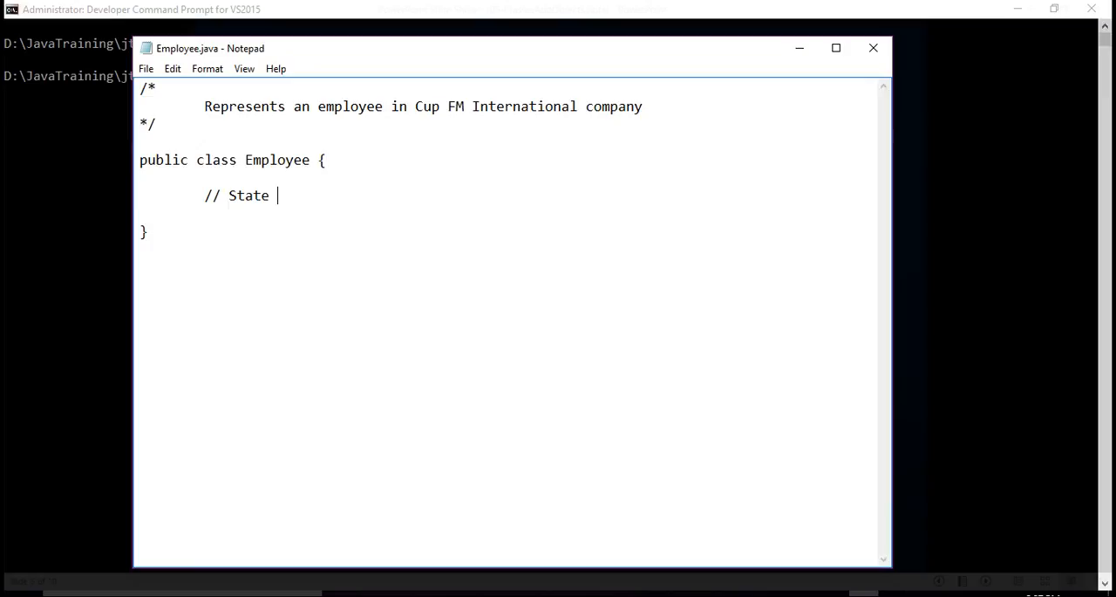
type("of an emplo")
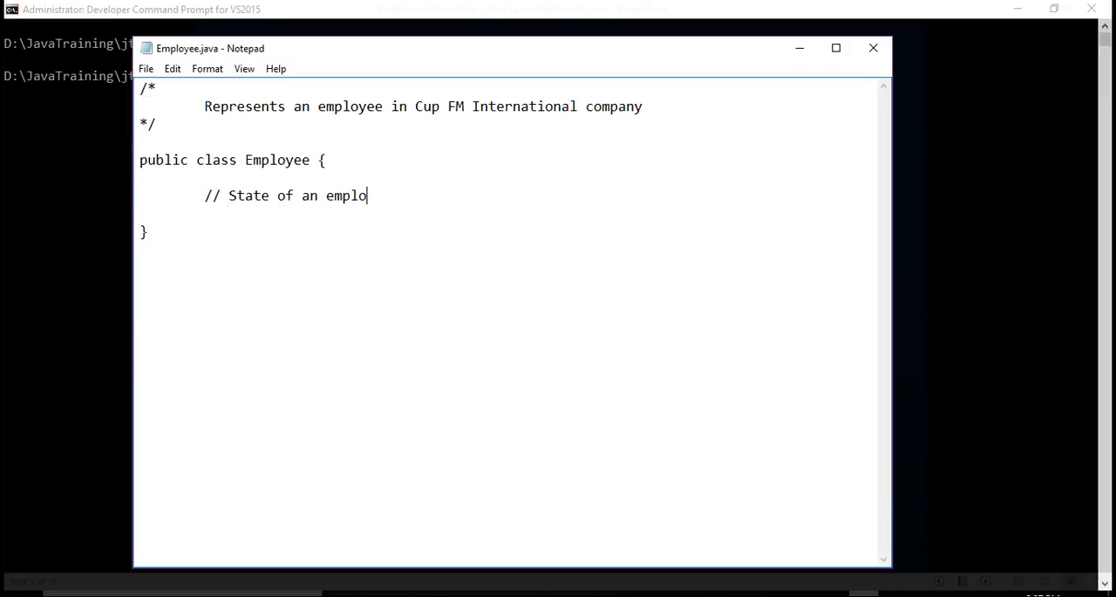
type("yee")
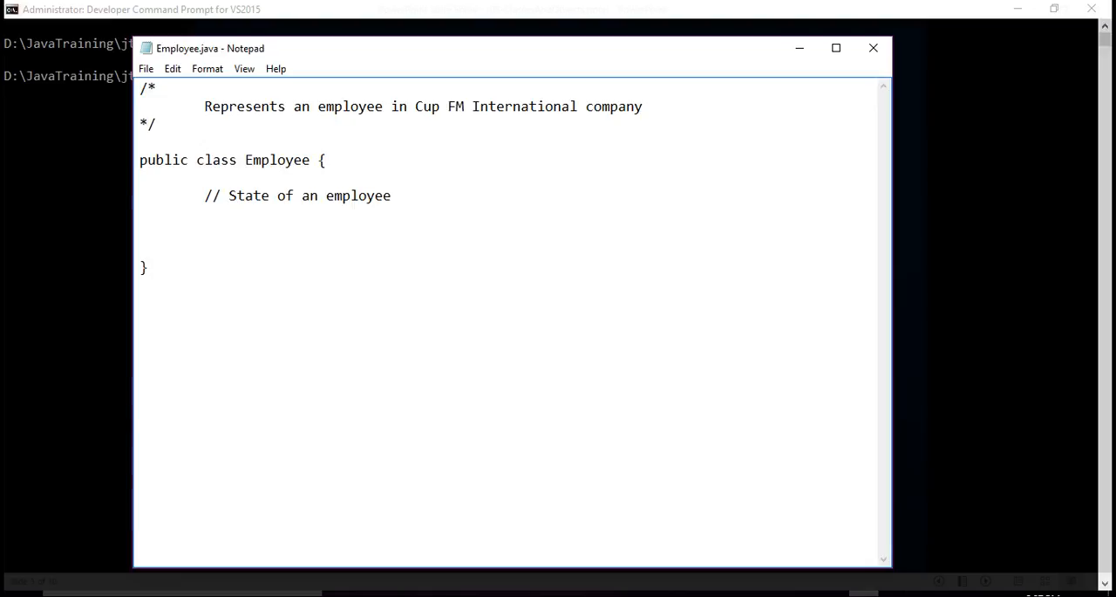
type("String")
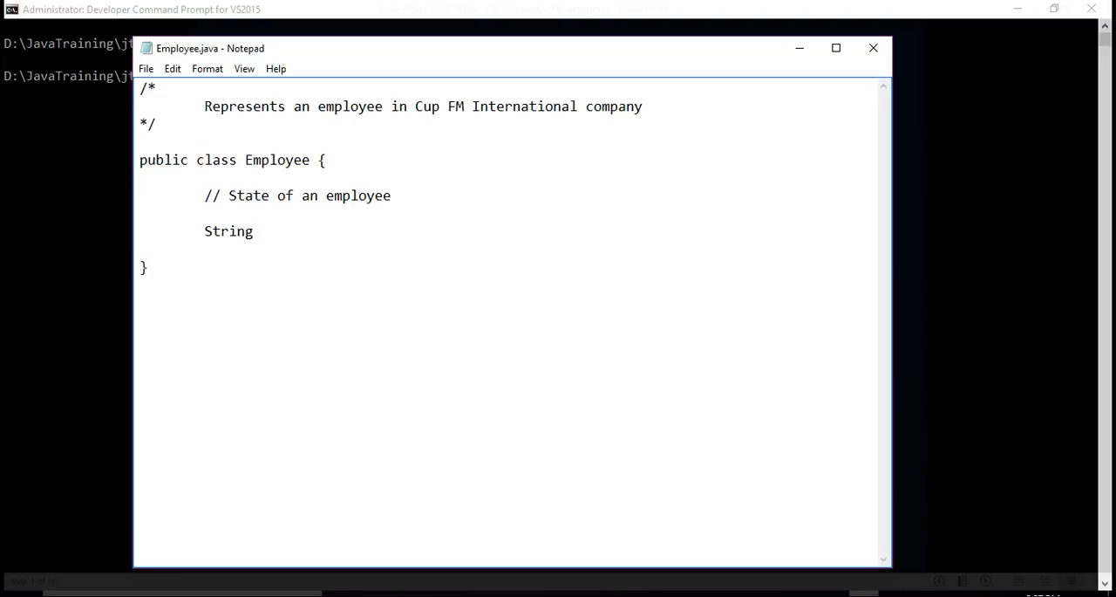
type("name;")
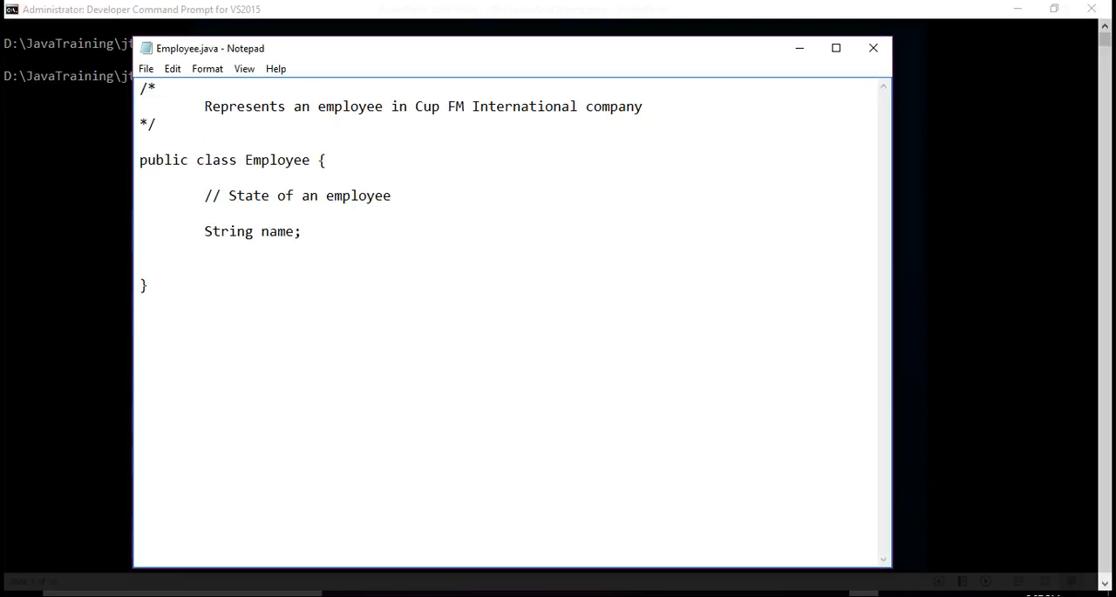
type("int age")
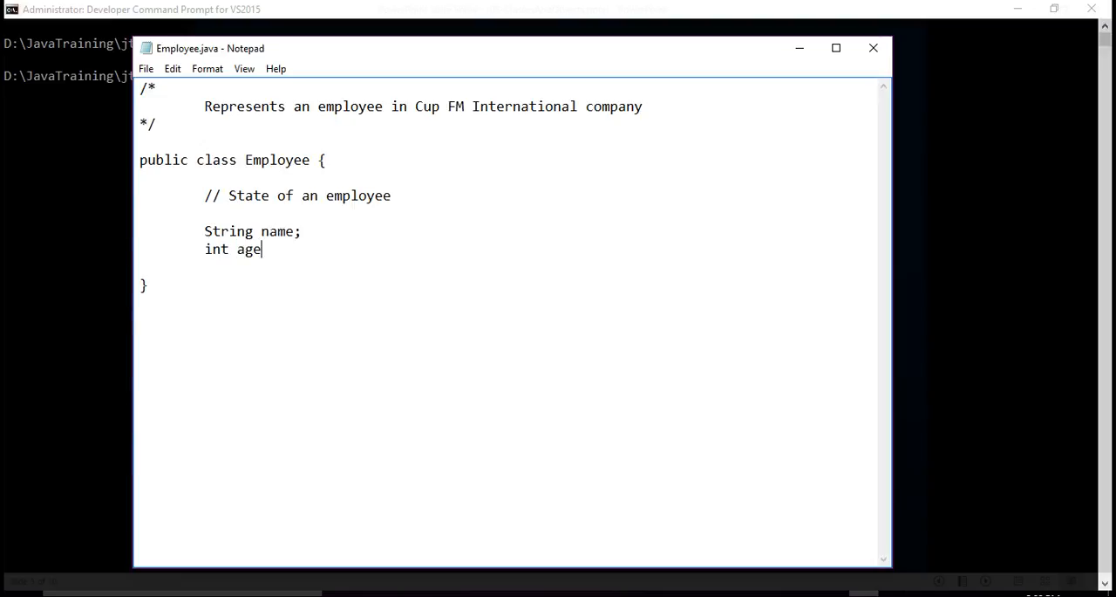
type(";")
type("//")
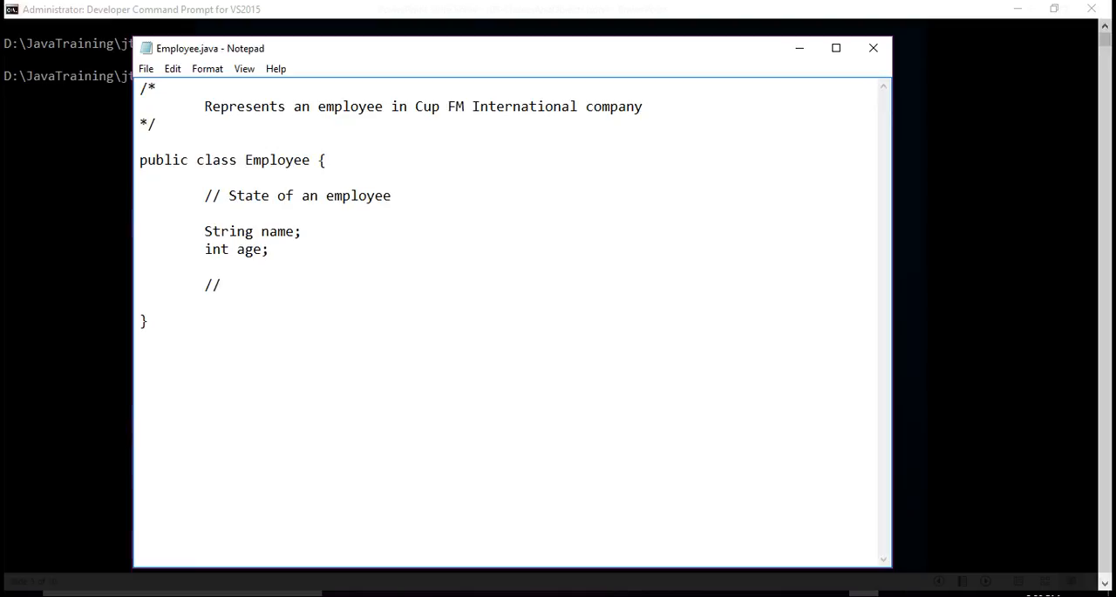
Add the comment '// Behavior of an employee' below the fields.
type("Beh")
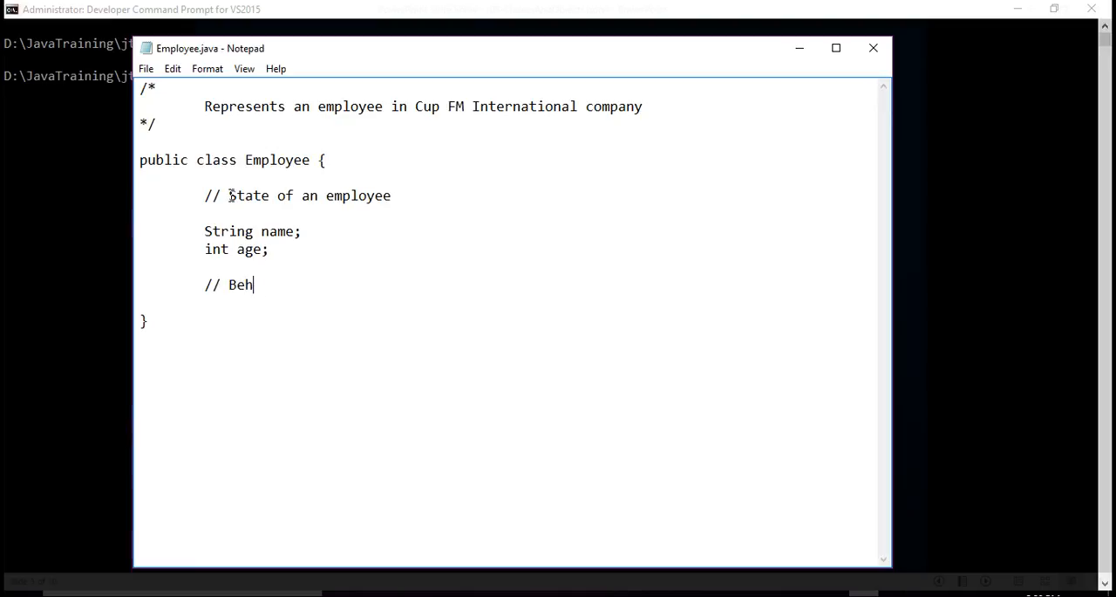
type("avior")
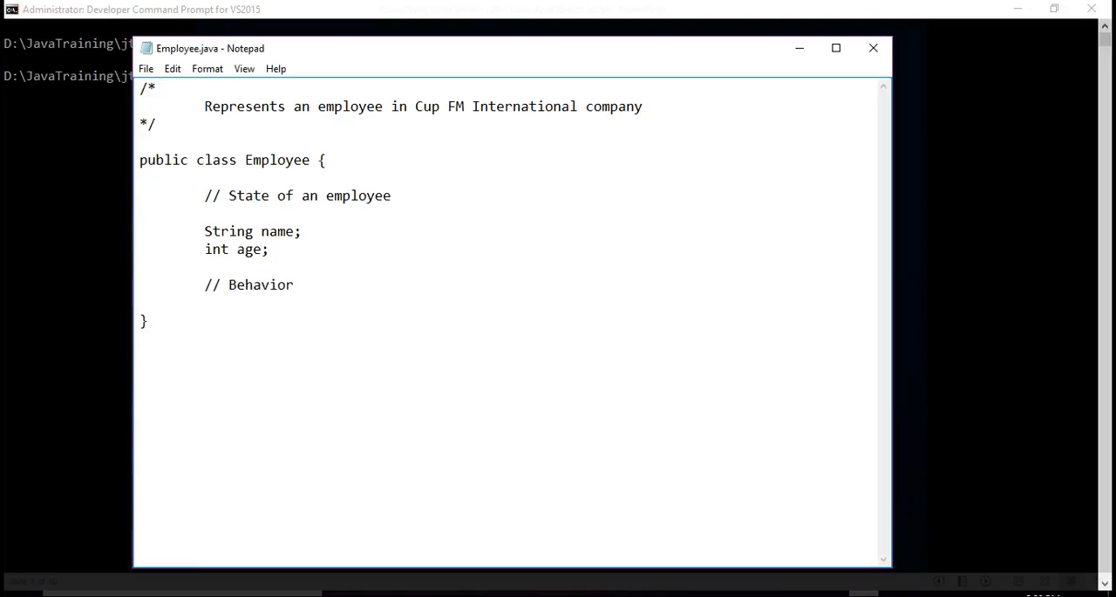
type("of an")
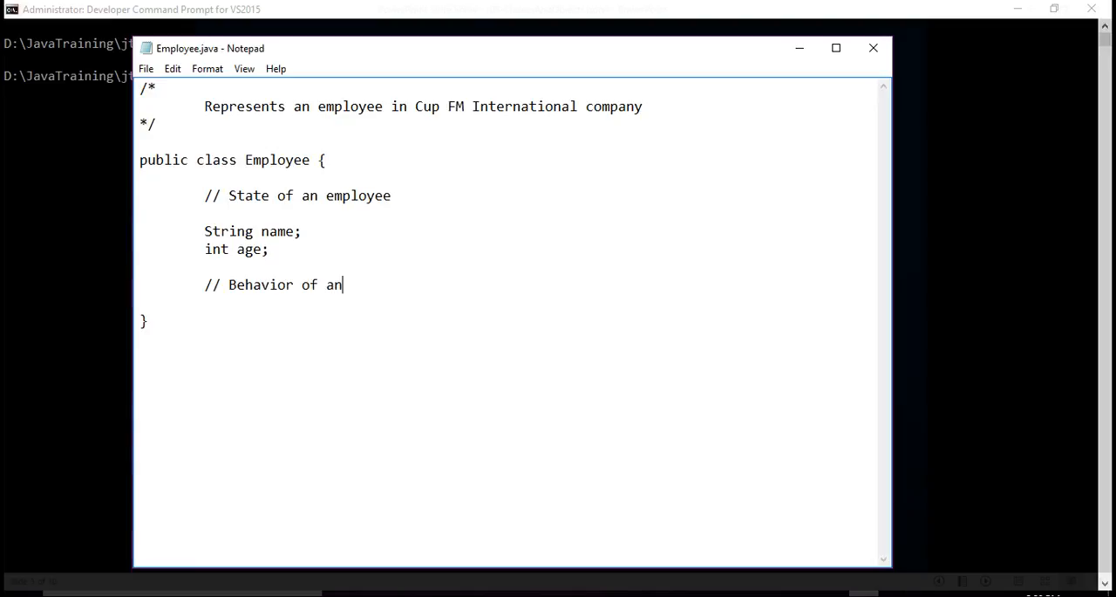
type("employee")
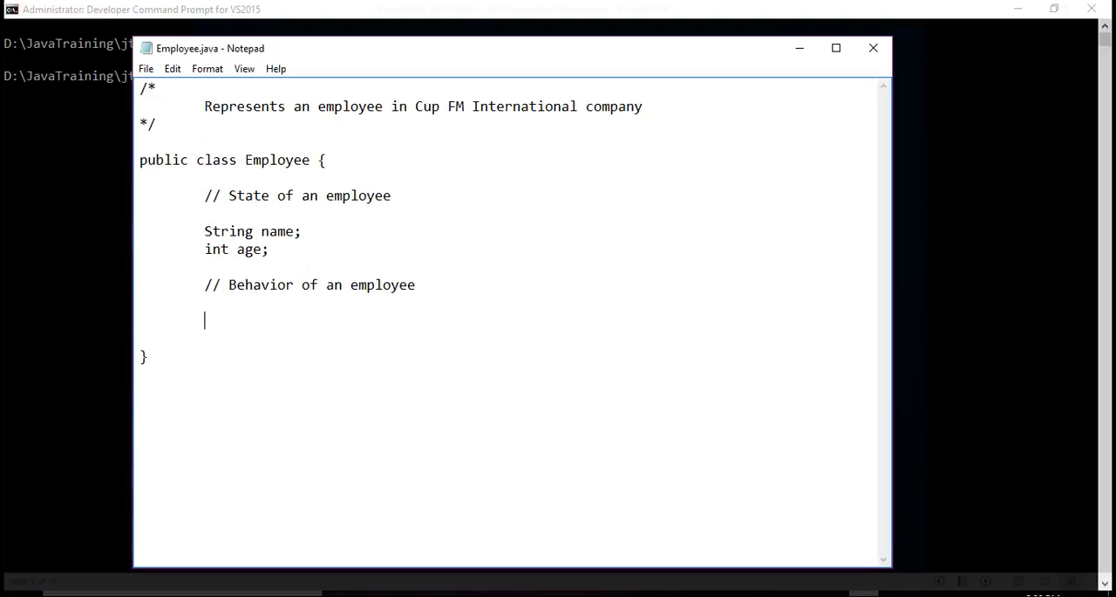
Write public void greet() printing "Good Morning, I am " + name.
type("pub")
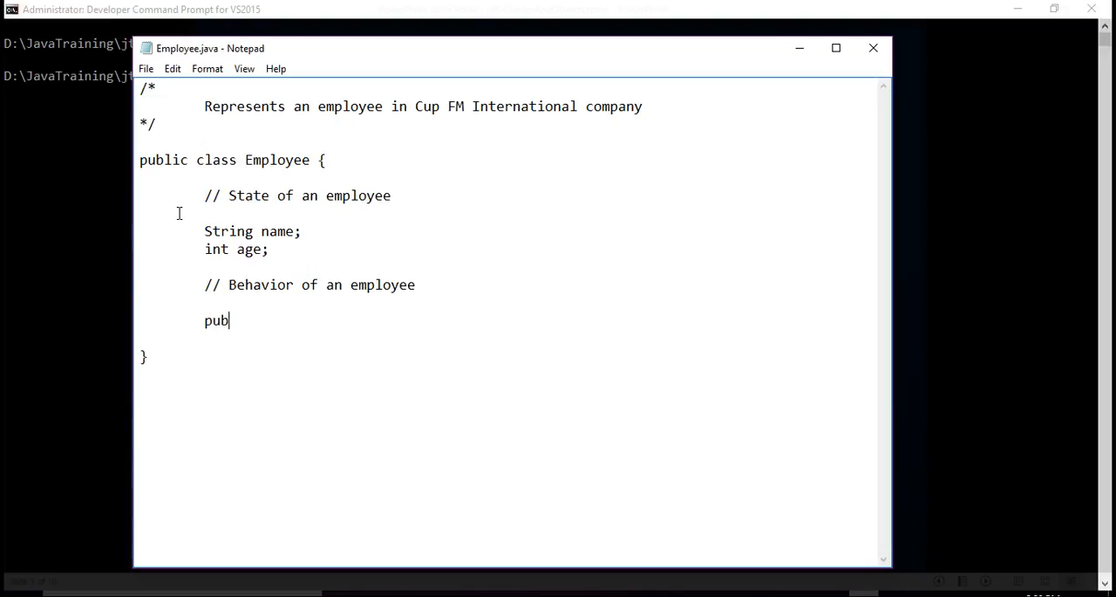
type("lic void")
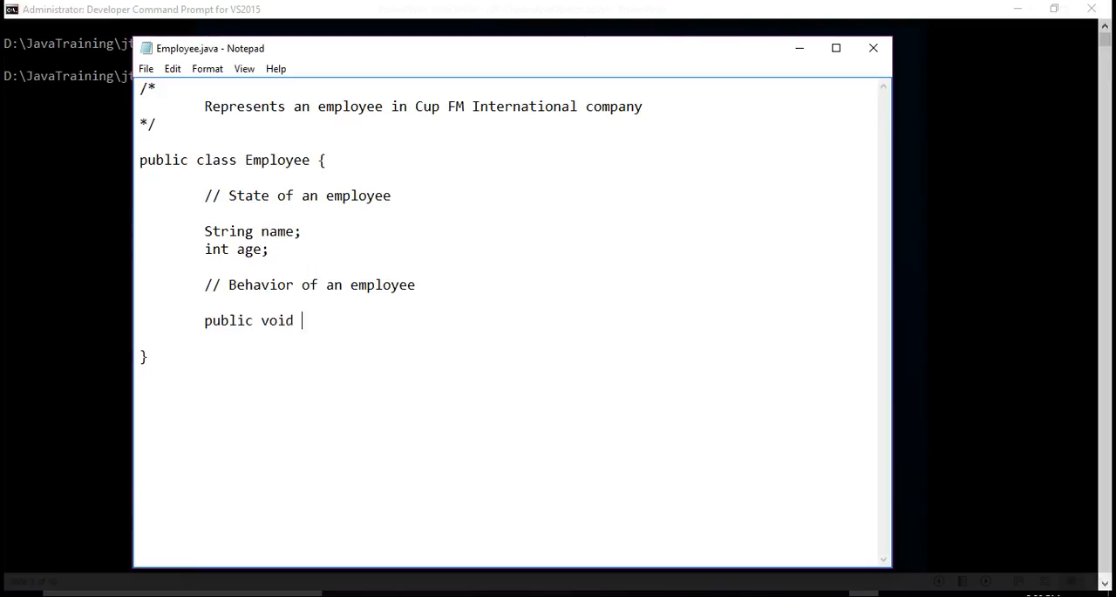
type("greet()")
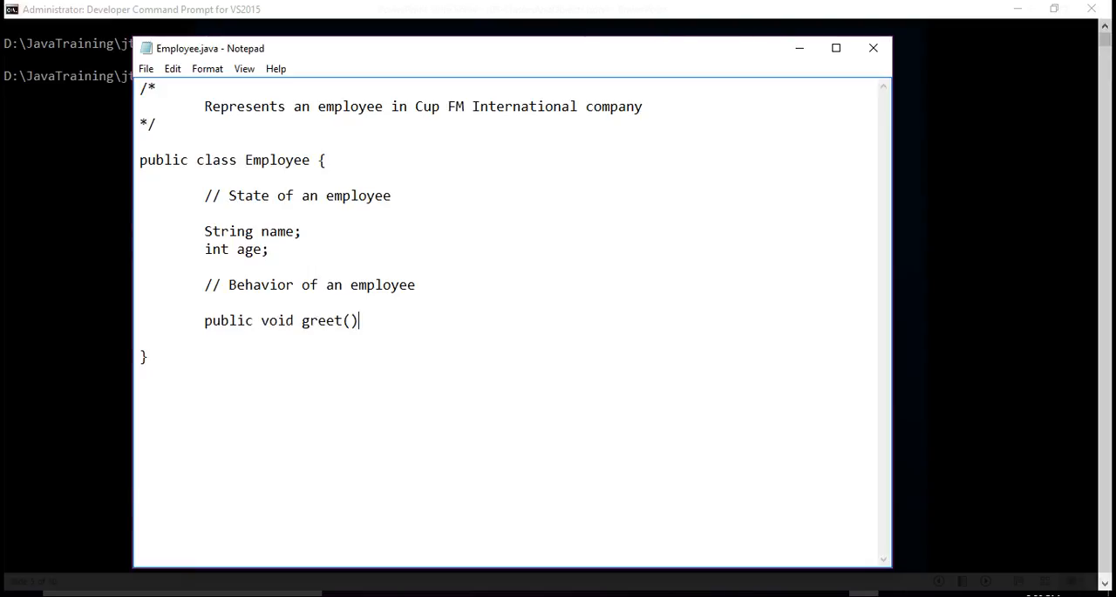
type("{")
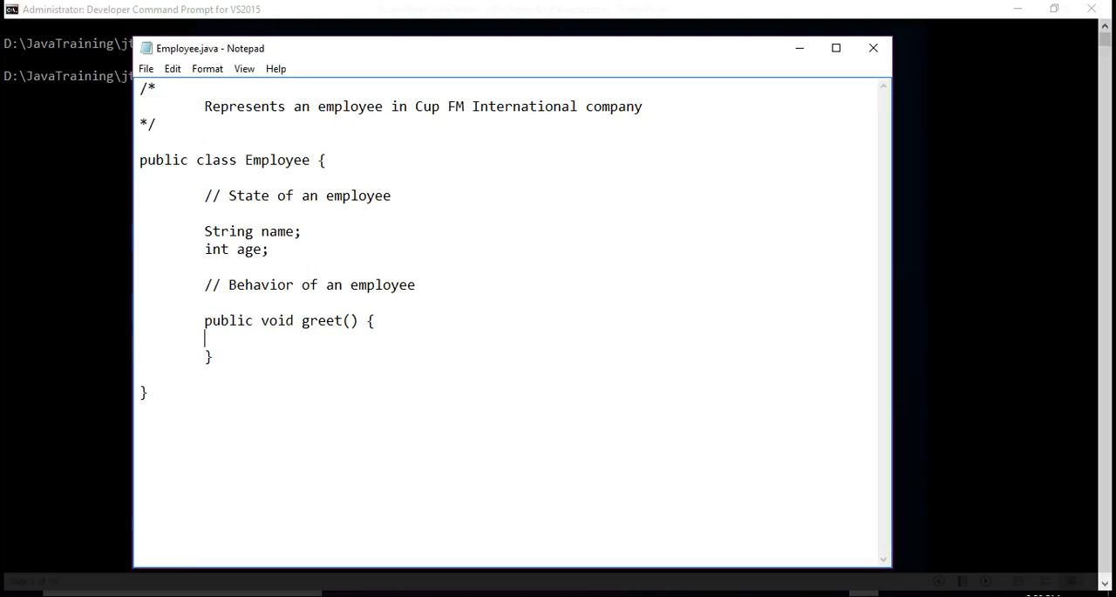
type("System")
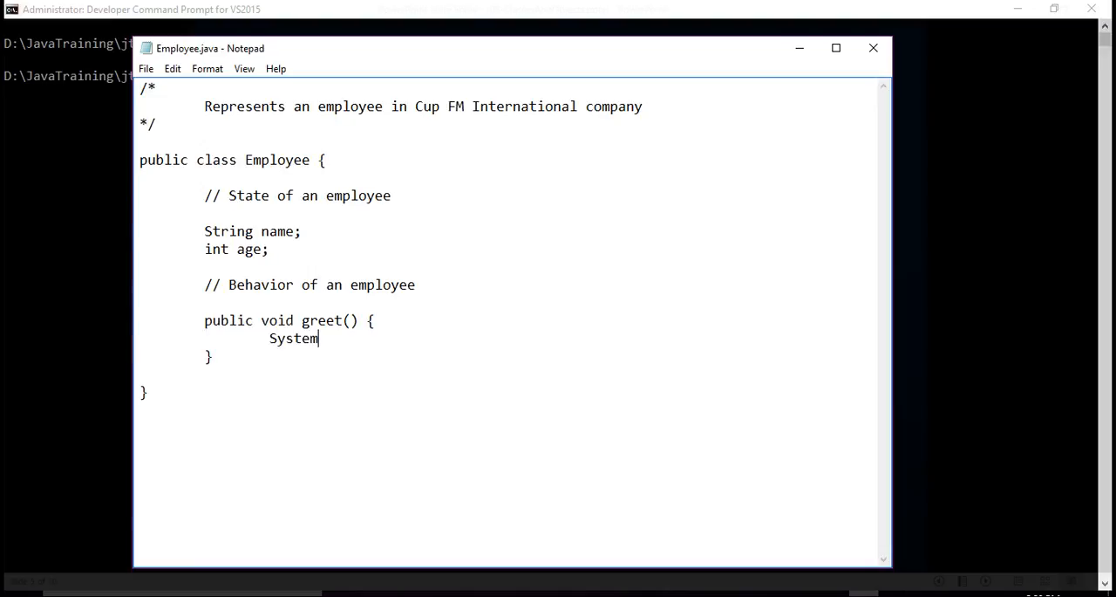
type(".out.pri")
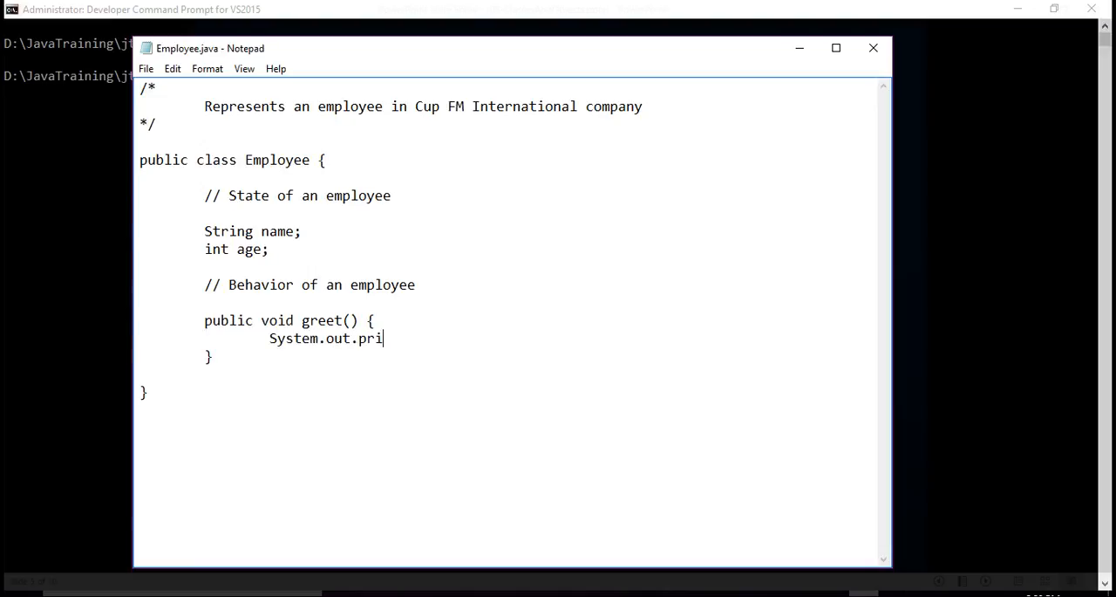
type("ntln(\"")
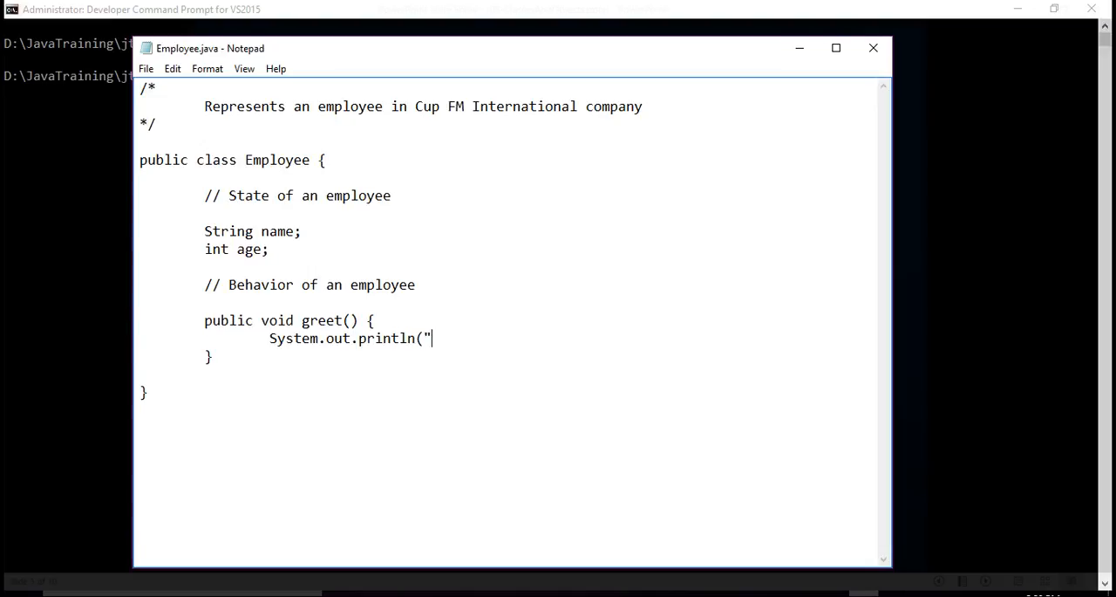
type("Good M")
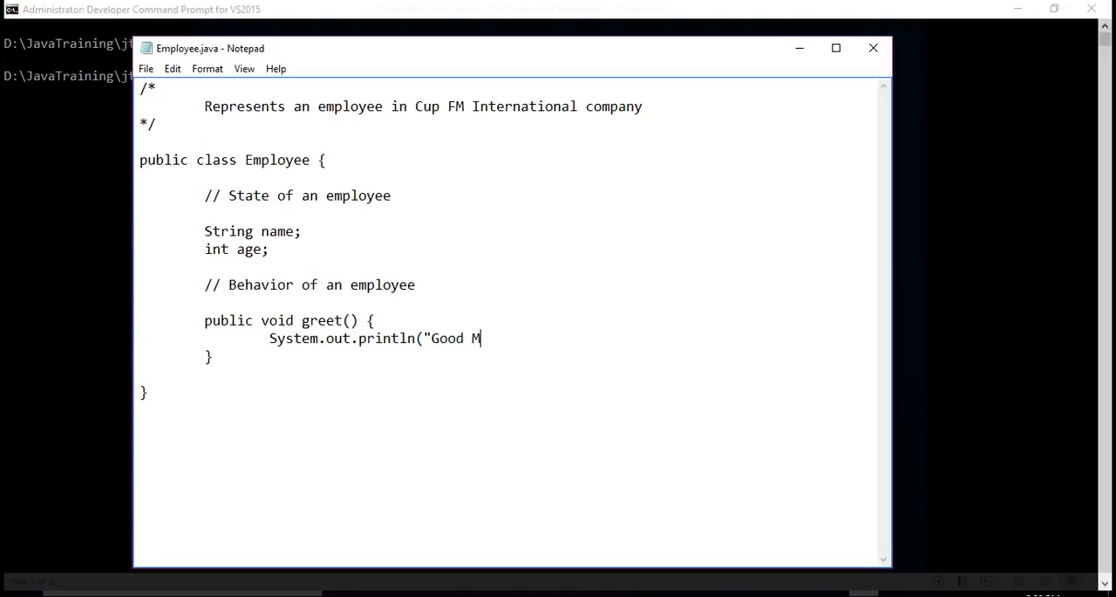
type("orning, I am \" + nam")
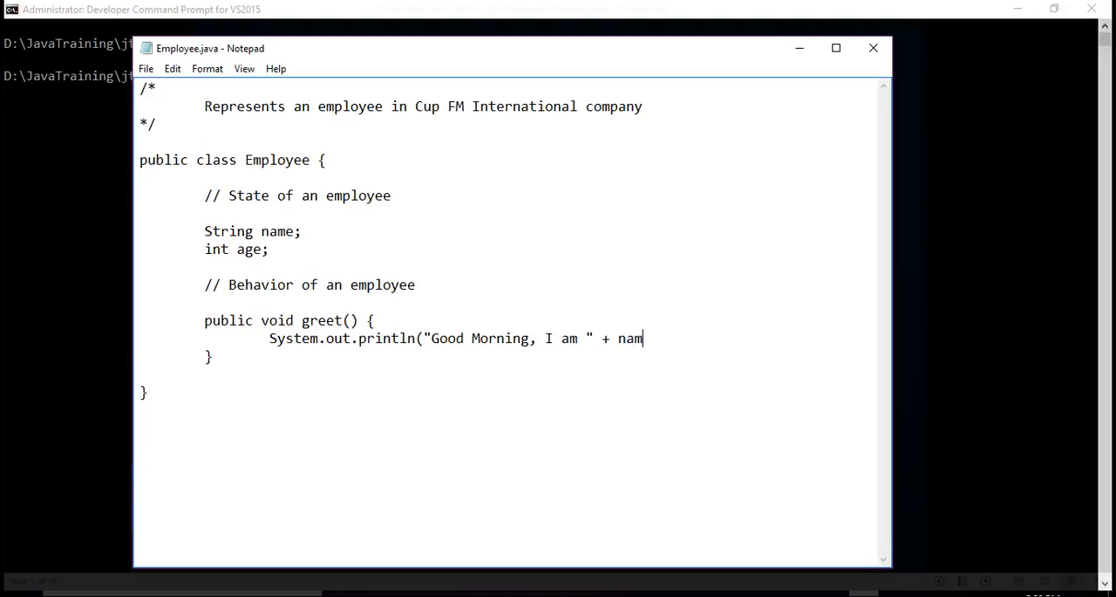
type("e);")
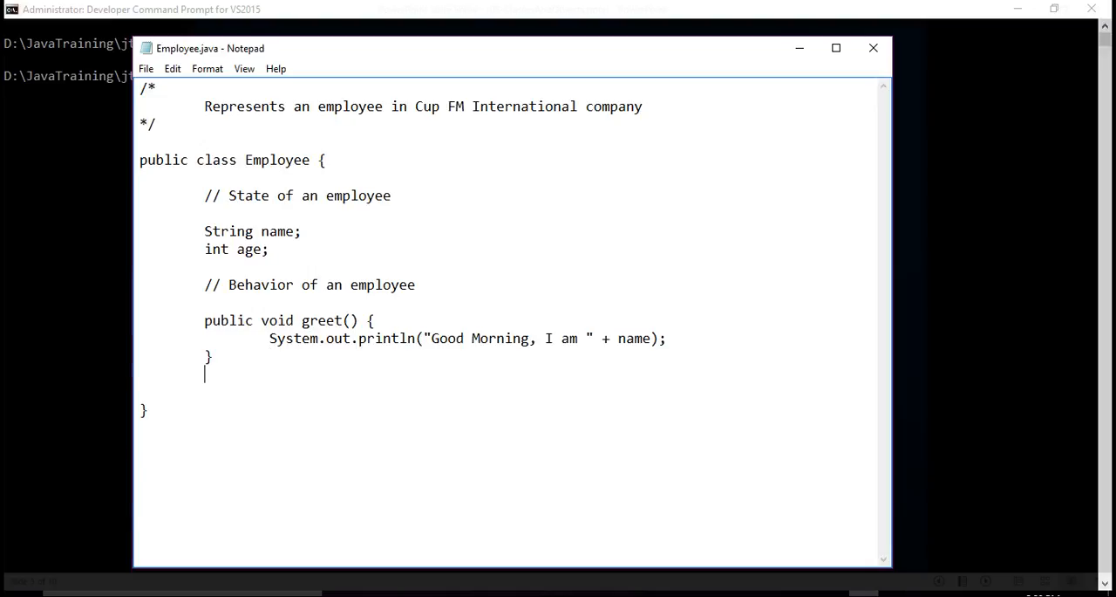
Write public void work() printing name + " is working", fixing the 'wporking' typo.
type("public")
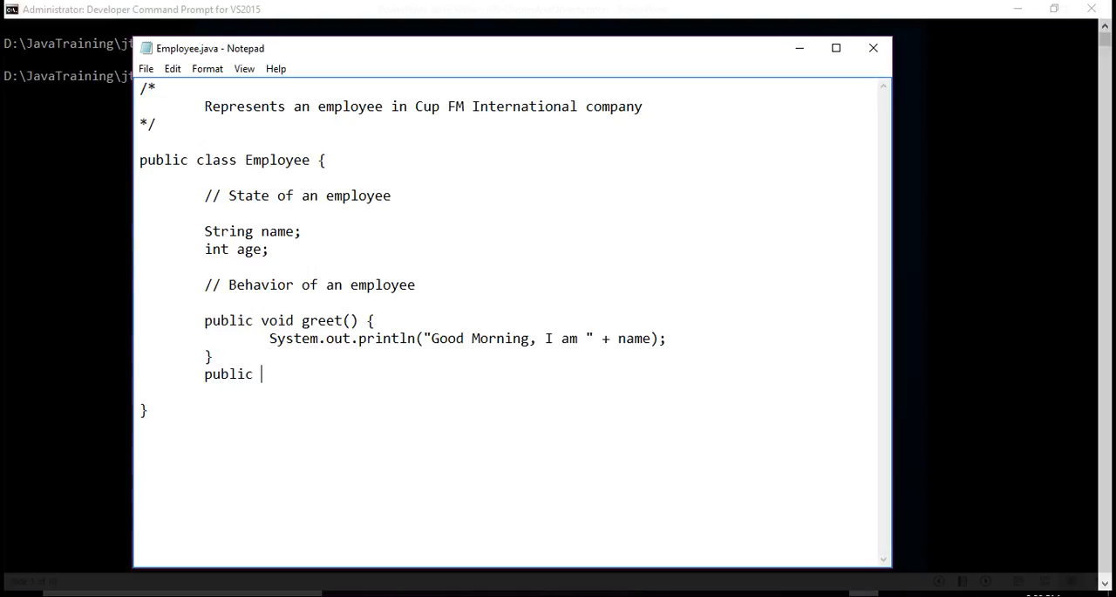
type("void w")
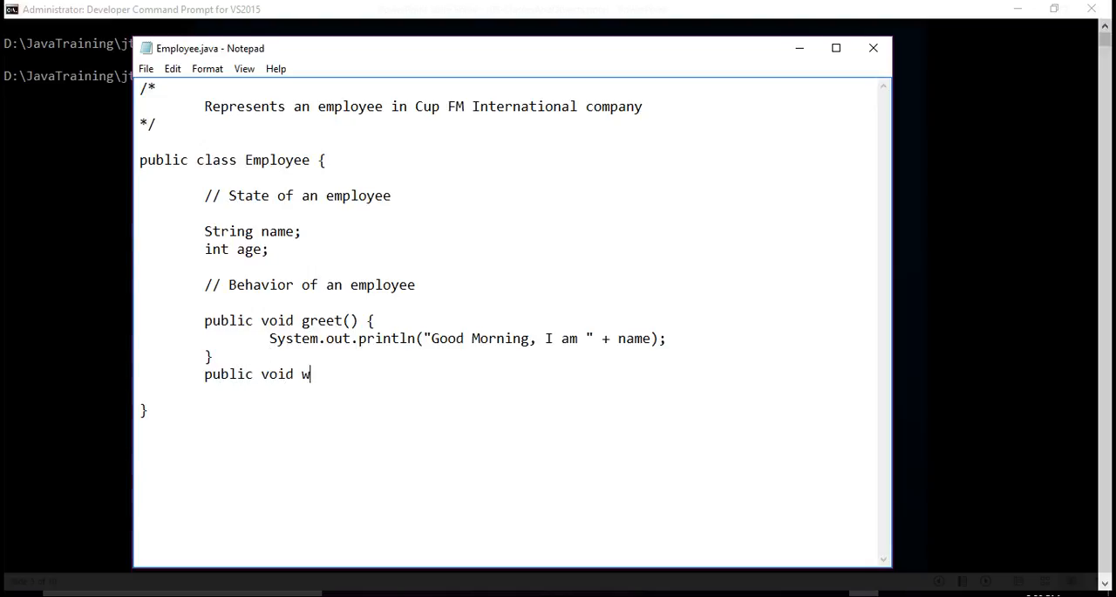
type("ork()")
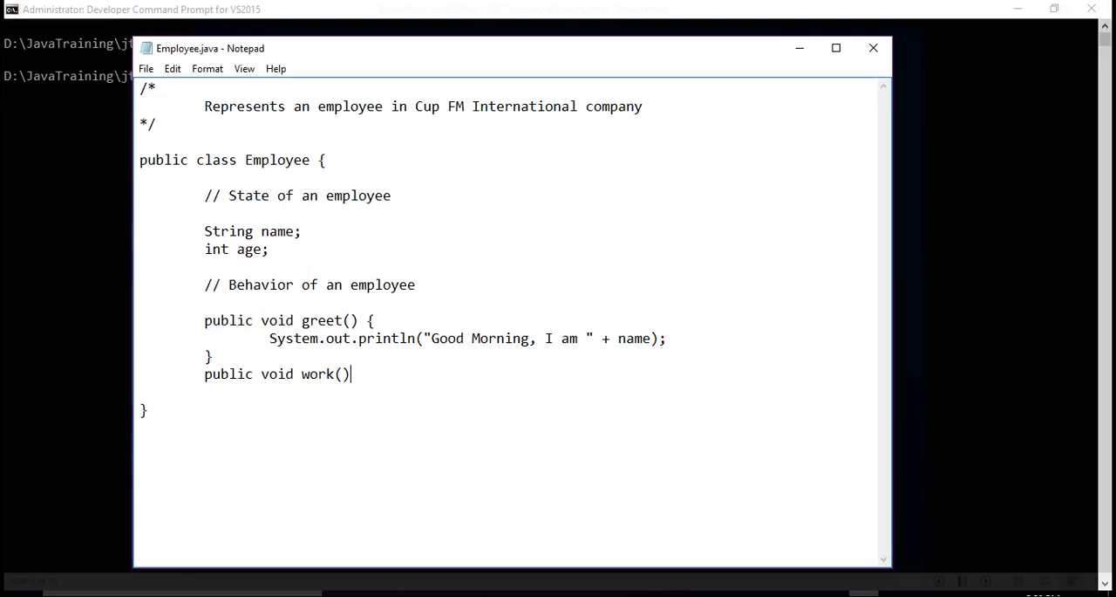
type("{")
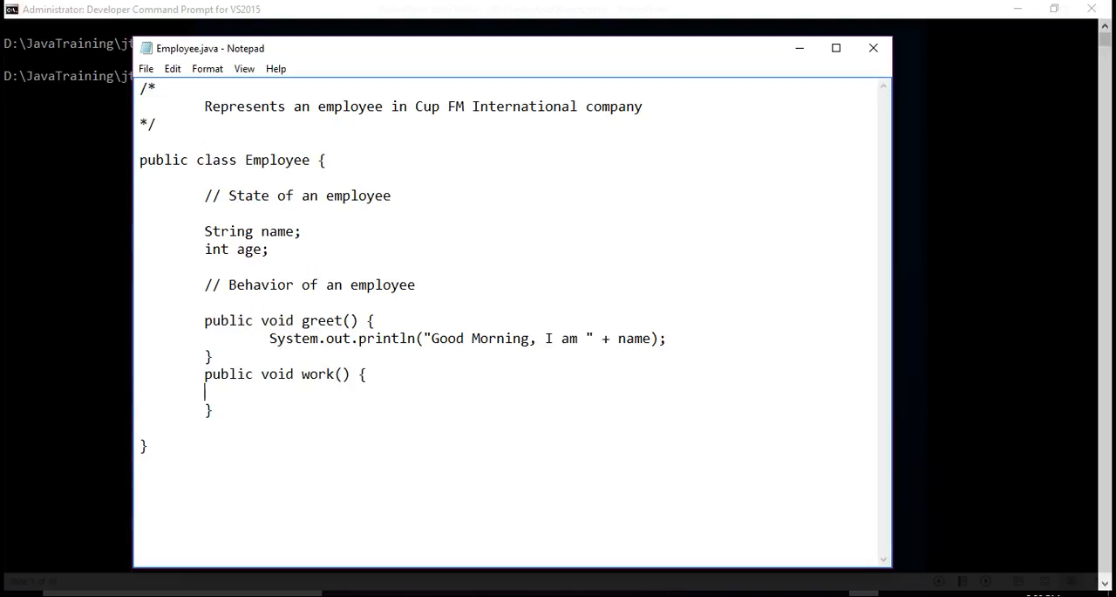
type("System")
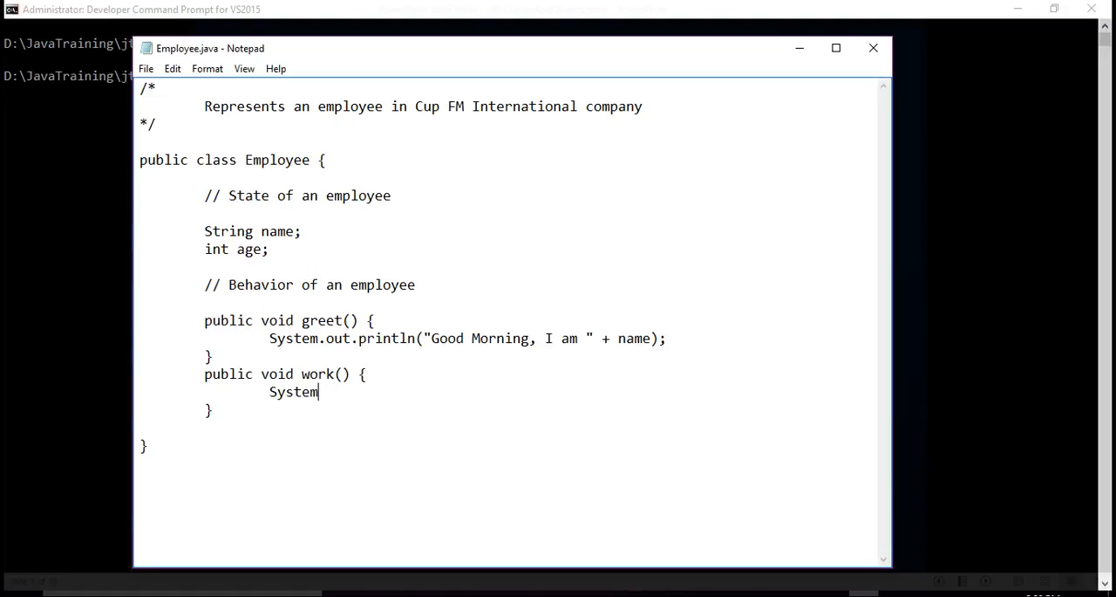
type(".out.p")
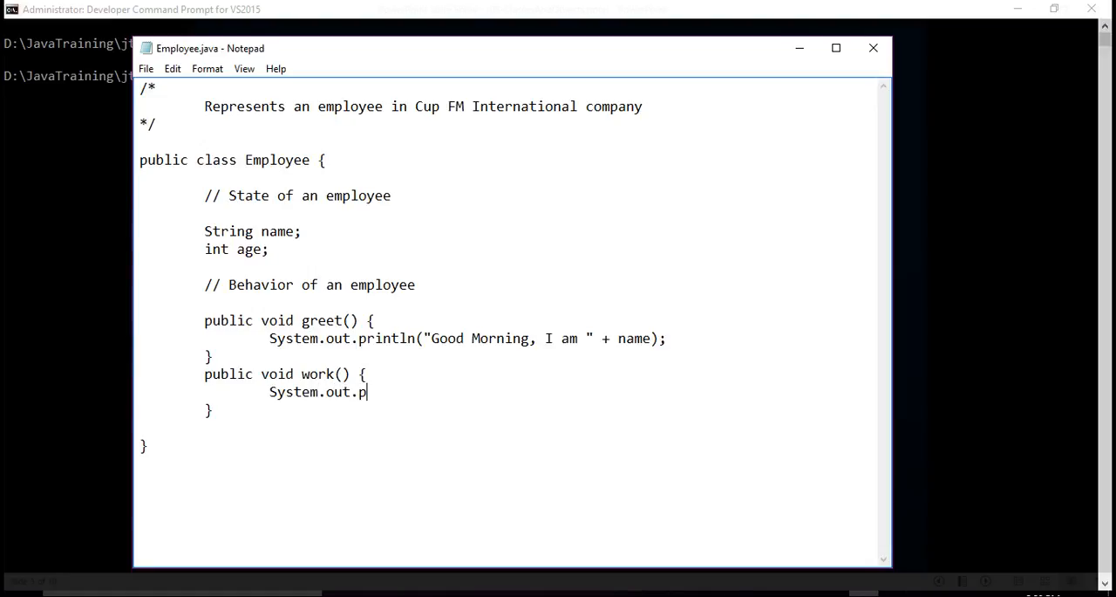
type("rintln")
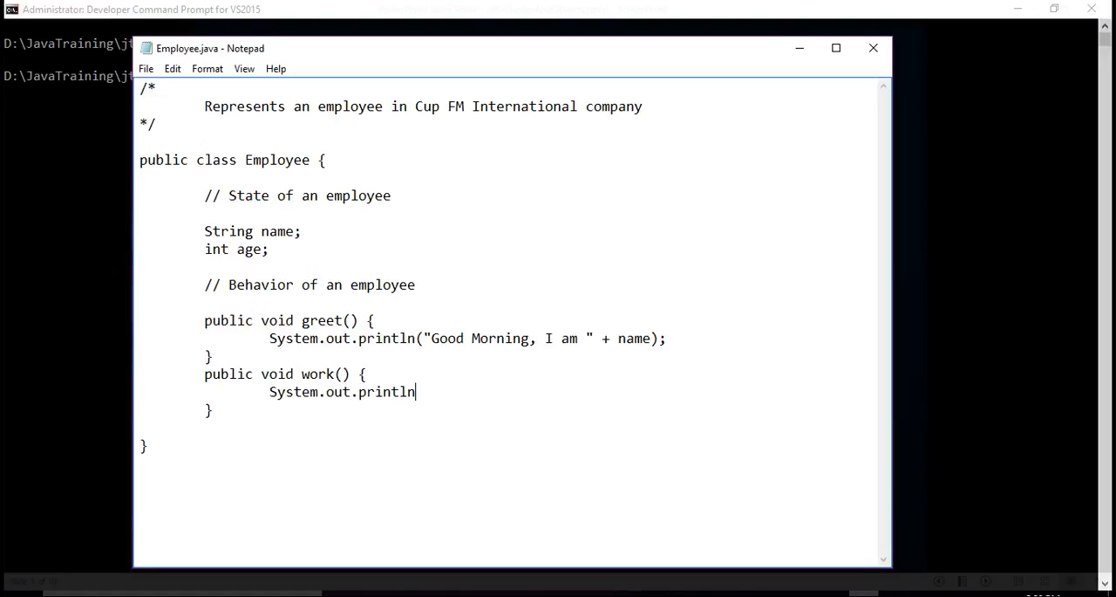
type("(\"na")
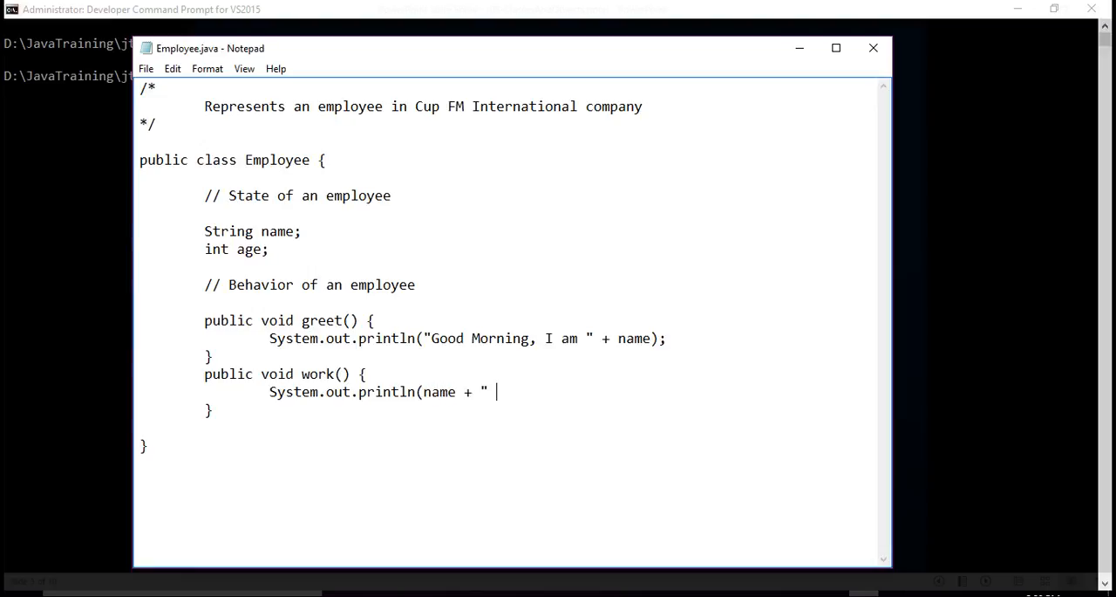
type("is wporkin")
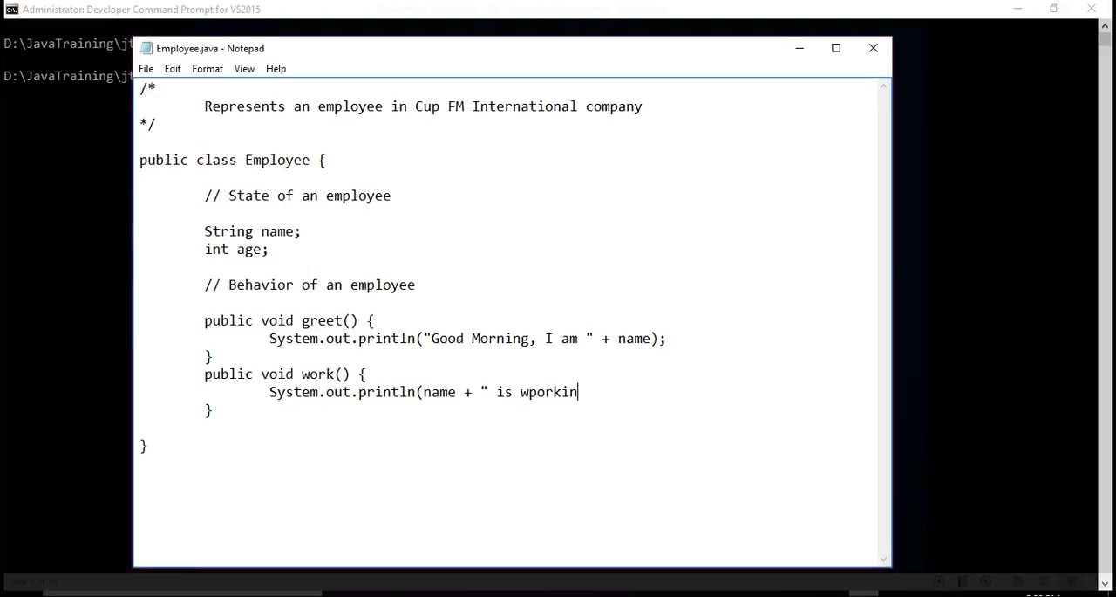
key("BackSpace")
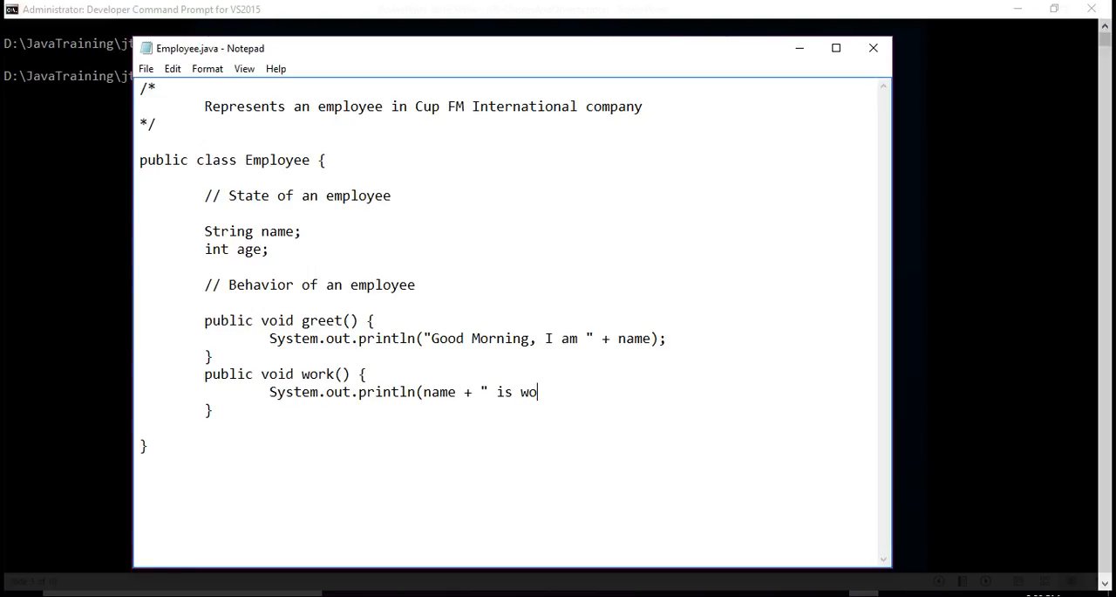
type("rking\"")
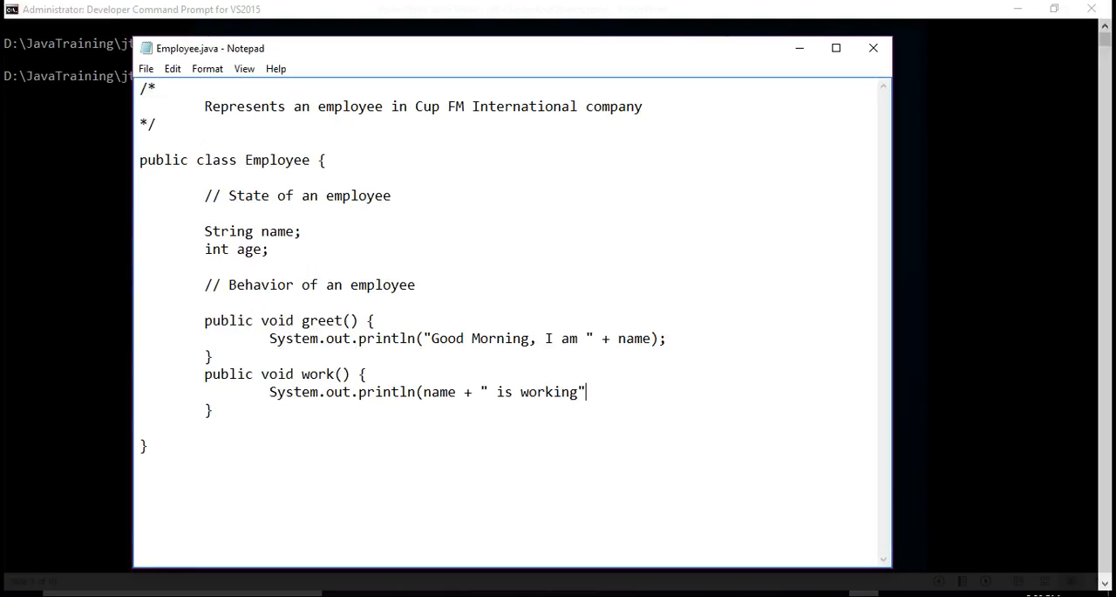
type(");")
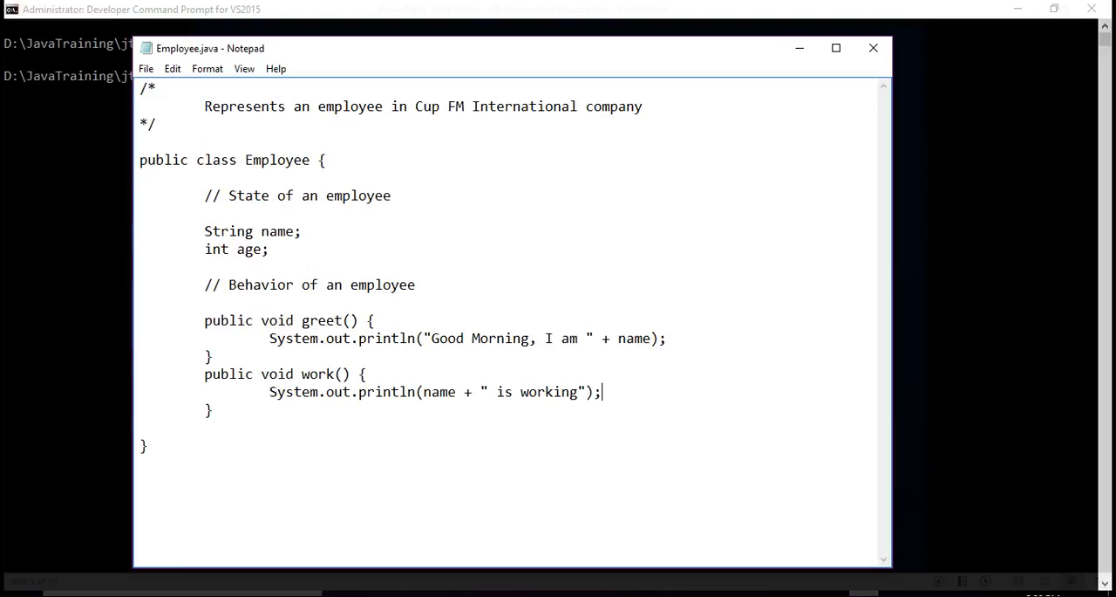
Add a '// Constructor' comment on a new line below the age field.
left_click(140, 266)
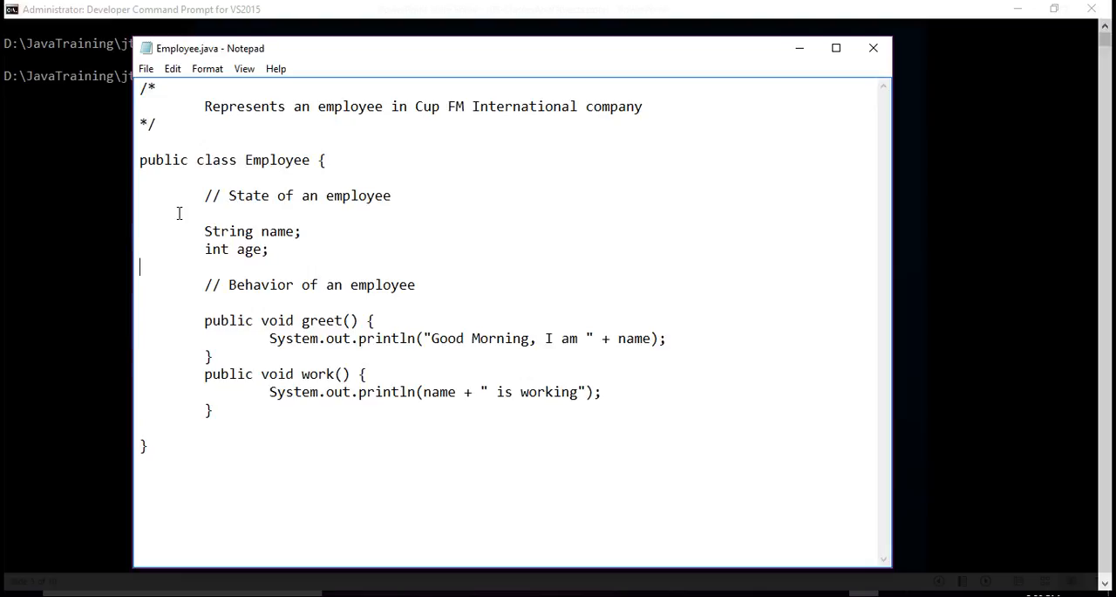
key("enter")
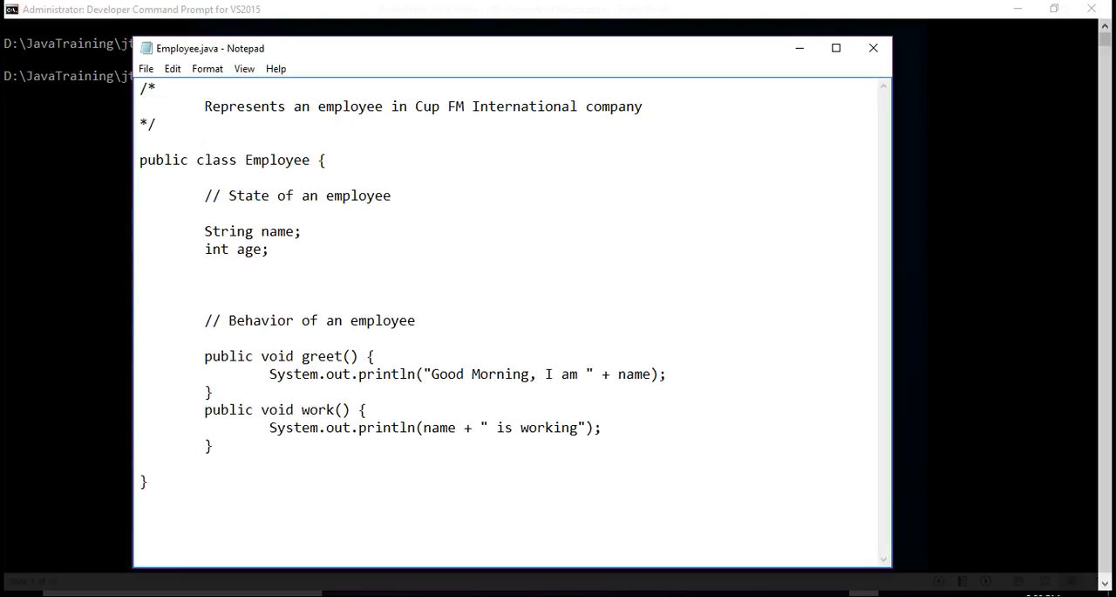
type("//")
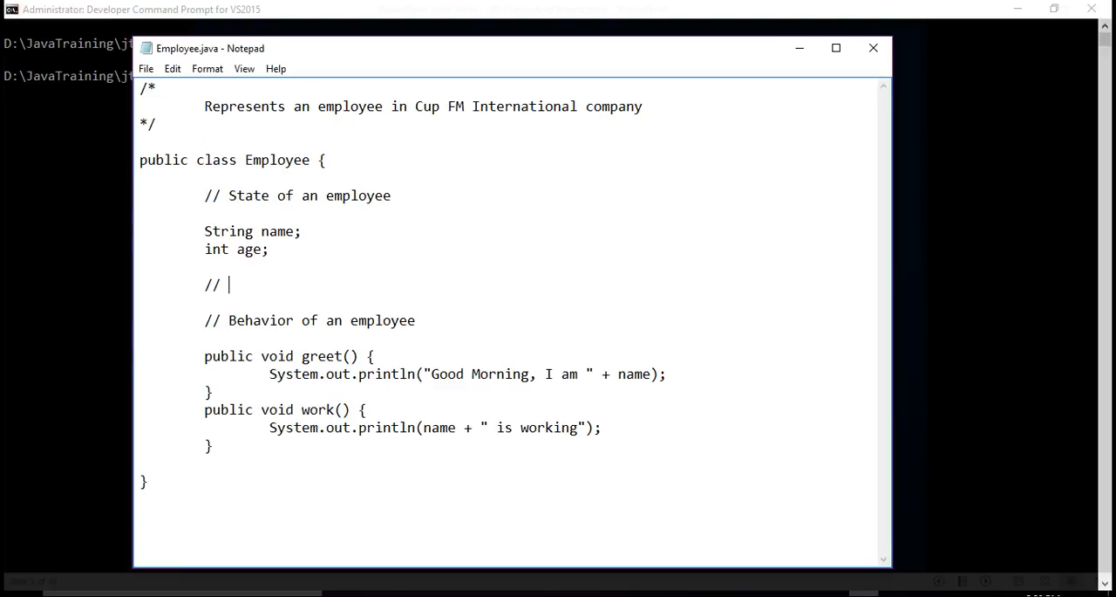
type("Const")
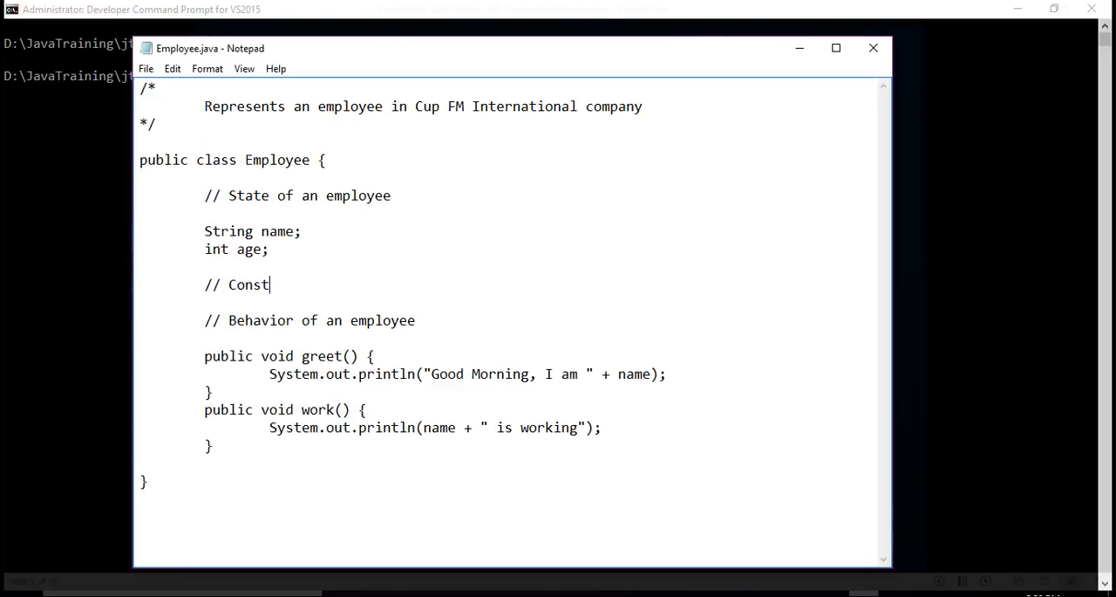
type("ructor")
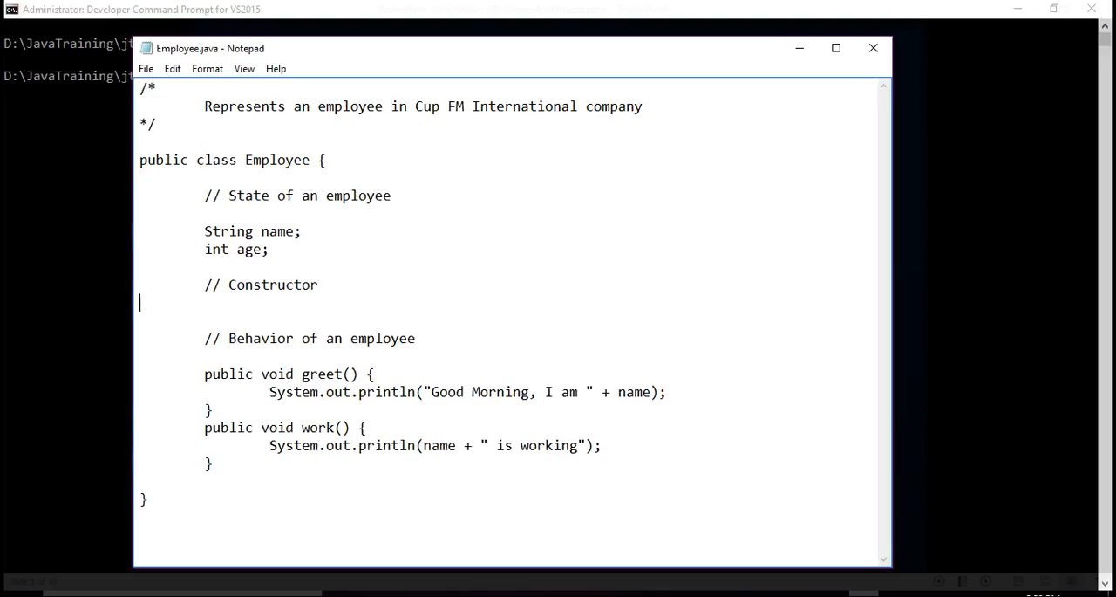
Declare the constructor 'public Employee(String name, int age)' under the comment.
left_click(204, 302)
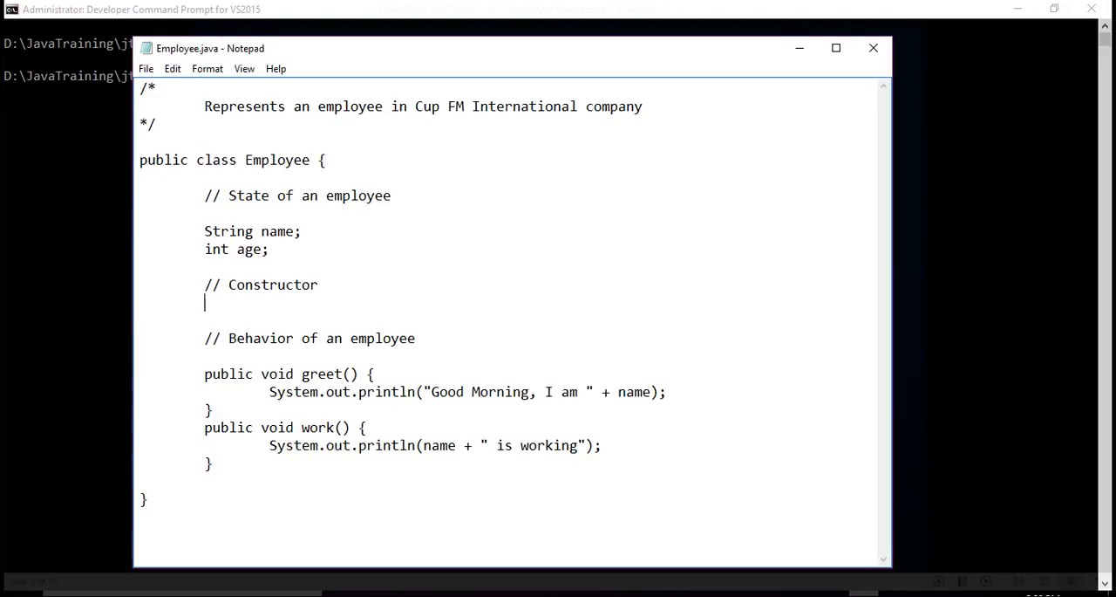
type("publ")
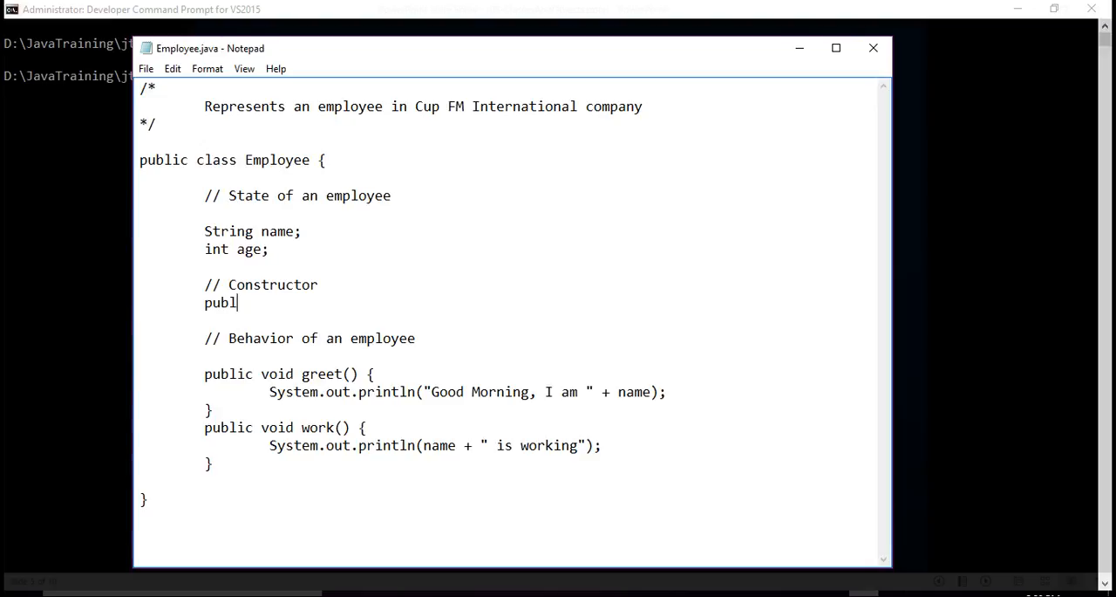
type("ic")
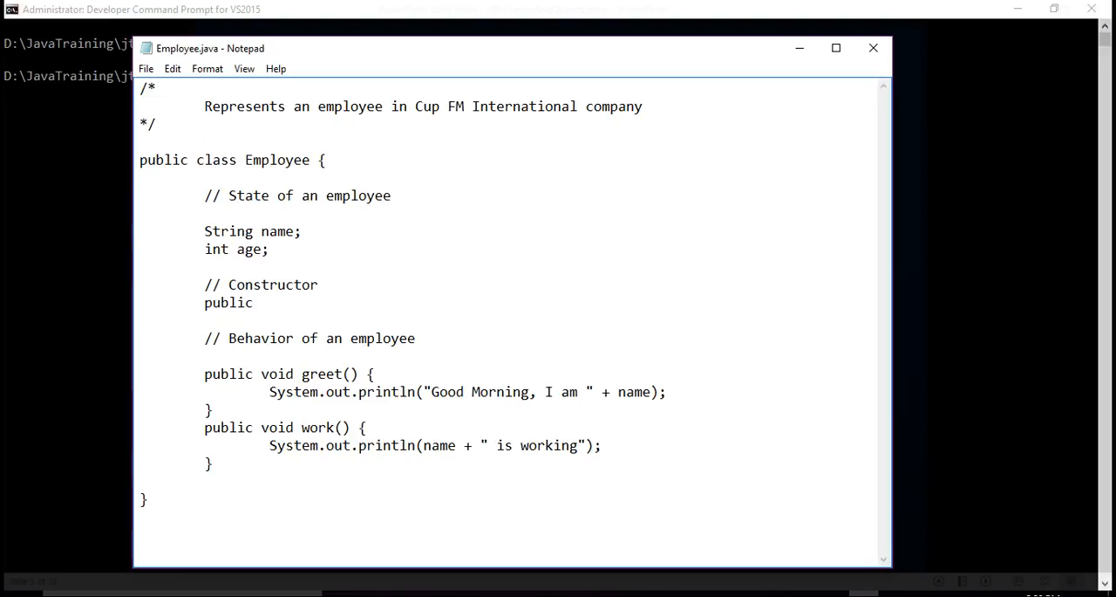
type("employee")
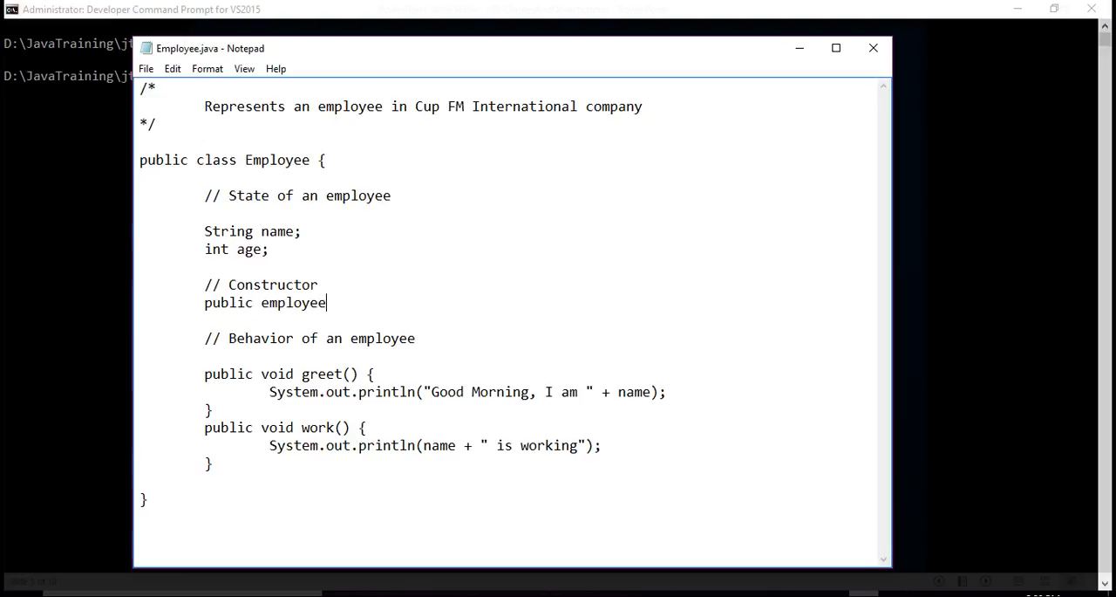
key("Backspace")
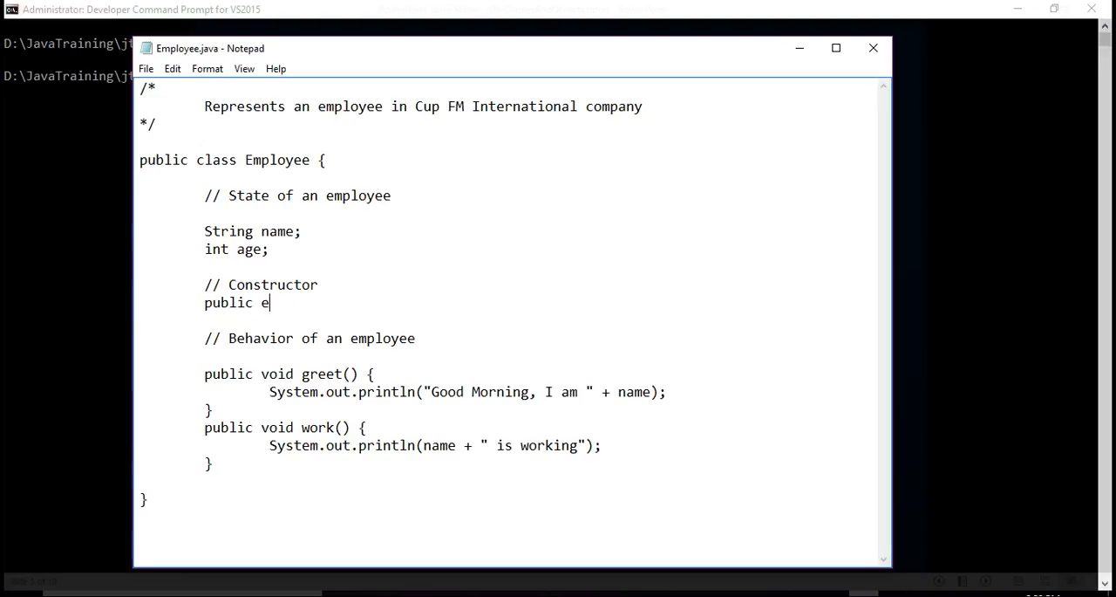
type("mployee")
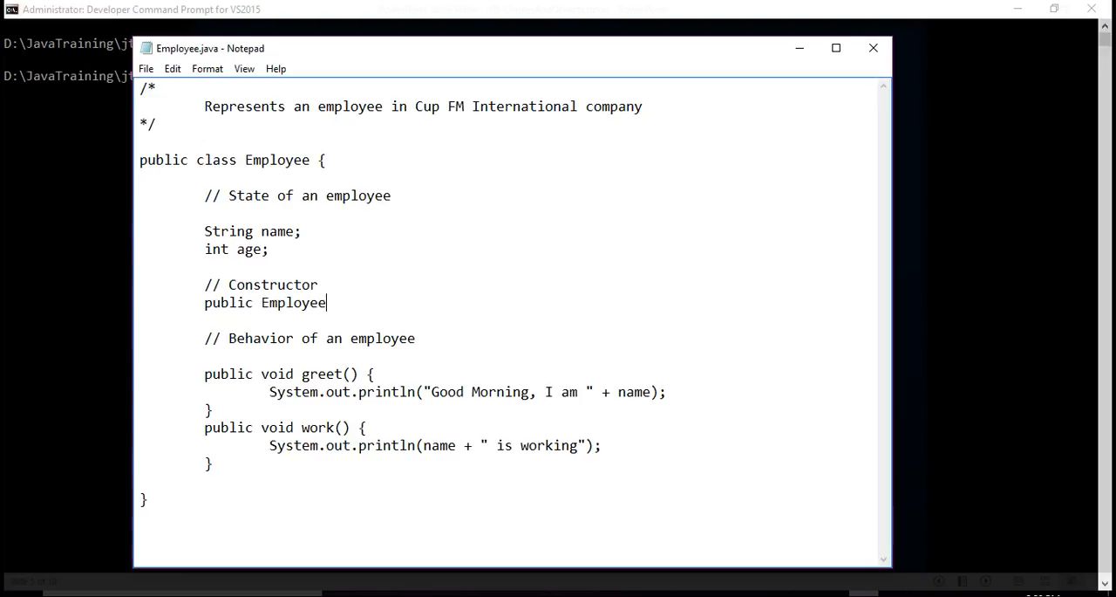
type("(String")
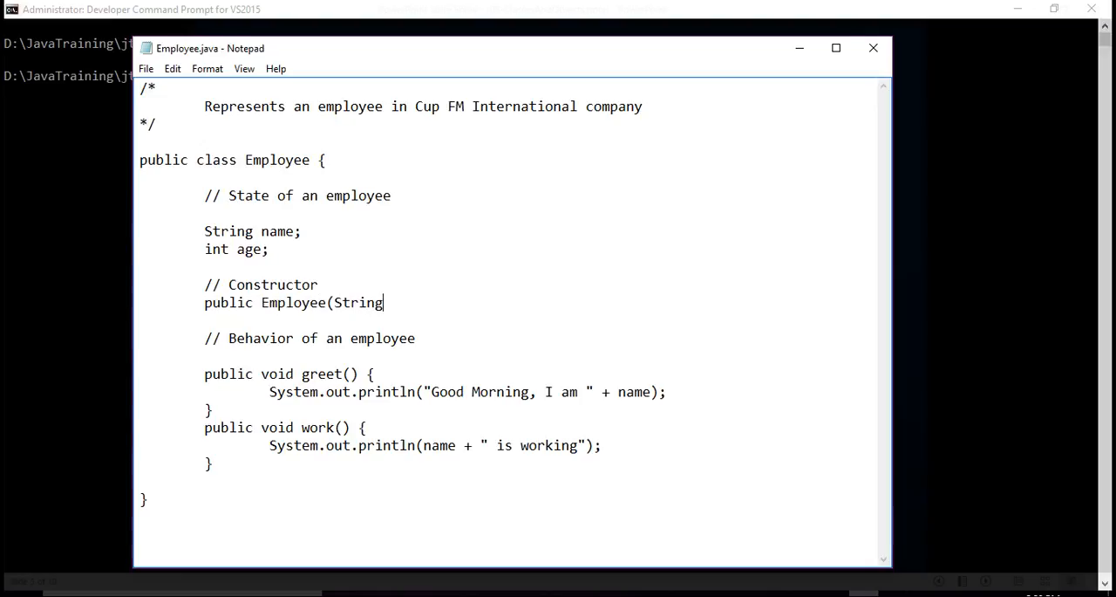
type("nan")
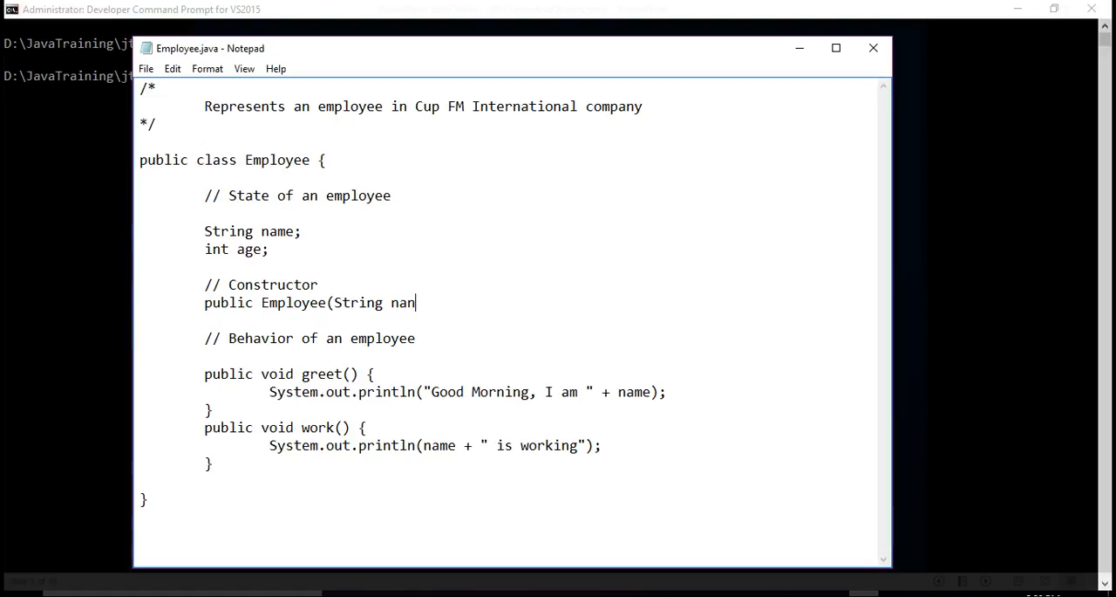
type("me,")
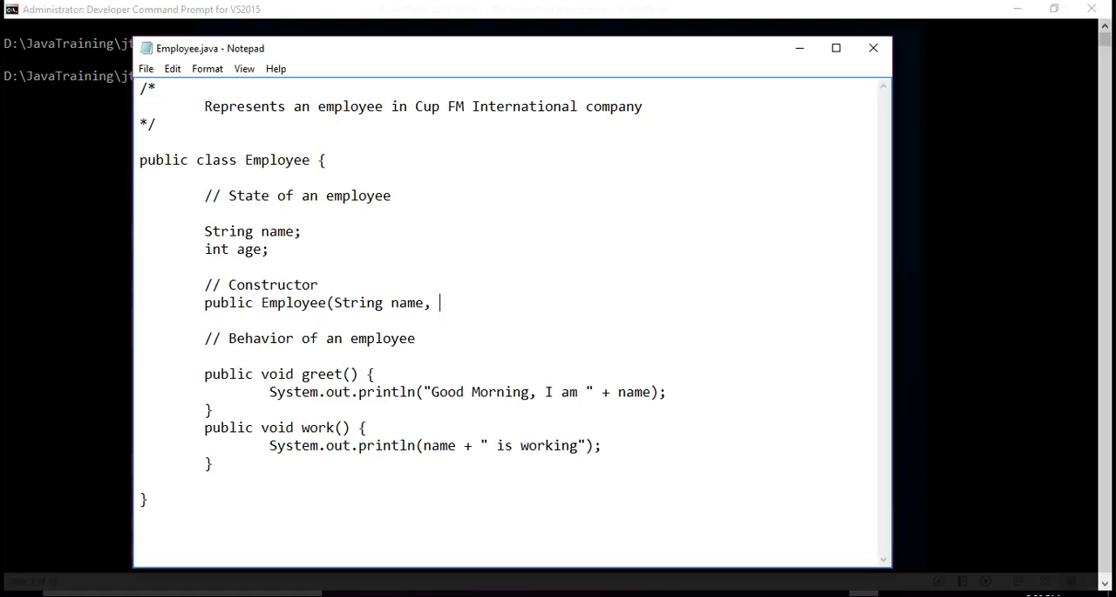
type("int age) {")
type("}")
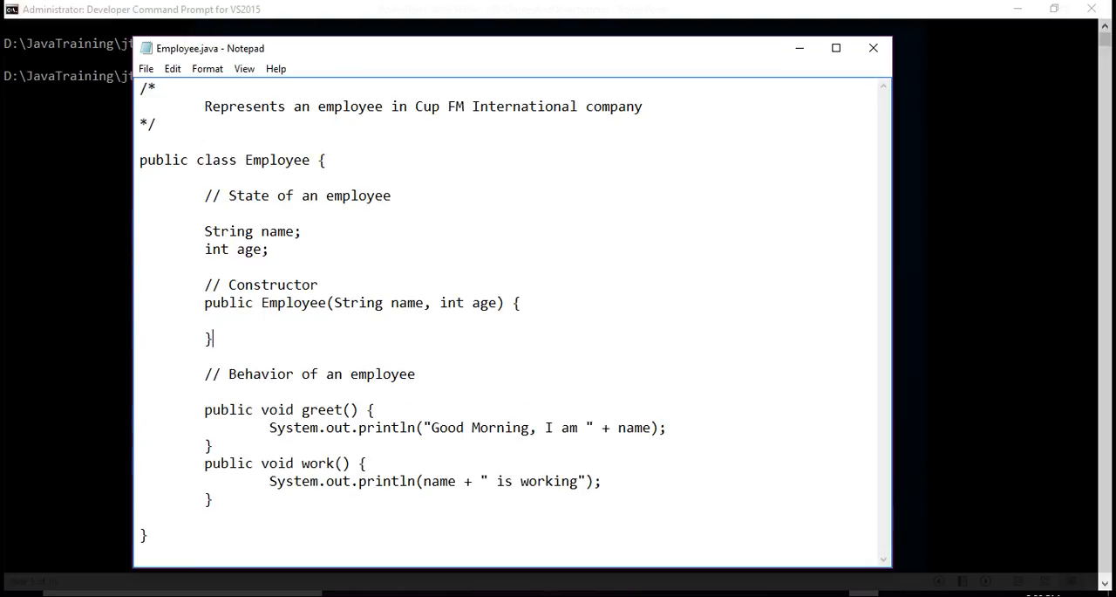
left_click(322, 285)
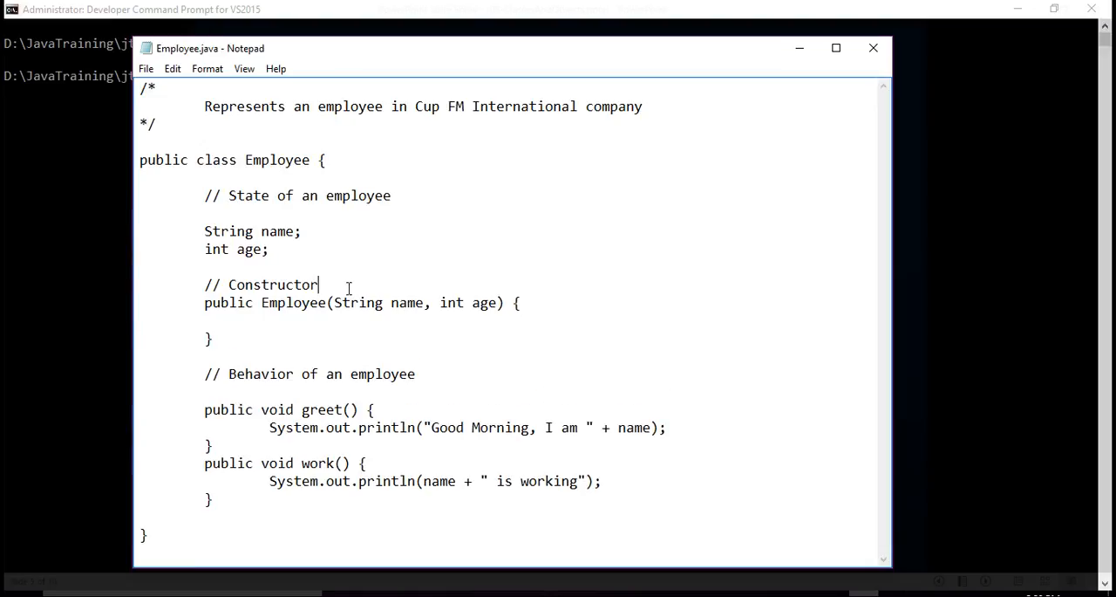
Extend the constructor comment with 'When Employee e = new Employee("Joe", 30'.
type(". When")
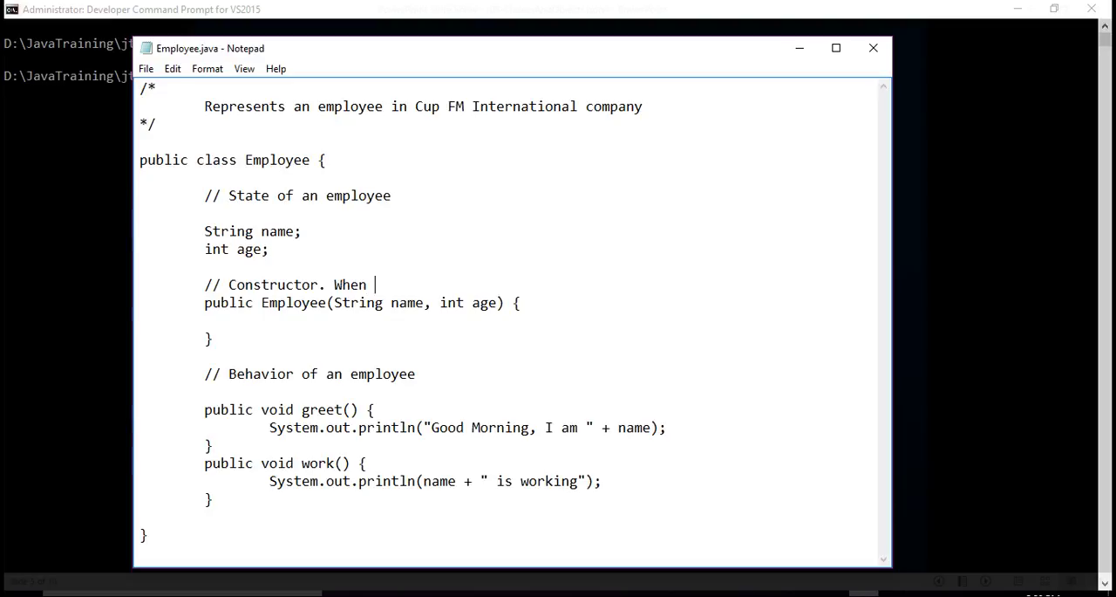
type("Emplo")
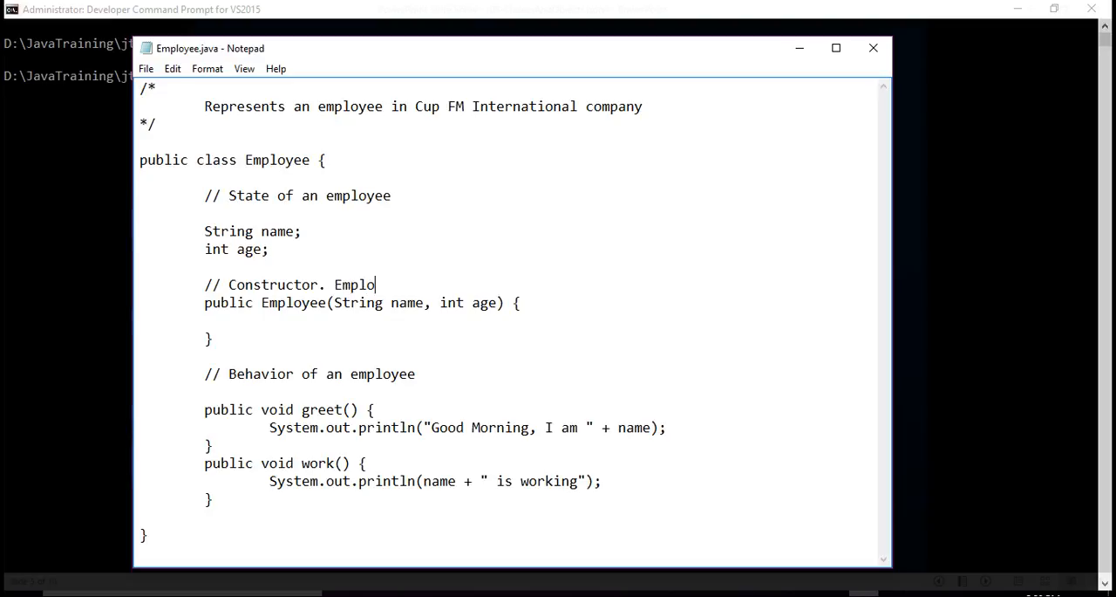
type("yee e = n")
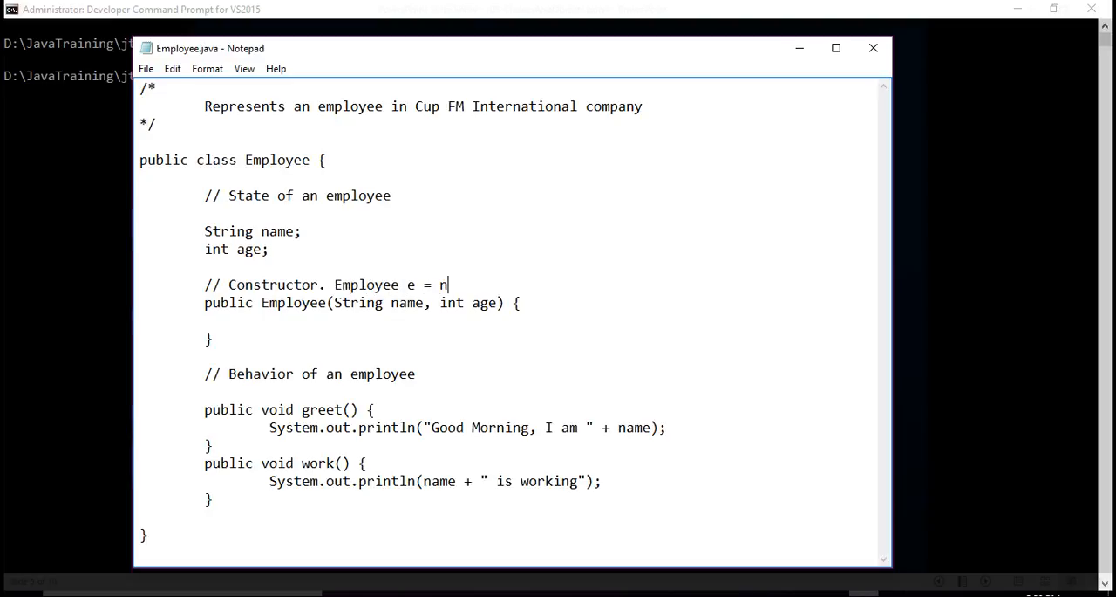
type("ew Employe")
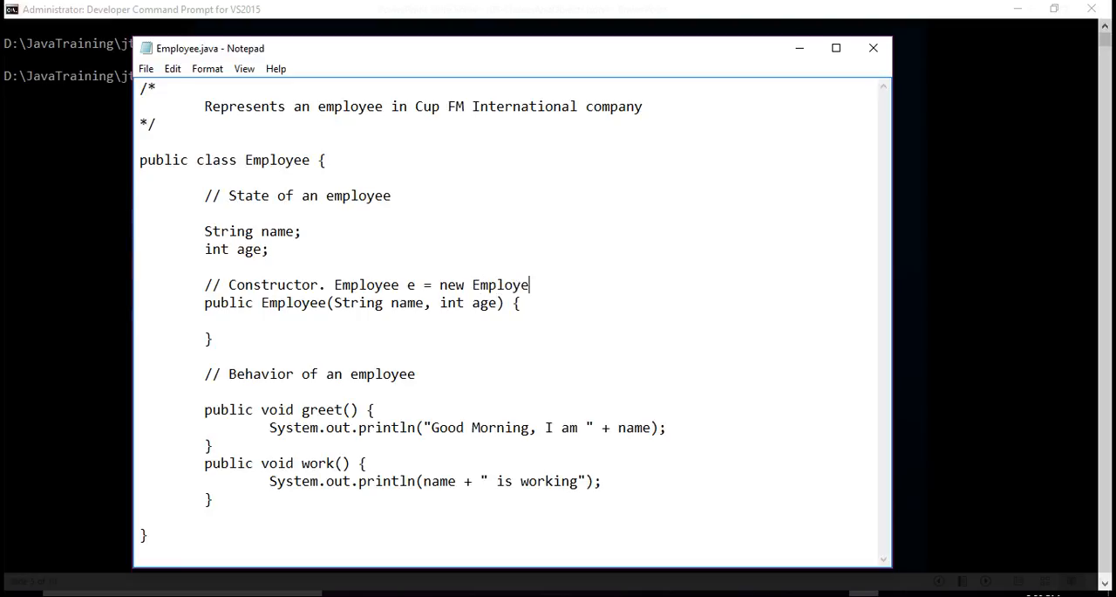
type("()")
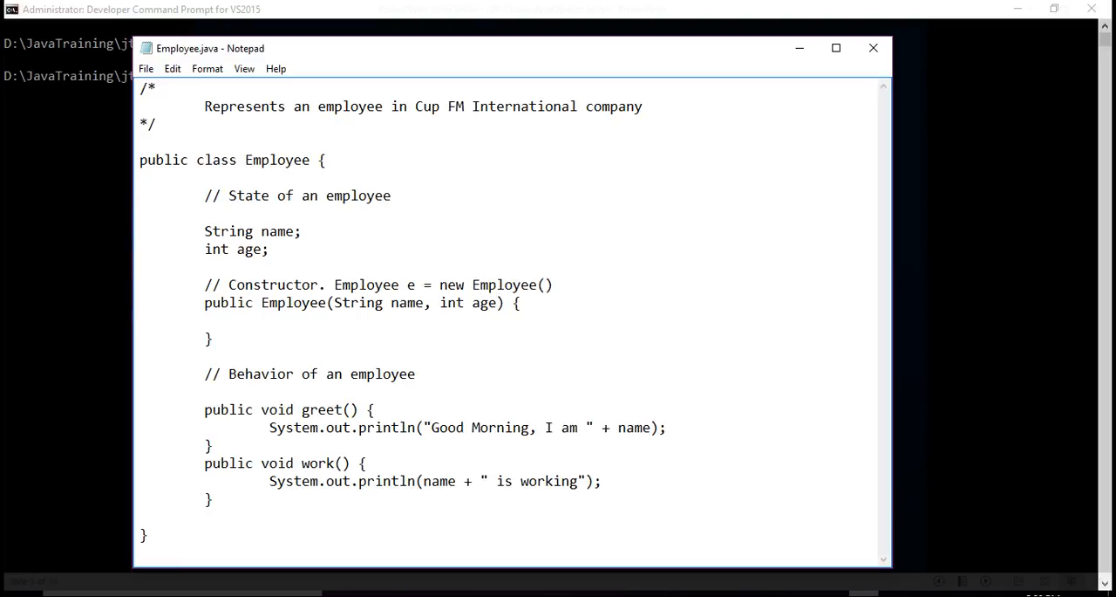
type("\"")
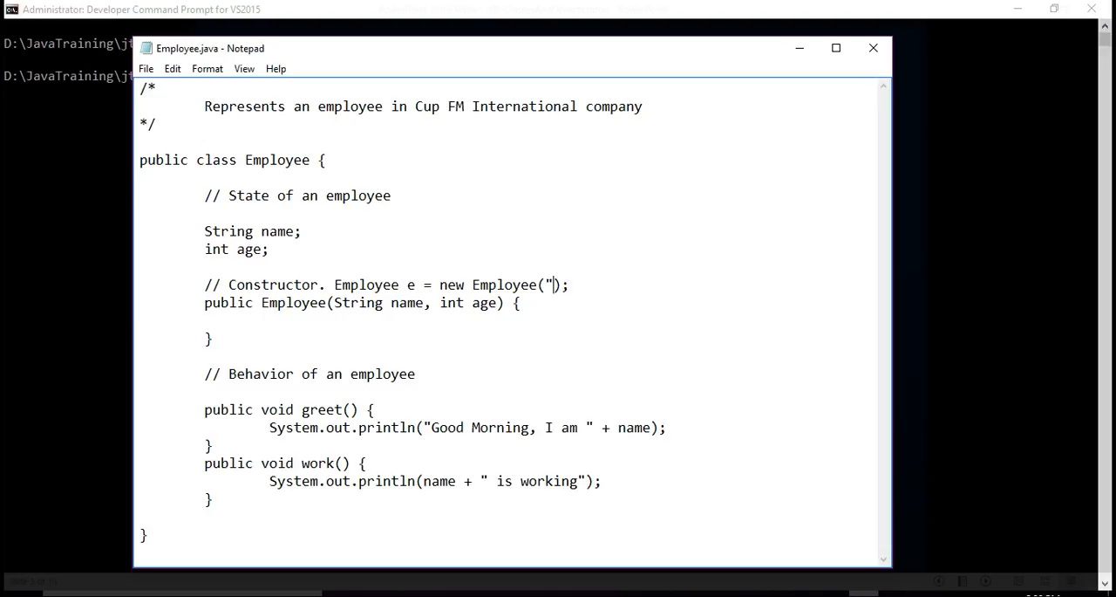
type("Joe")
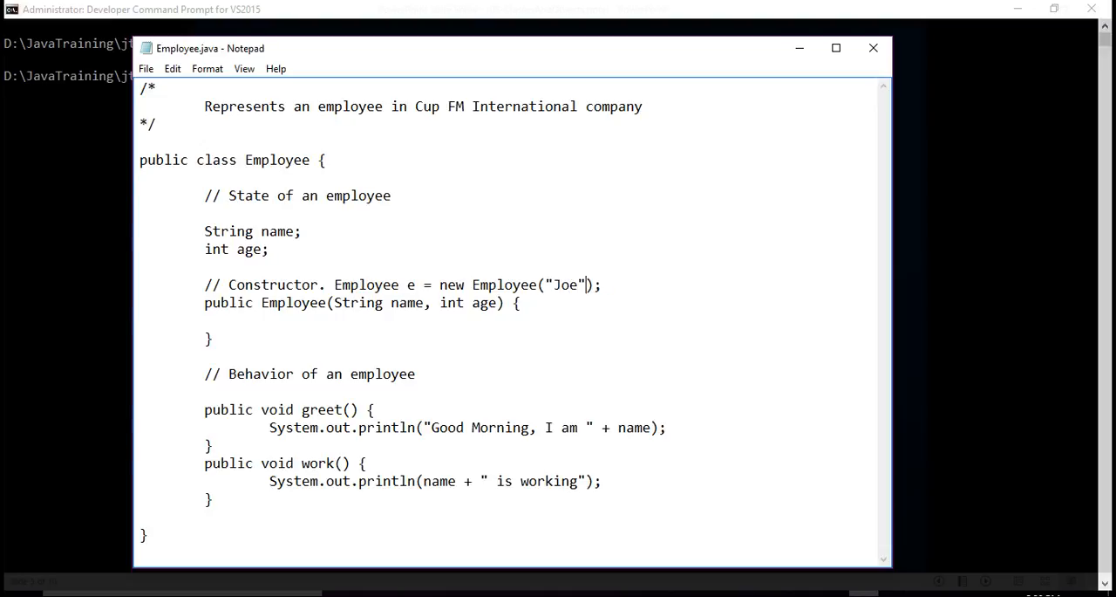
type(", 30")
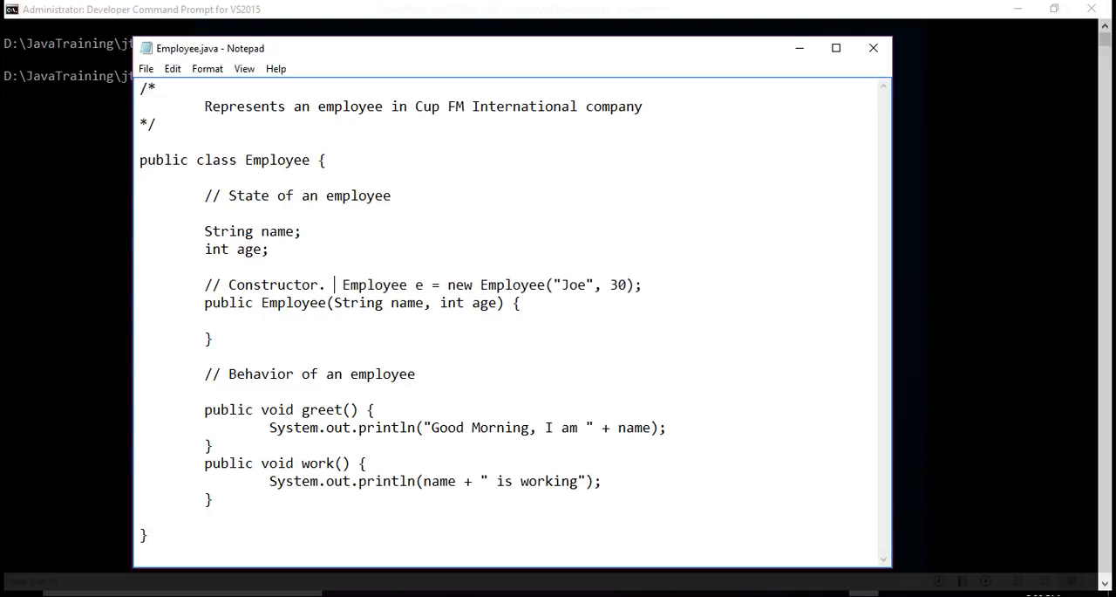
Reword the comment to begin 'Called when we have' and start the constructor body with 'this'.
type("Called when")
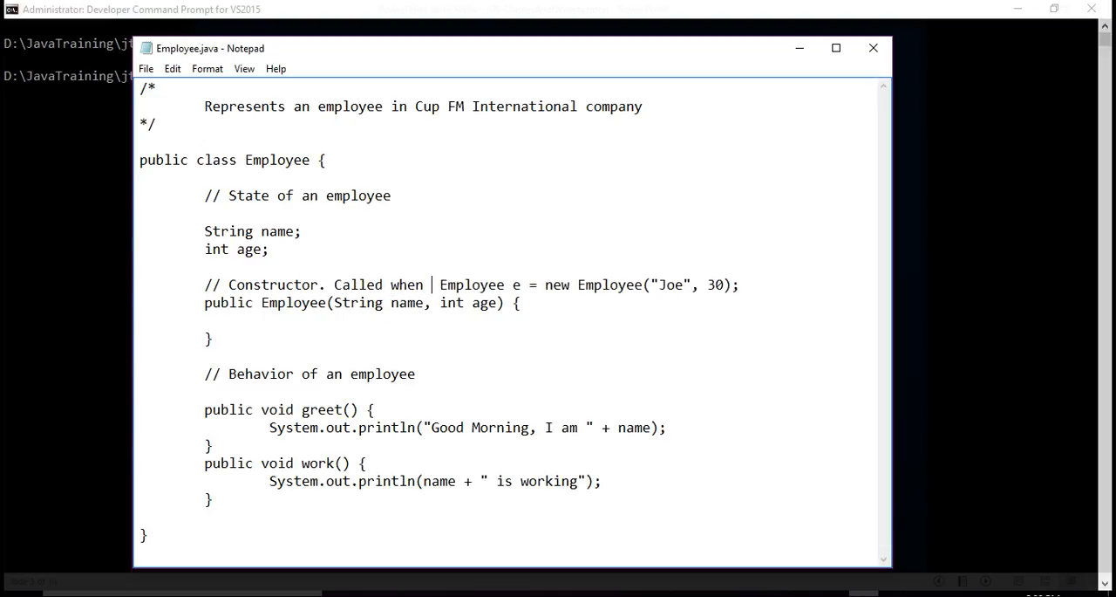
type("we h")
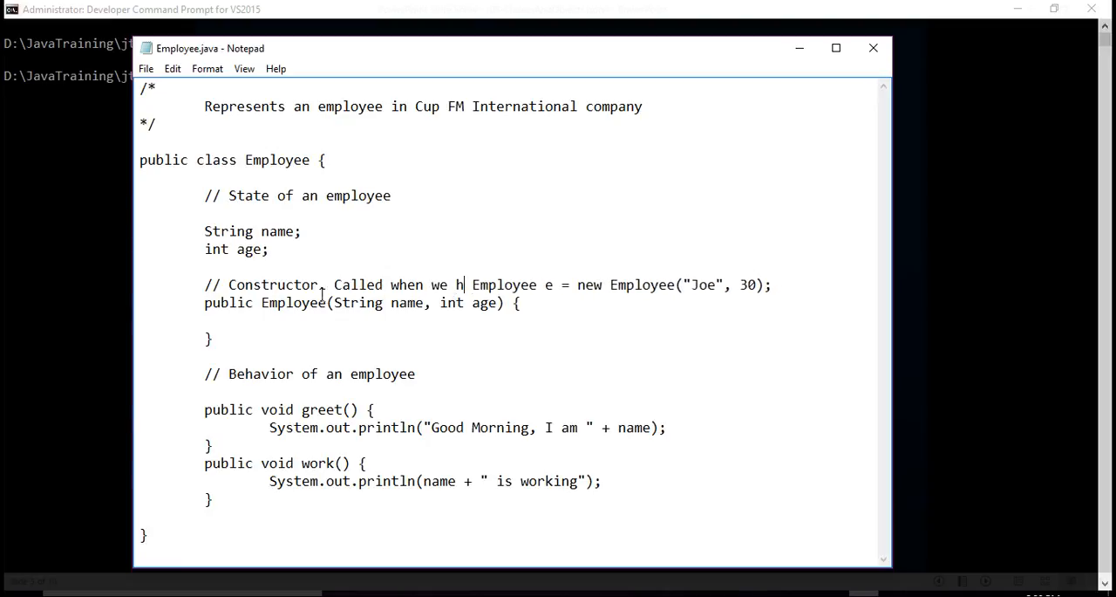
type("ave")
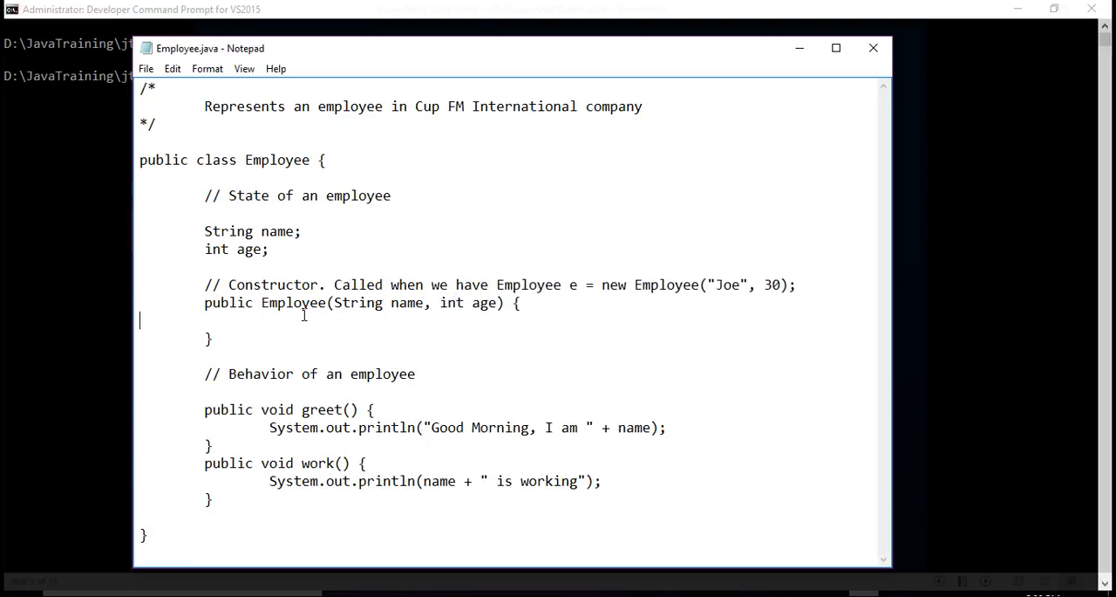
type("this")
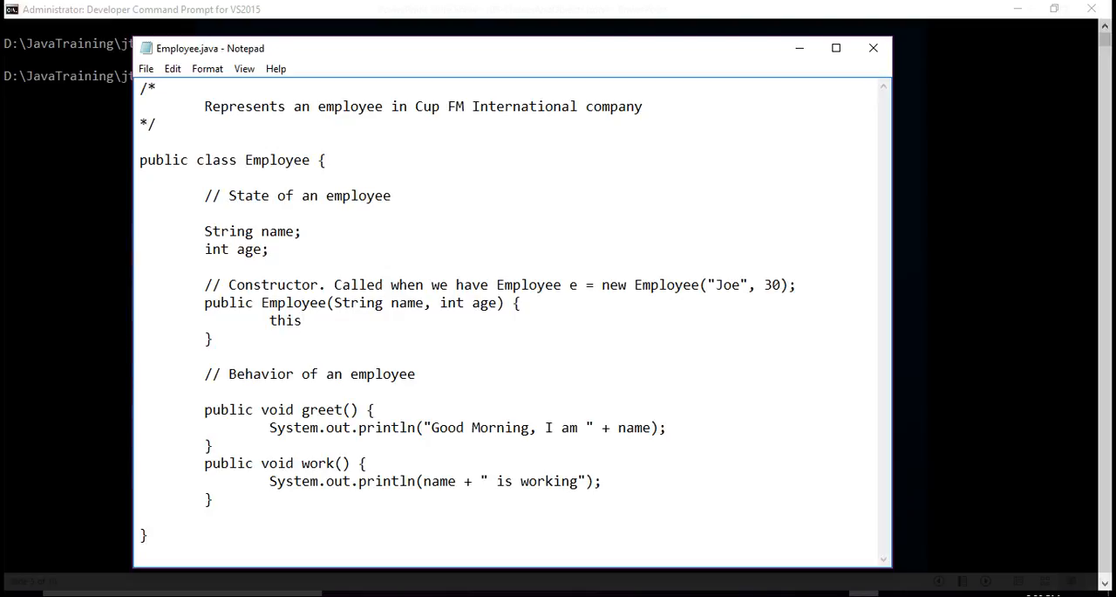
Assign 'this.name = name;' and 'this.age = age;' in the constructor body.
type(".name")
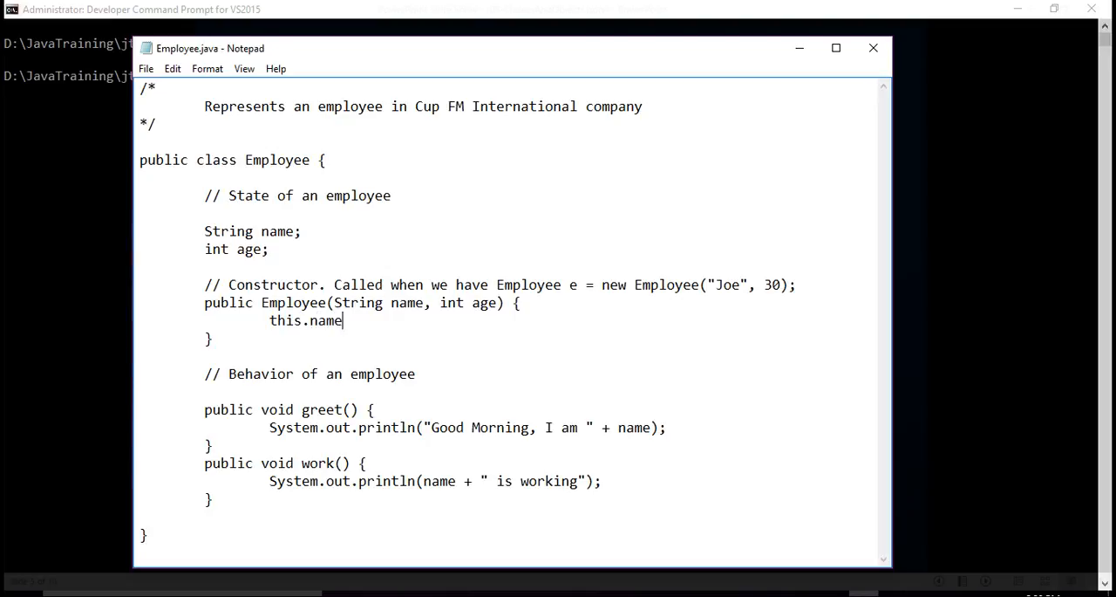
type("= name")
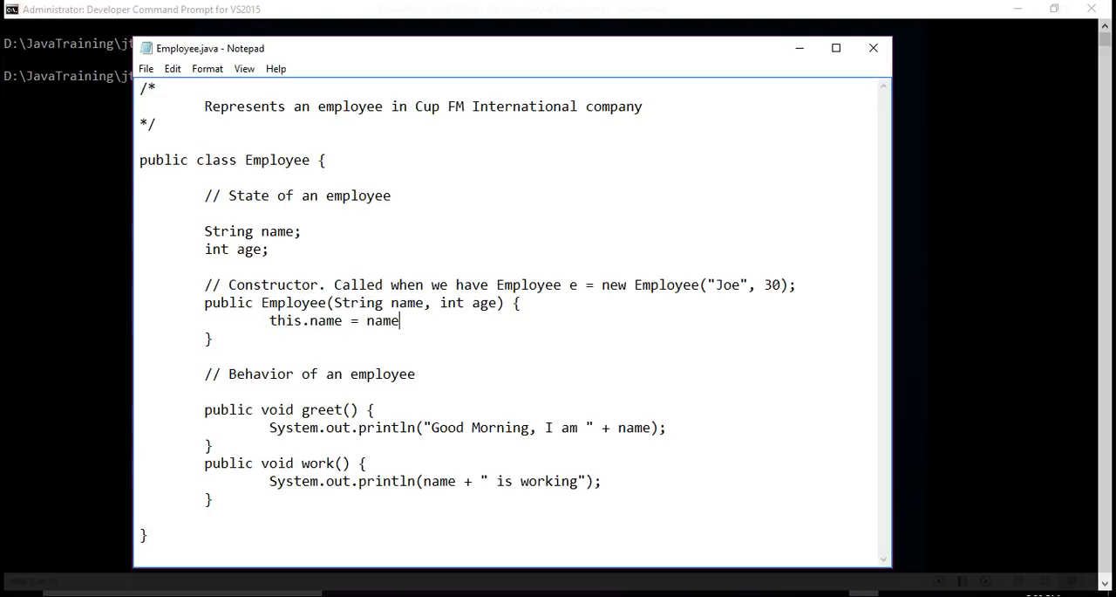
type(";")
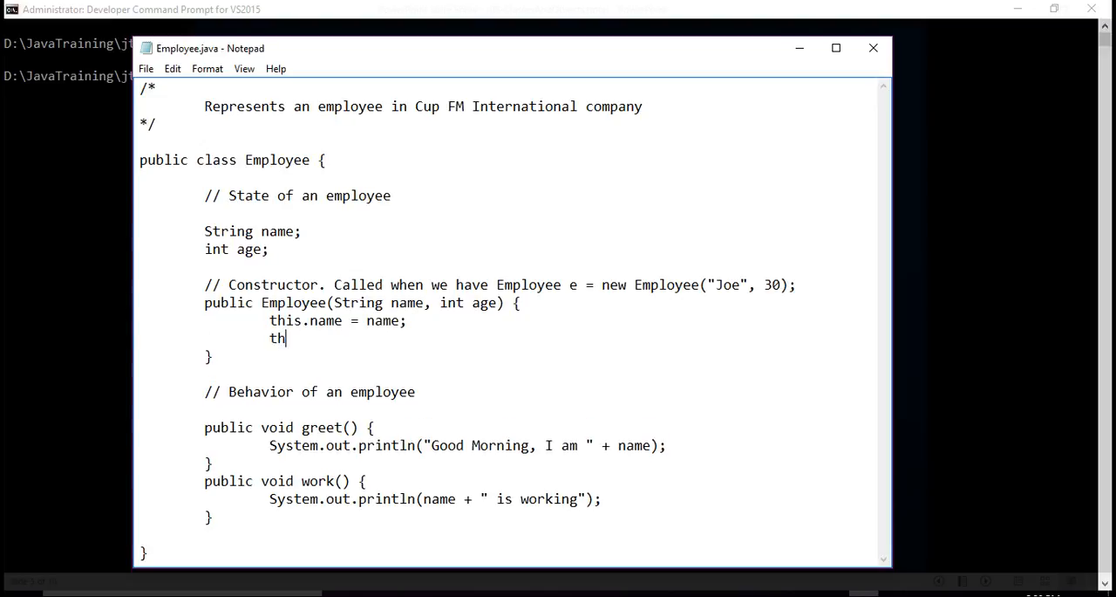
type("is.a")
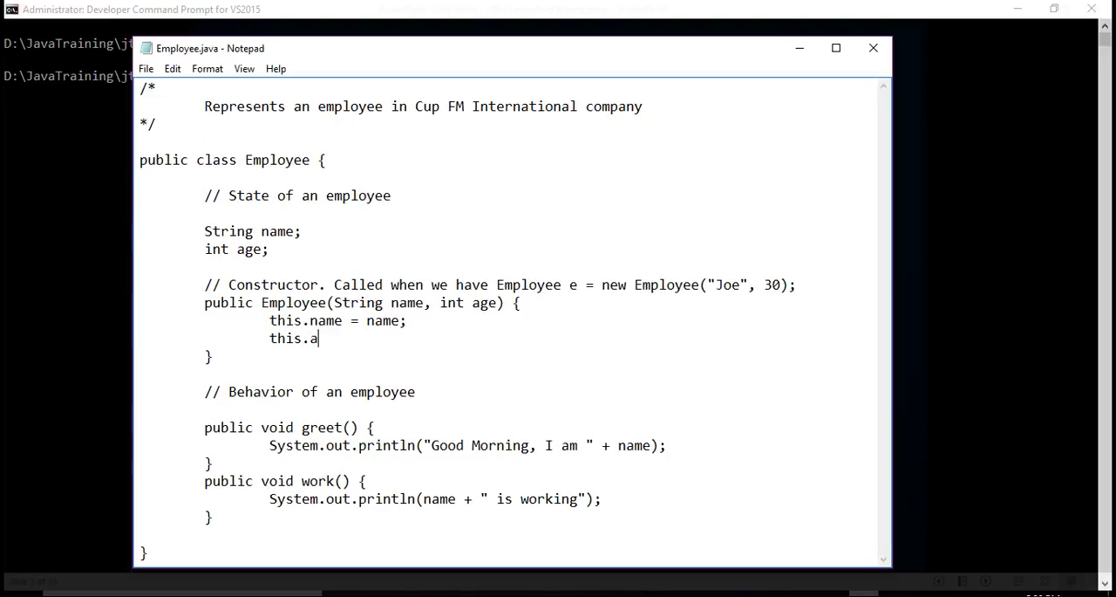
type("ge = age;")
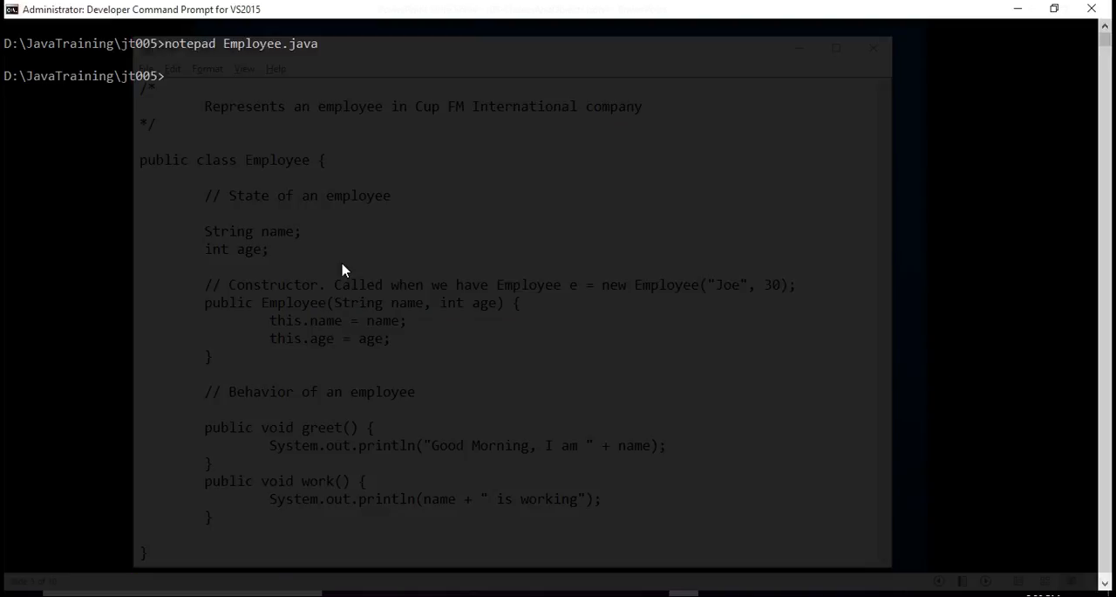
Compile Employee.java and EmployeeDemo.java with javac, then open EmployeeDemo.java in Notepad.
type("javac Employee.")
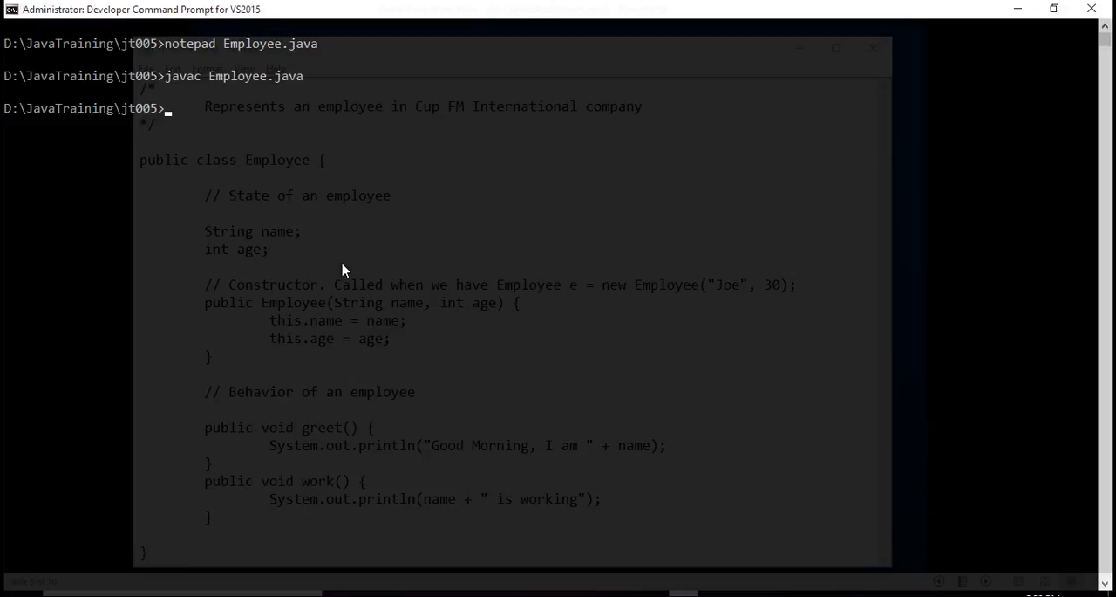
type("javac")
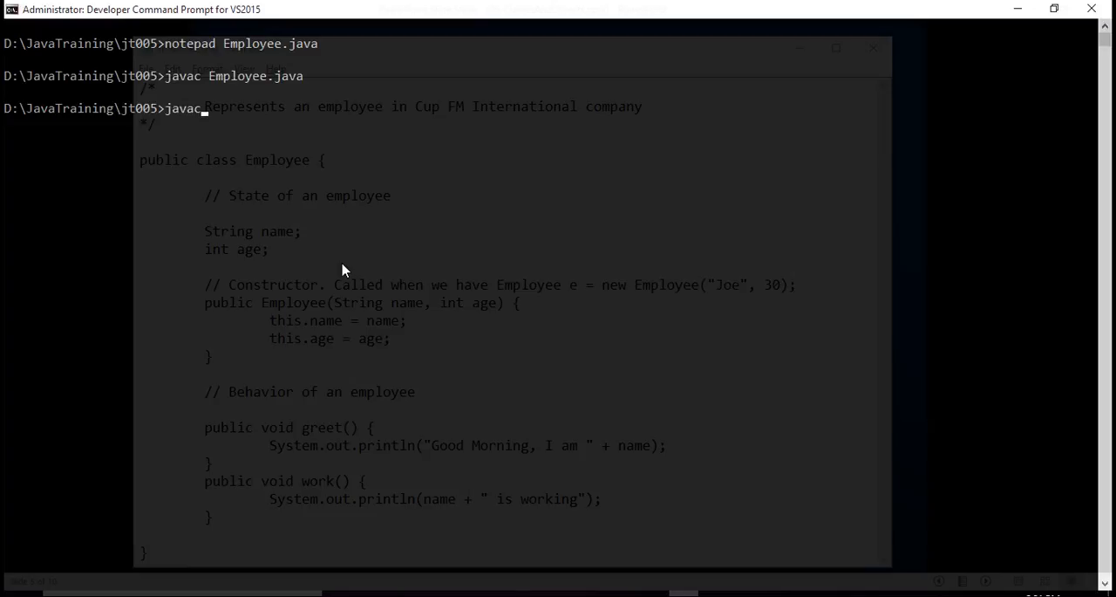
type("EmployeeDemo.java")
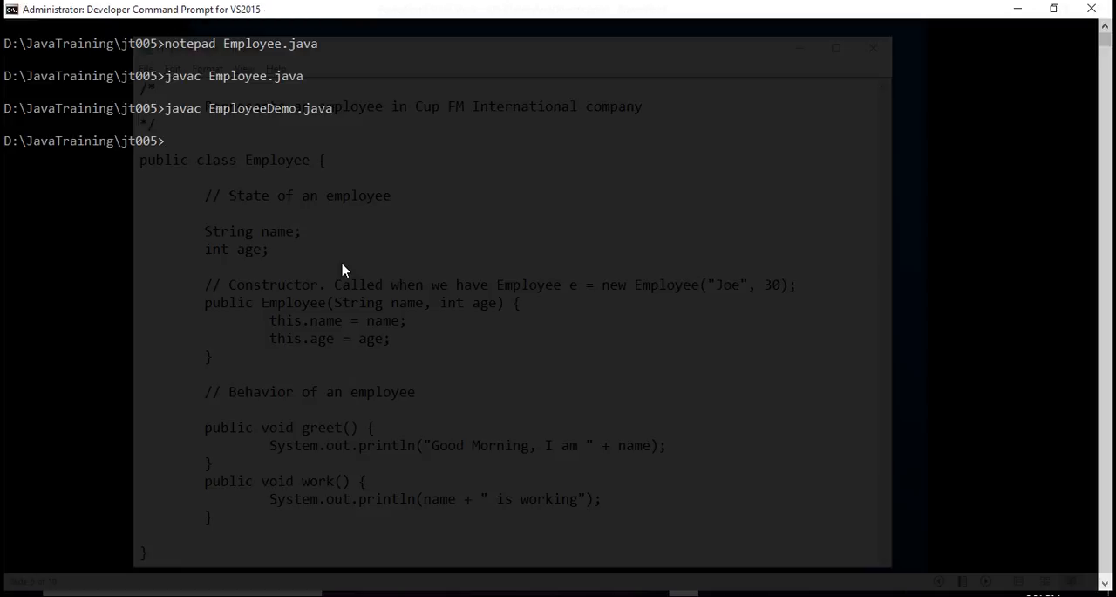
type("note")
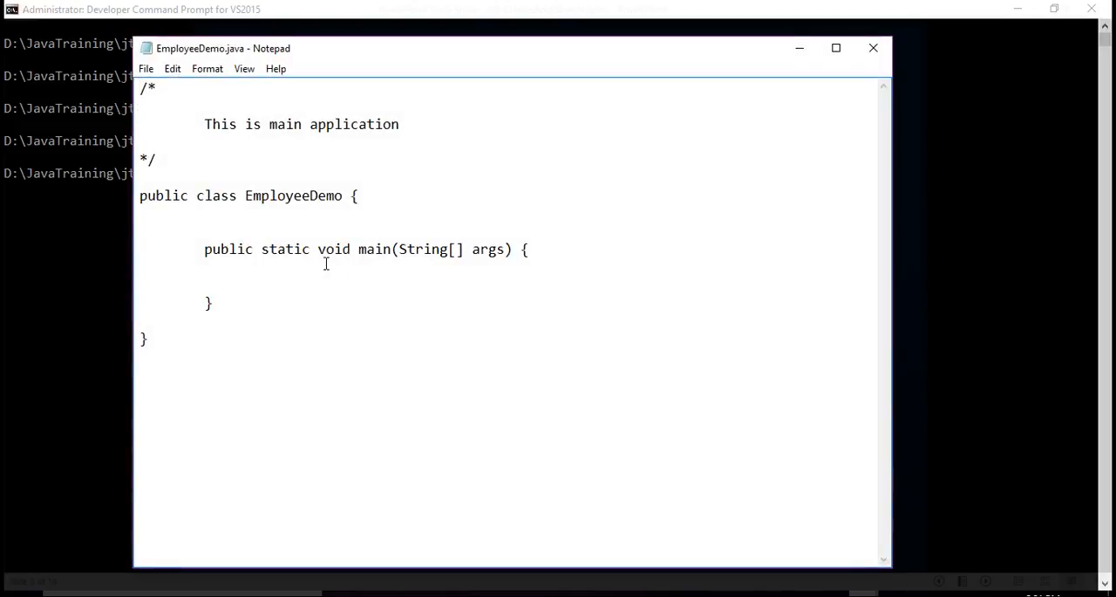
Add comments for creating Joe and Mike and asking them to greet and work.
type("/")
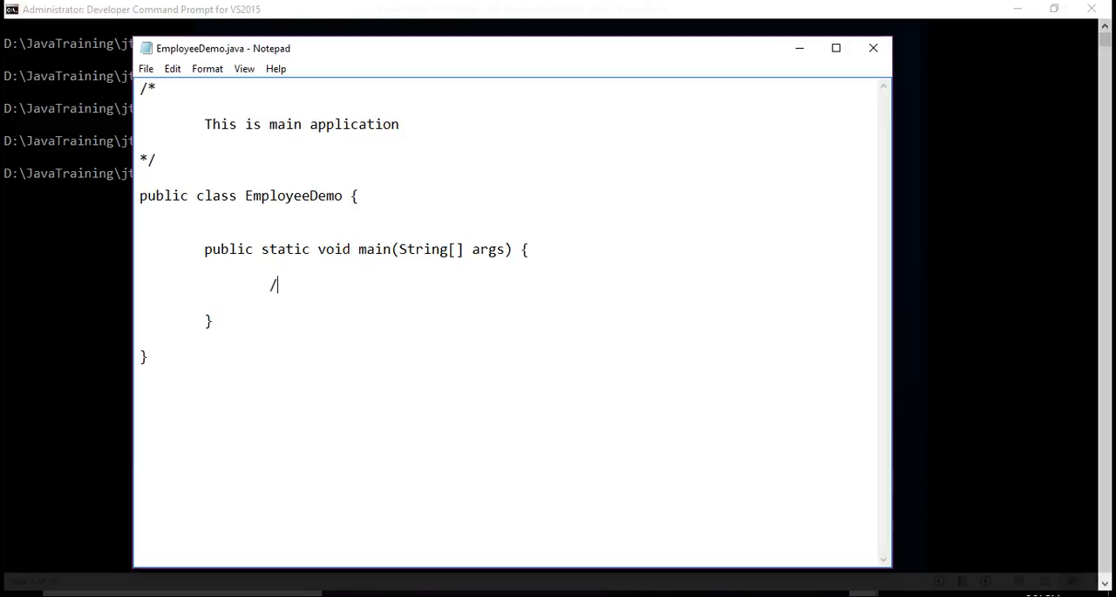
type("/ Create Joe object")
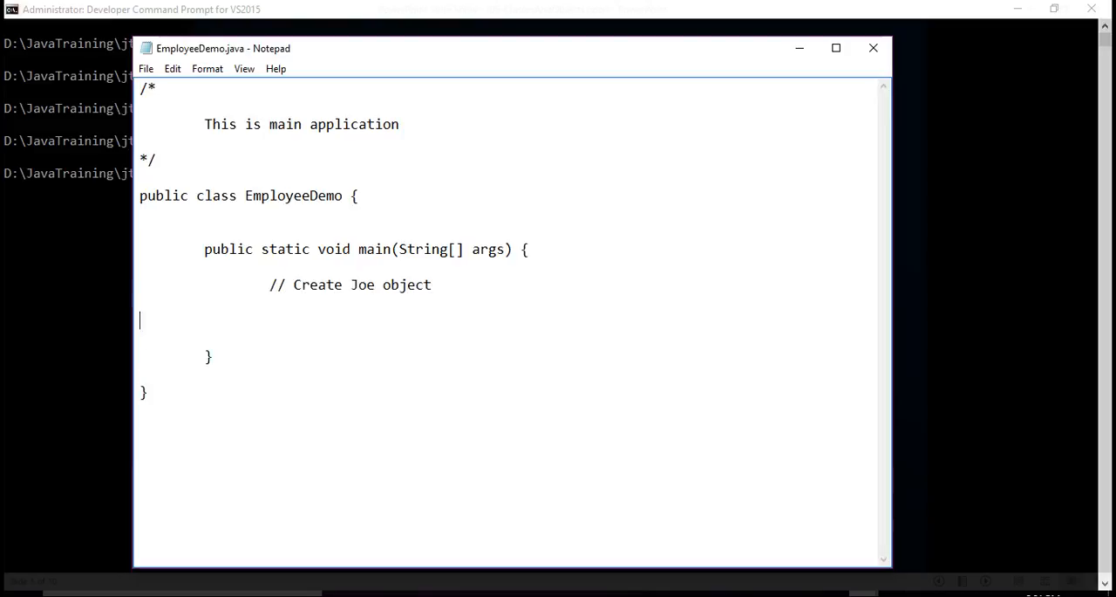
type("// VCre")
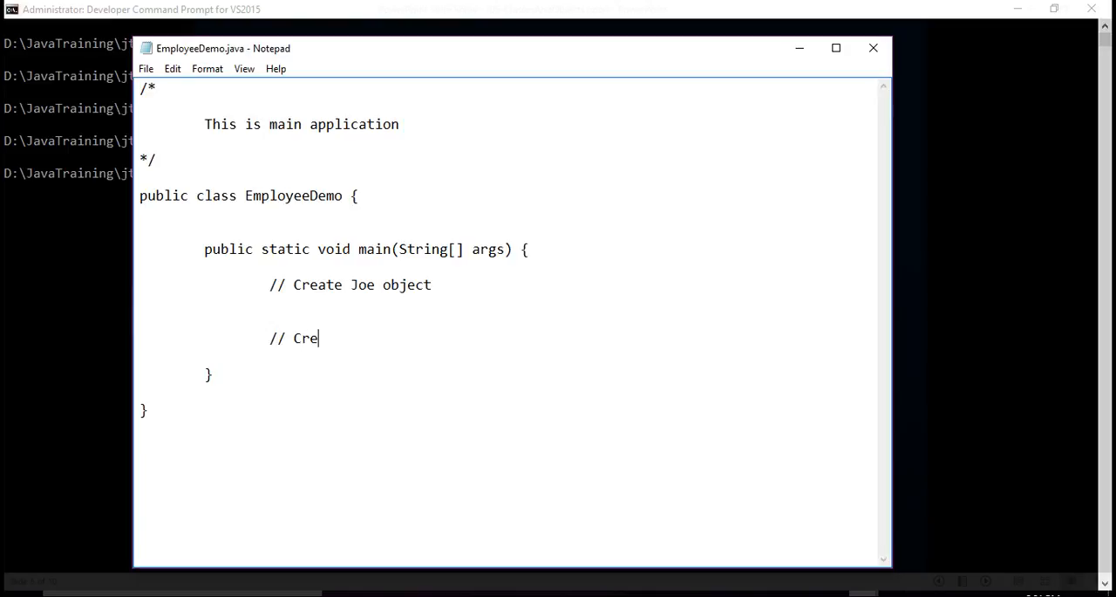
type("ate Mike object")
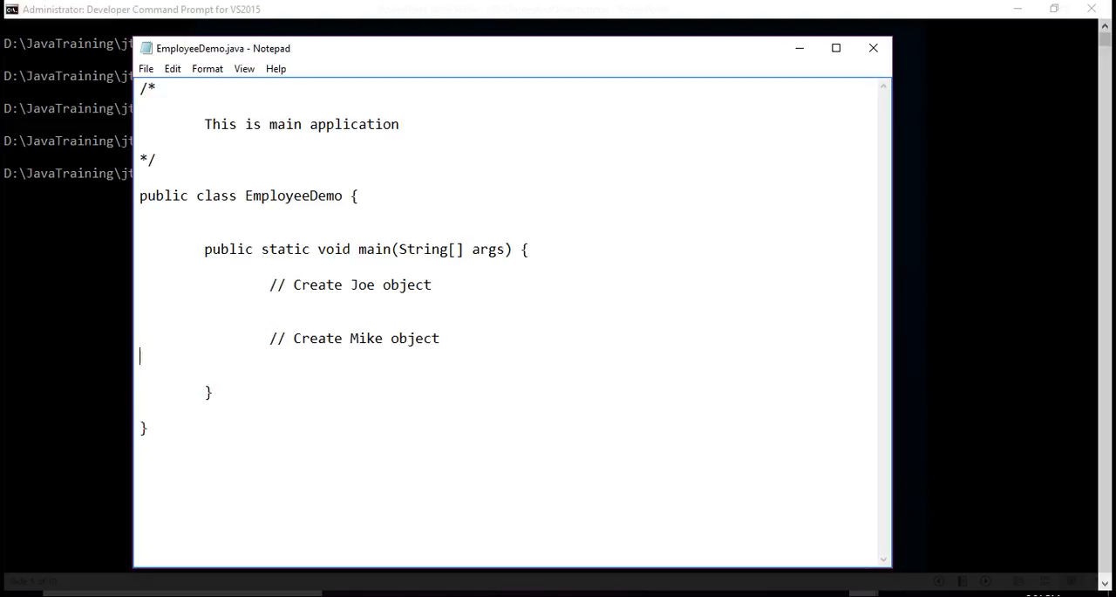
type("// A")
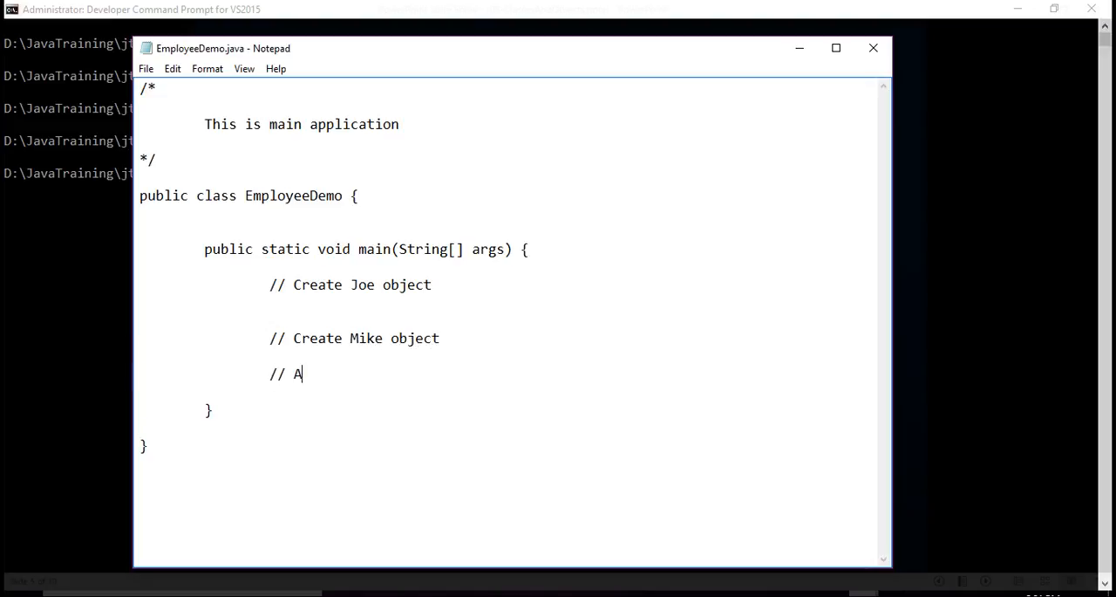
type("sk them to")
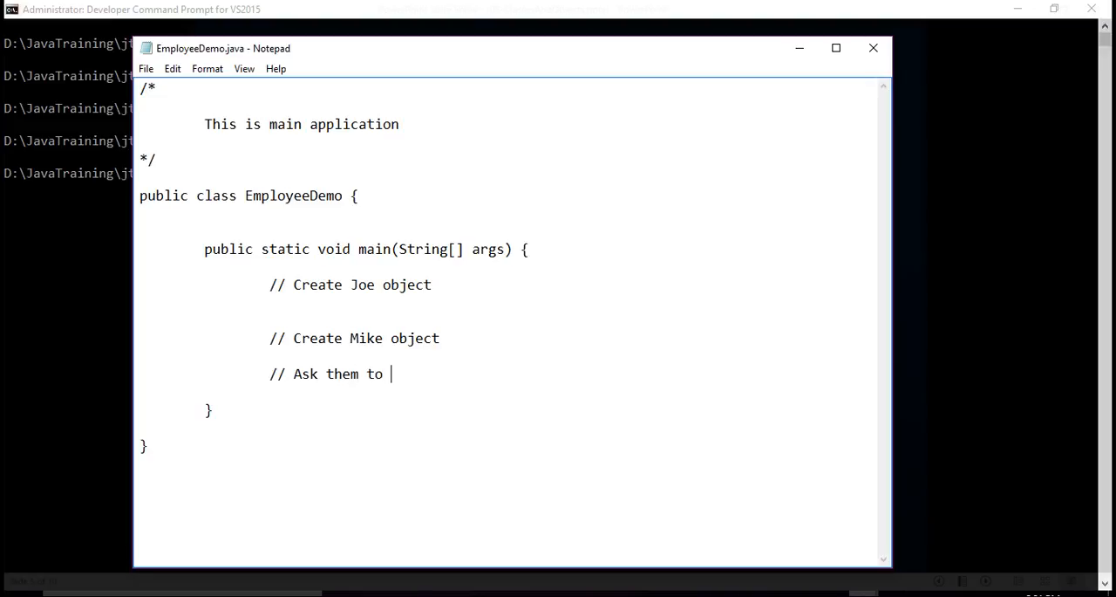
type("greet")
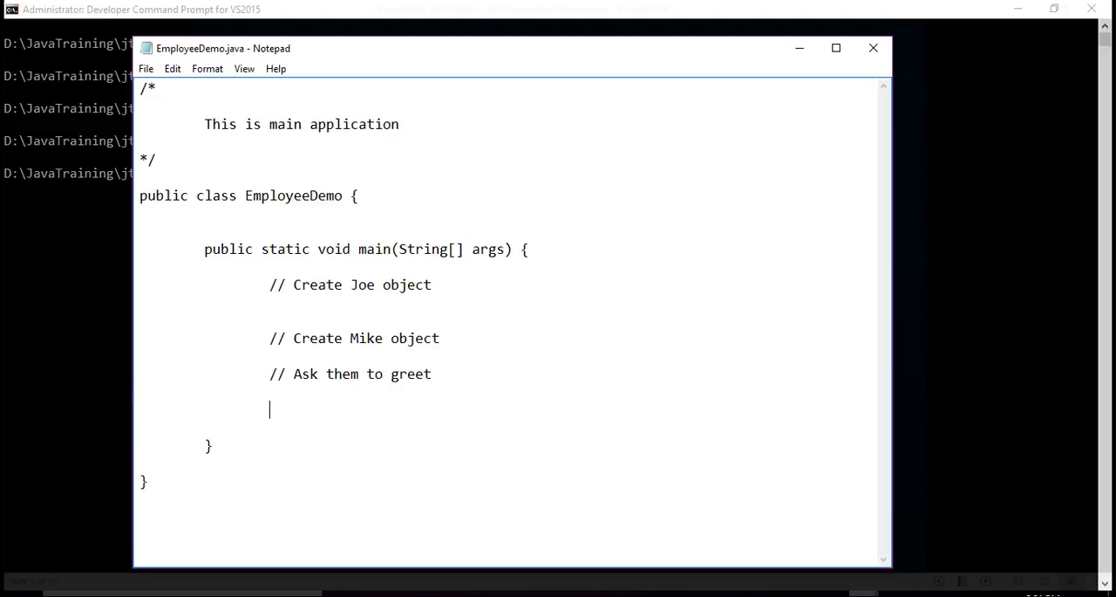
type("// Ask the")
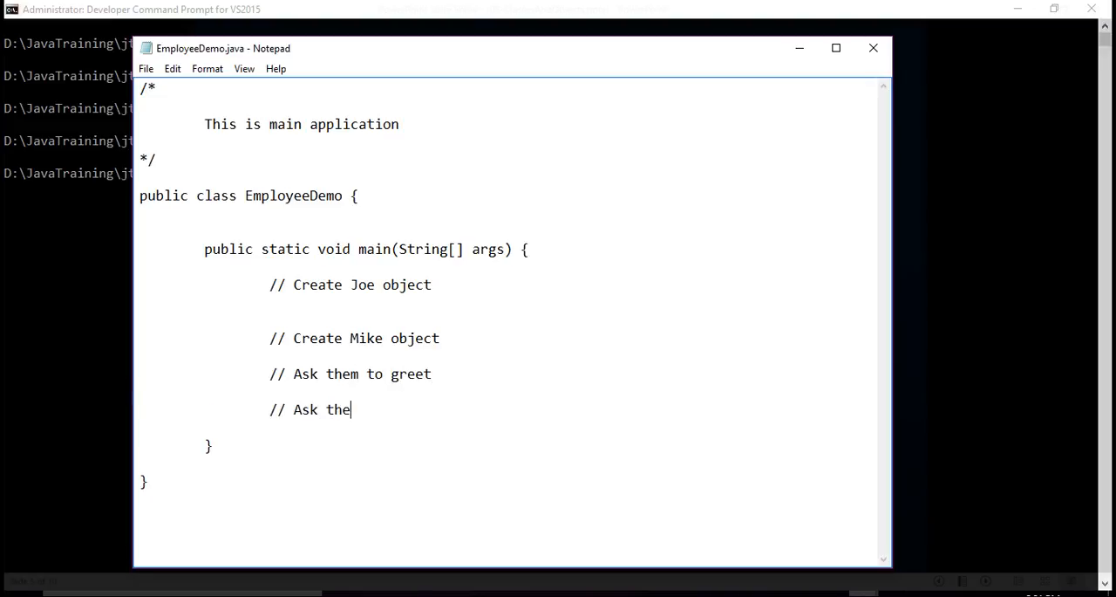
type("m to wor")
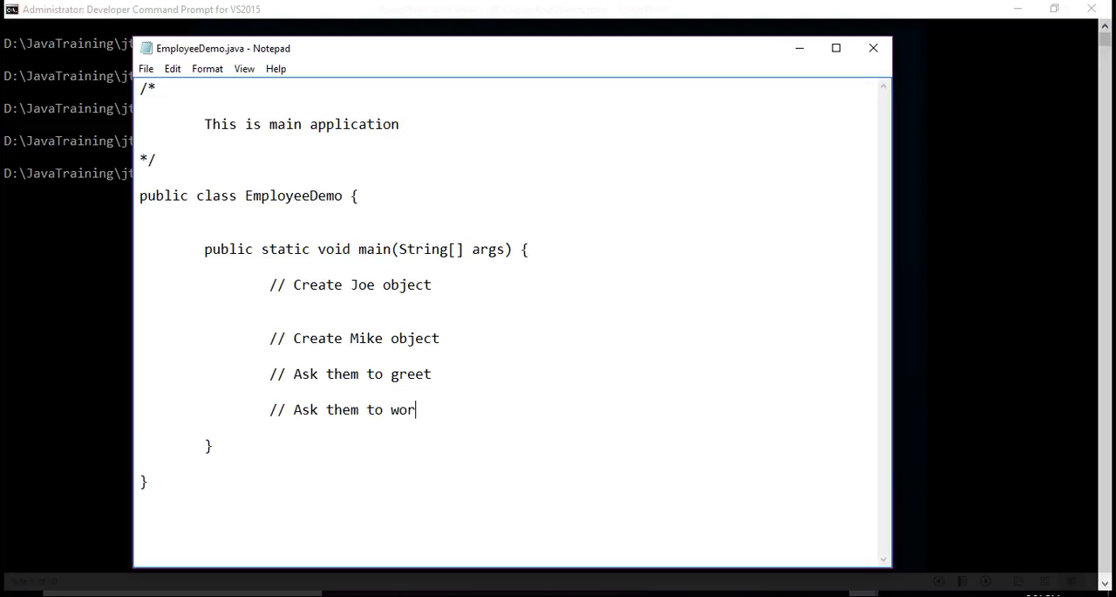
type("k")
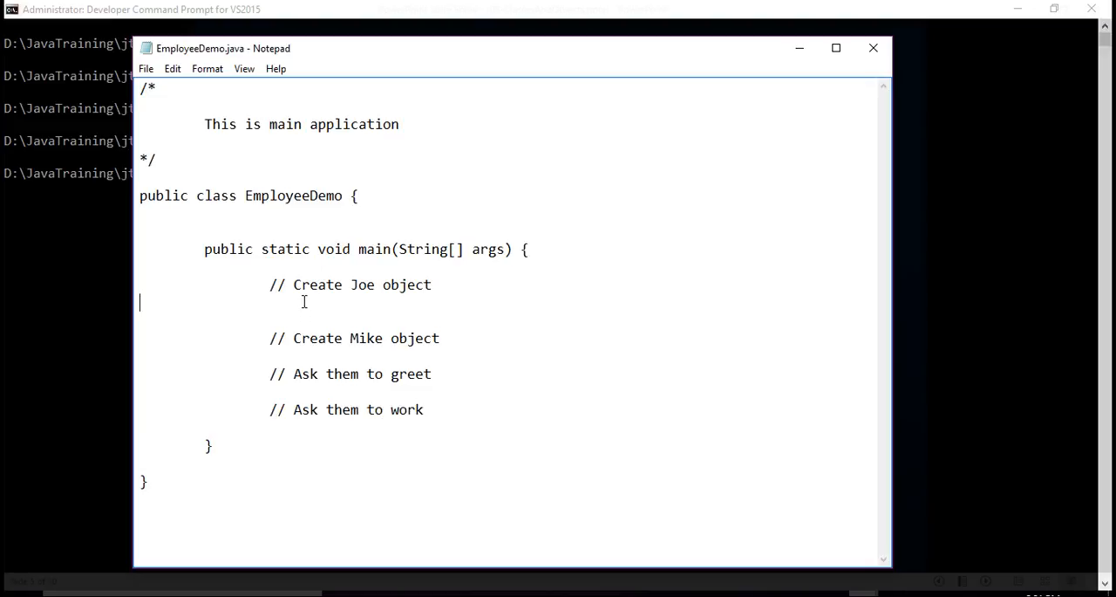
Declare Employee joe = new Employee("Joe", 30); in main.
type("Enm")
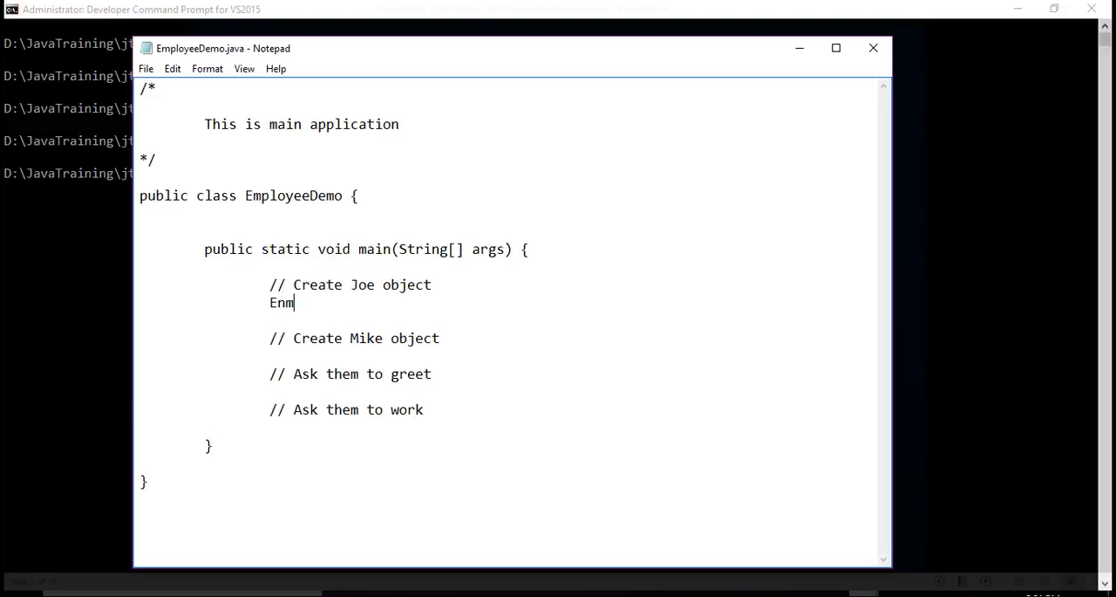
type("ployee")
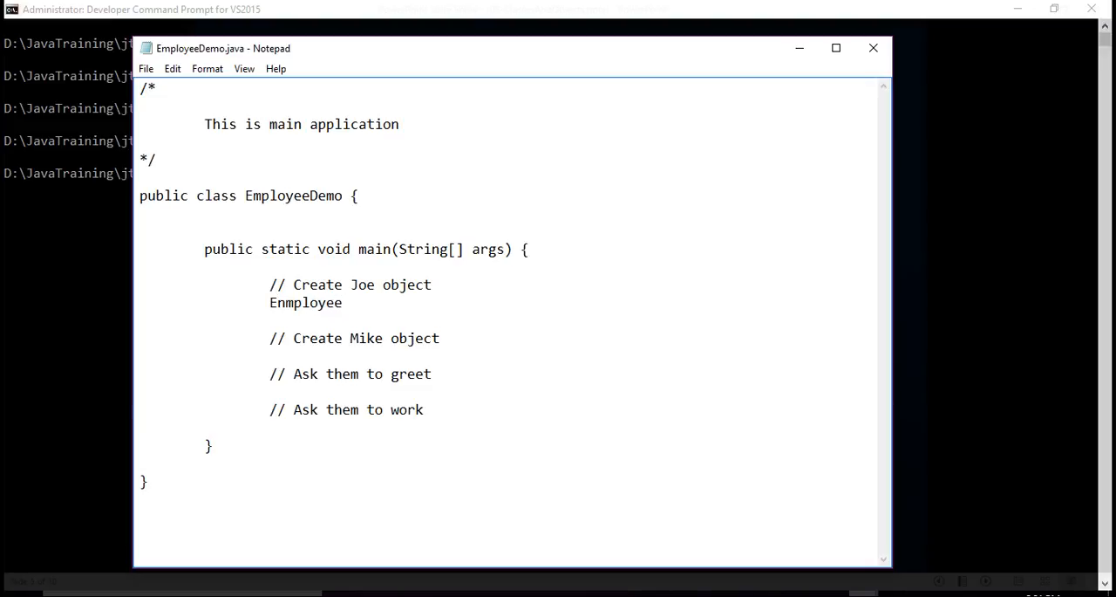
type("joe = new")
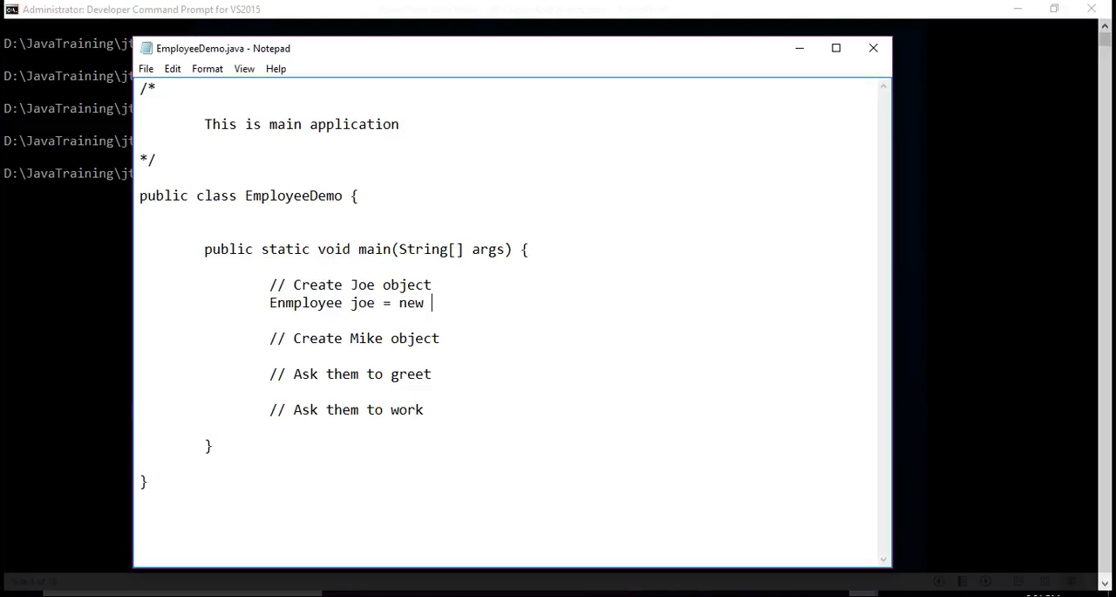
type("Employee")
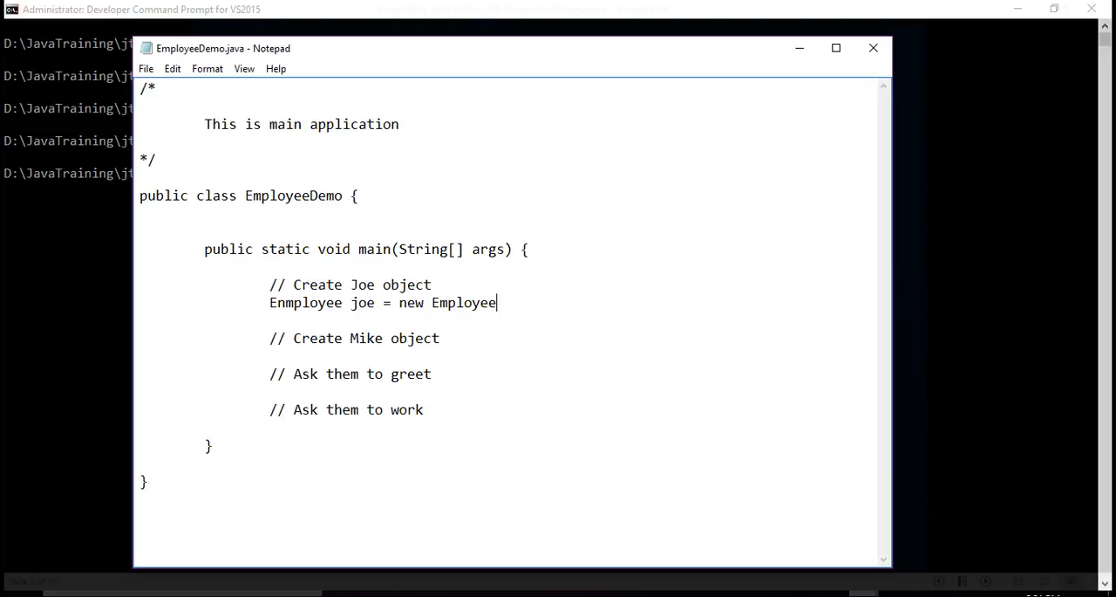
type("(\"Joe")
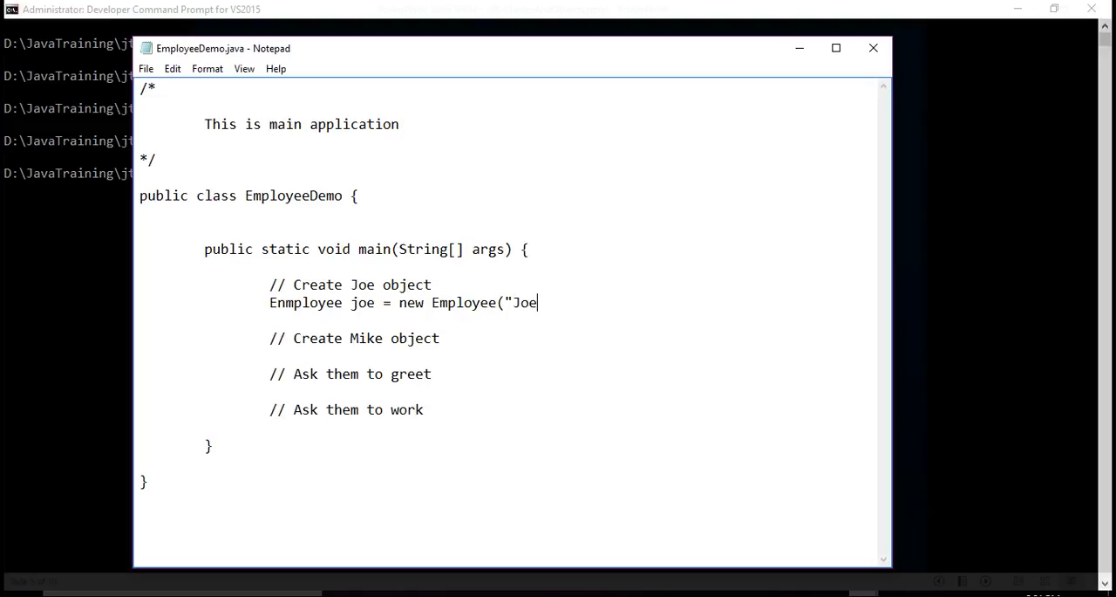
type("\", 30")
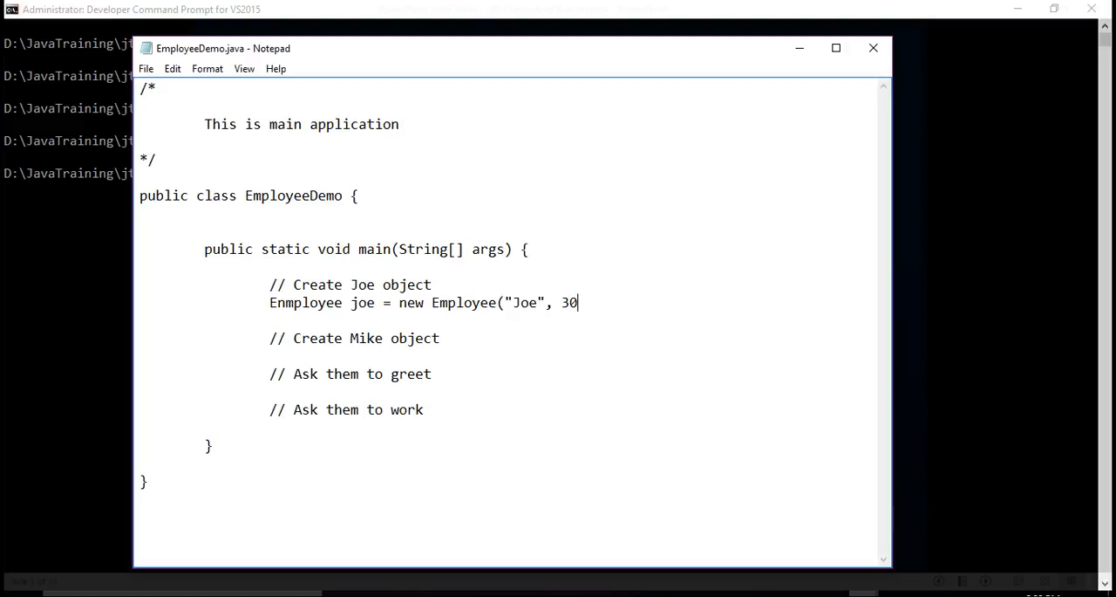
type(")")
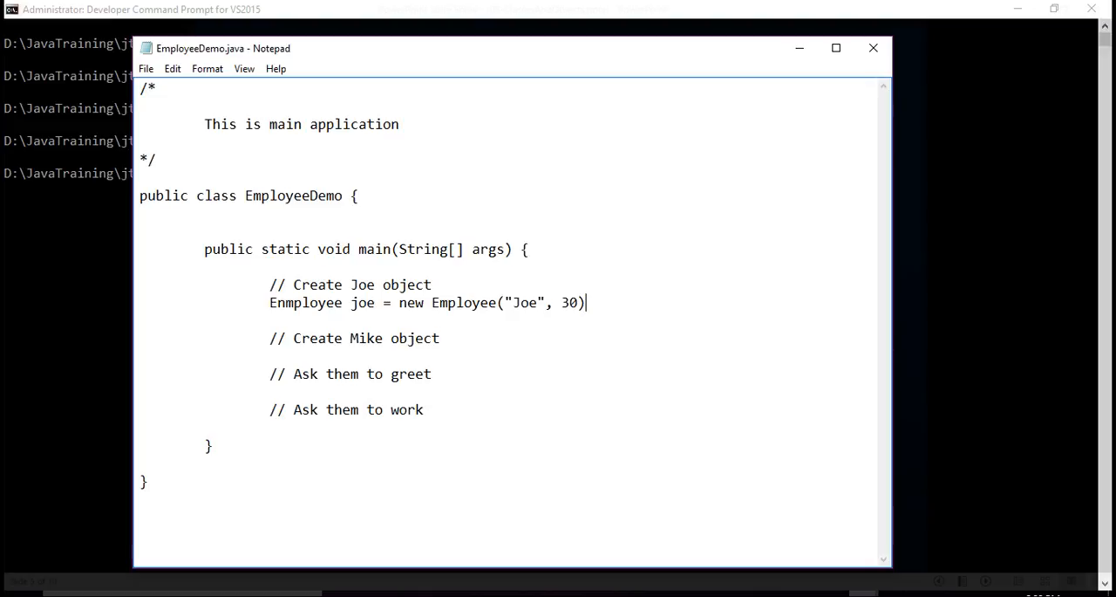
type(";")
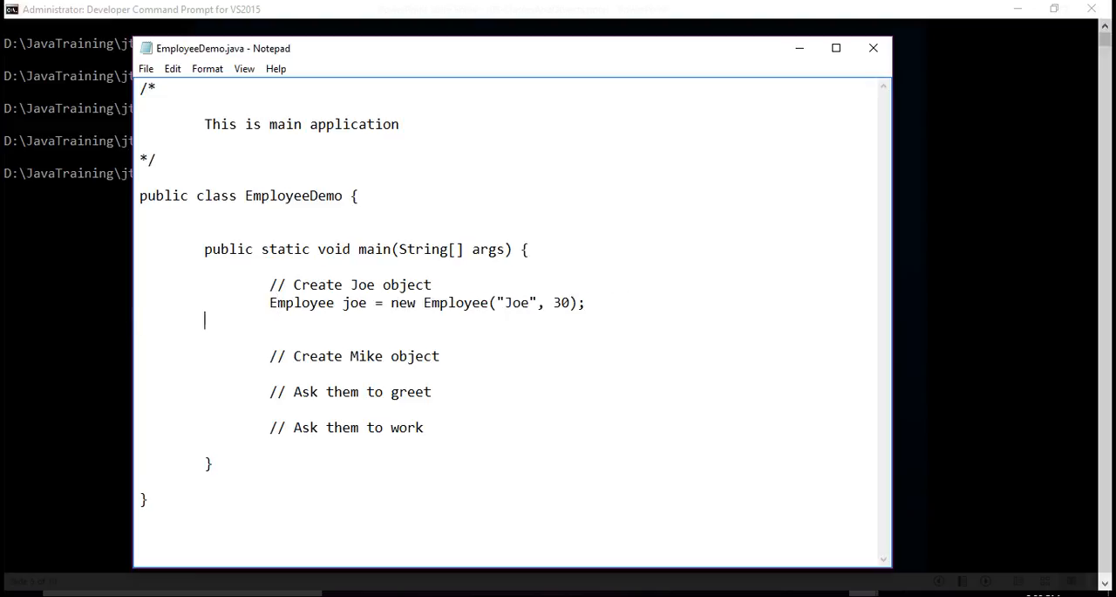
Declare Employee mike = new Employee("Mike", 25); below the joe line.
type("Employe")
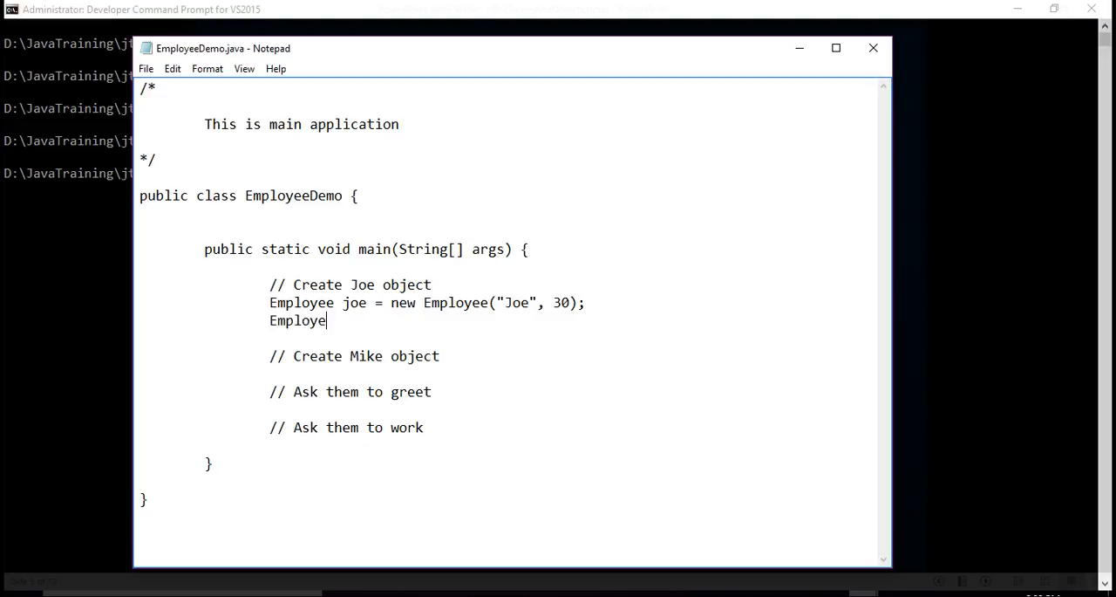
type("mi")
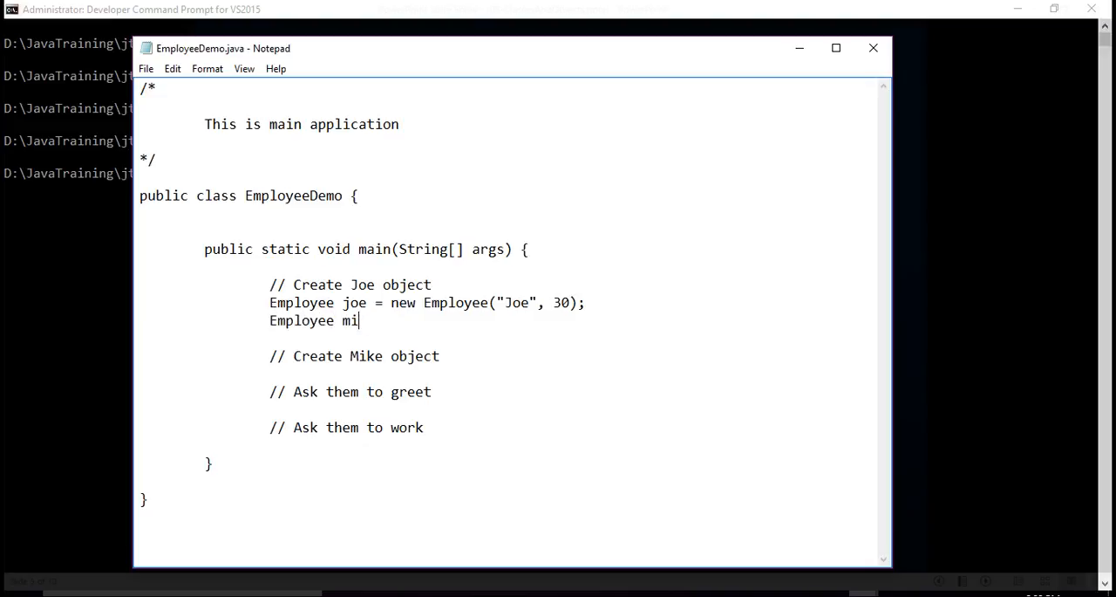
type("ke = new")
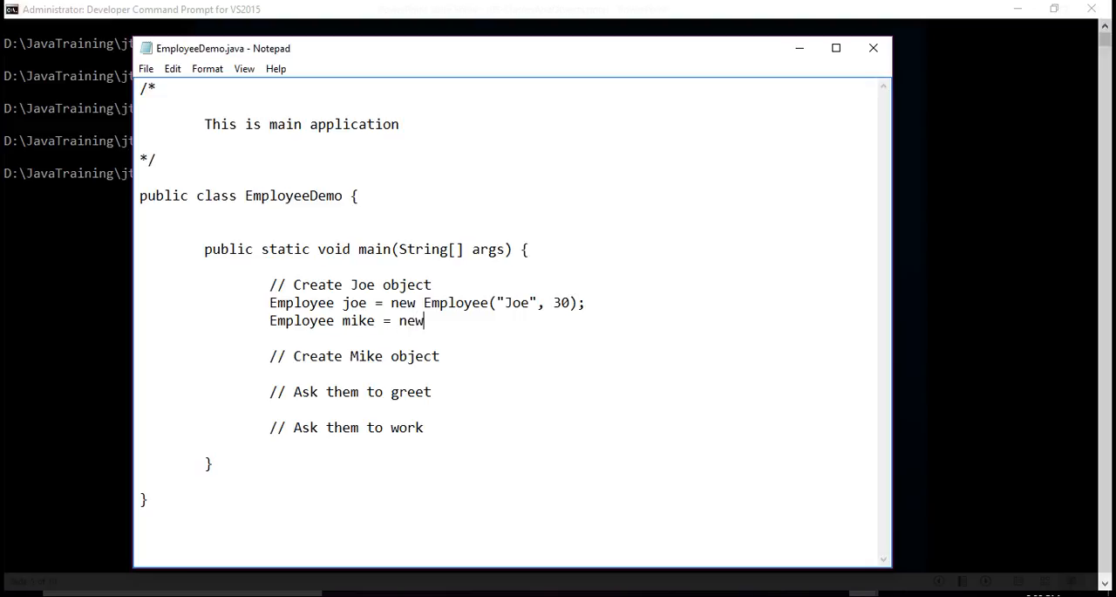
type("Employee")
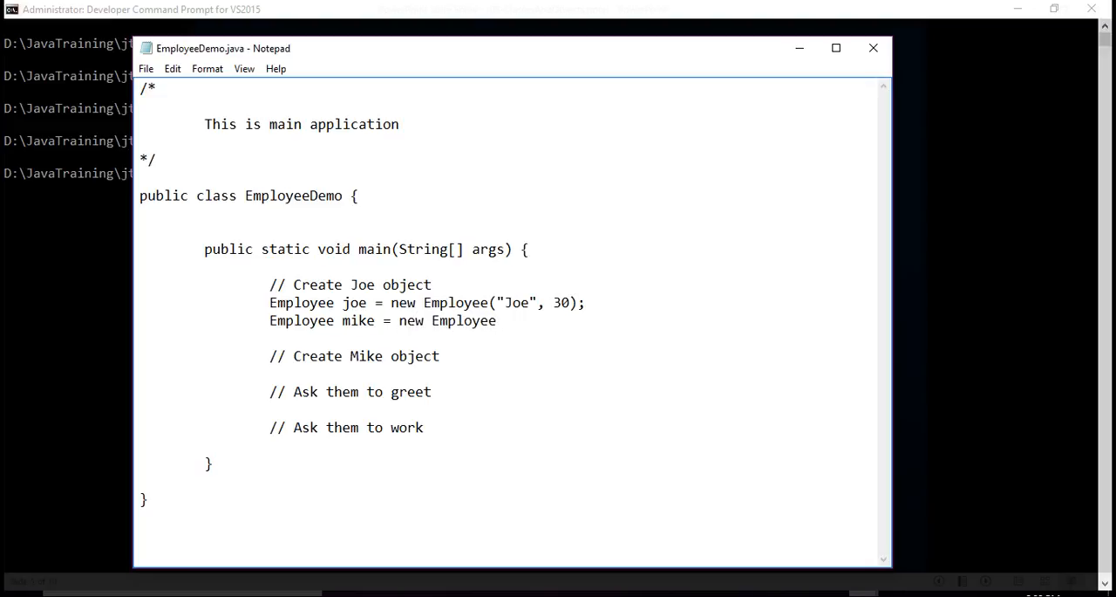
type("(\"Mike")
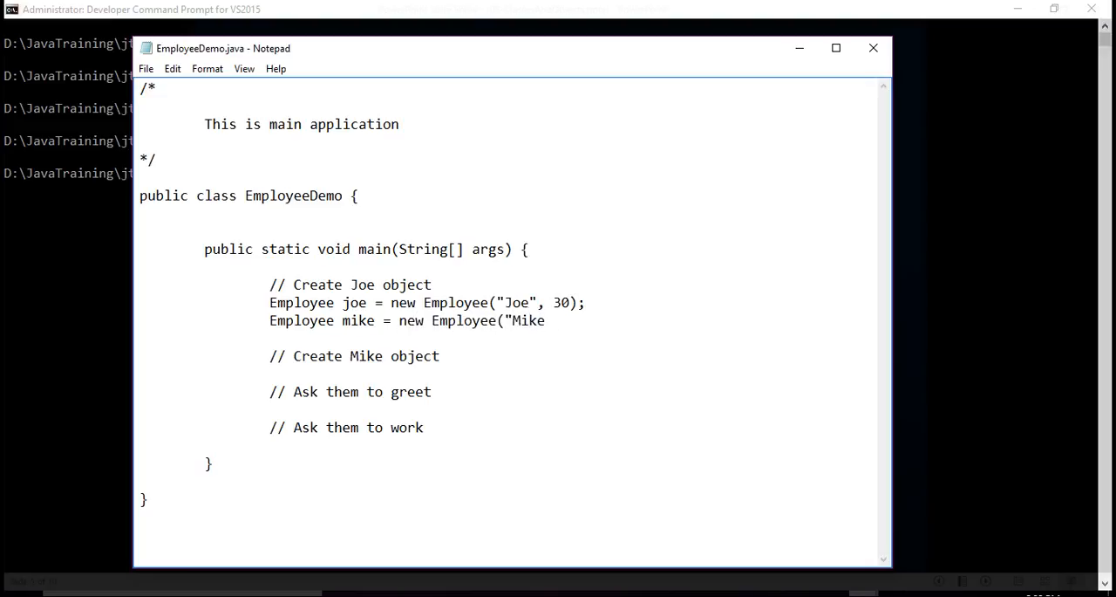
type("\", 25")
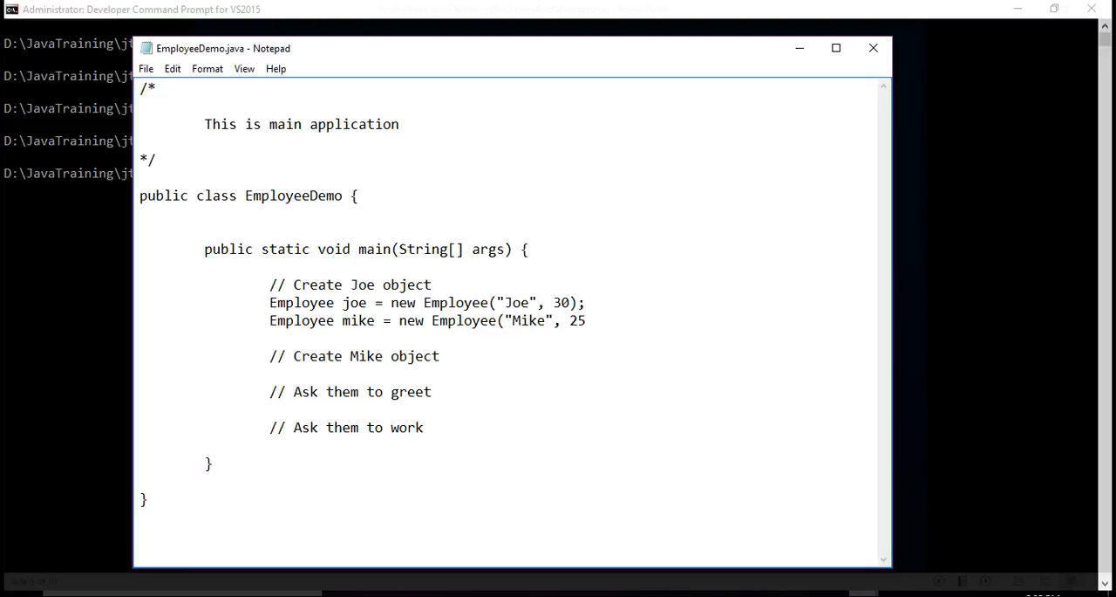
type(");")
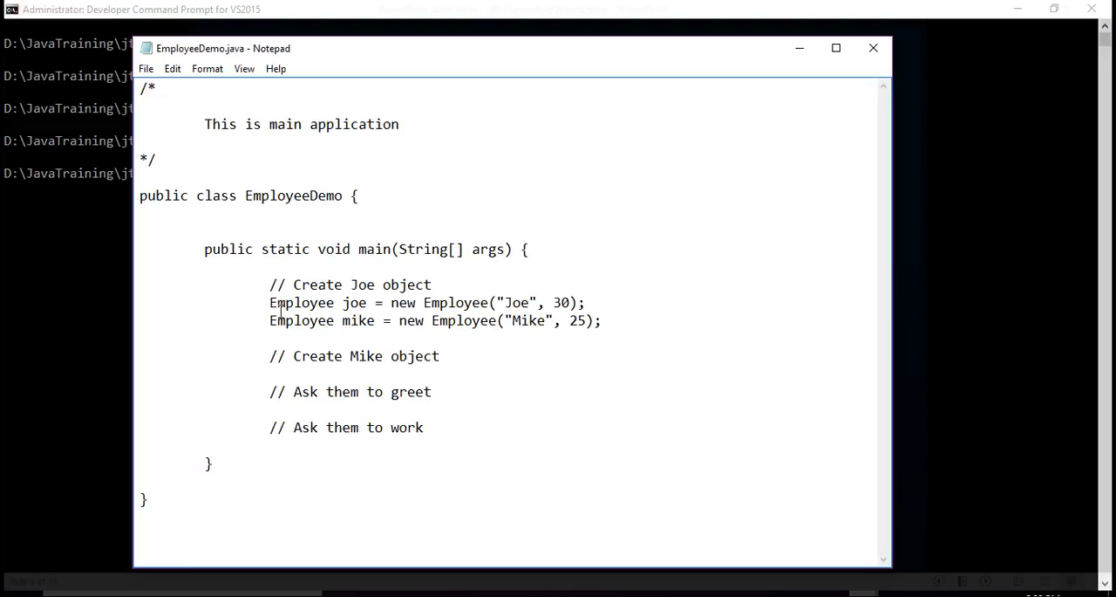
Move the 'Employee mike = new Employee("Mike", 25);' line under '// Create Mike object'.
triple_click(435, 320)
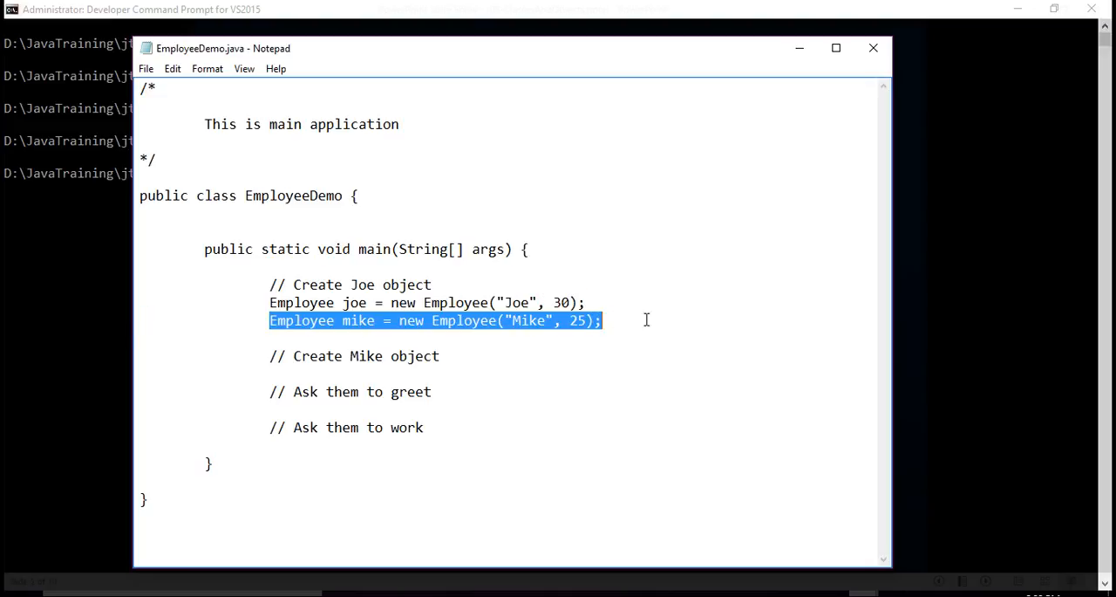
key("Delete")
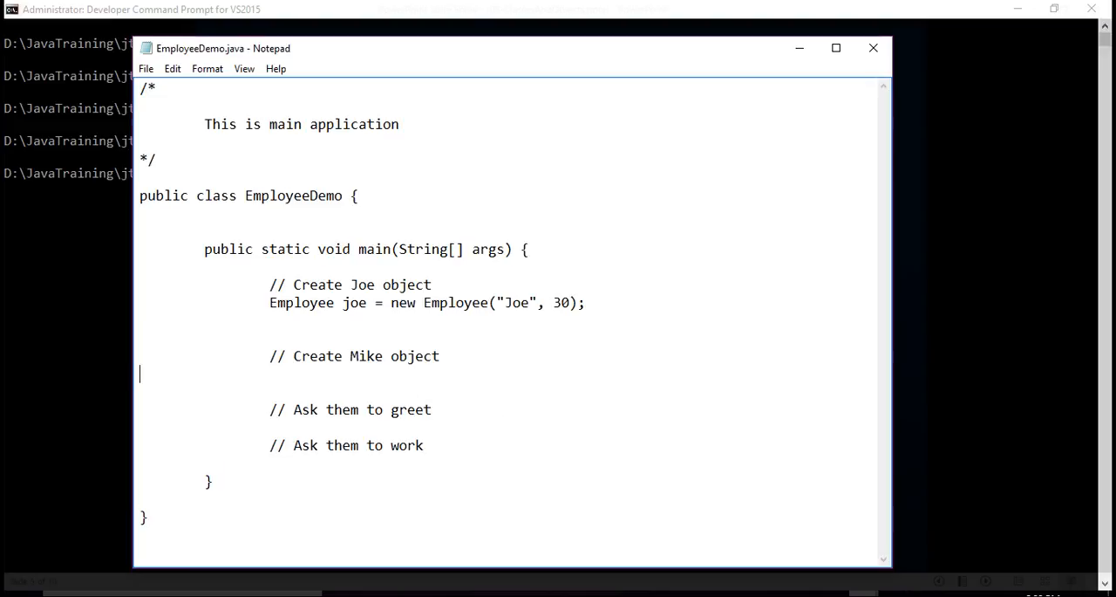
type("Employee mike = new Employee(\"Mike\", 25);")
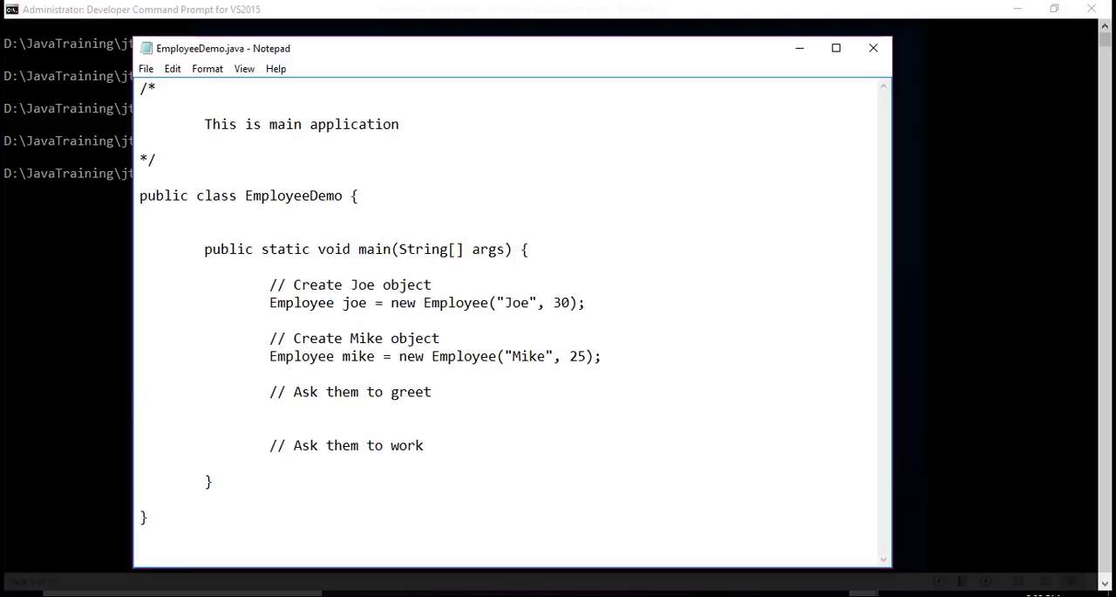
Add joe.greet(); and mike.greet(); under the greet comment.
type("joe.")
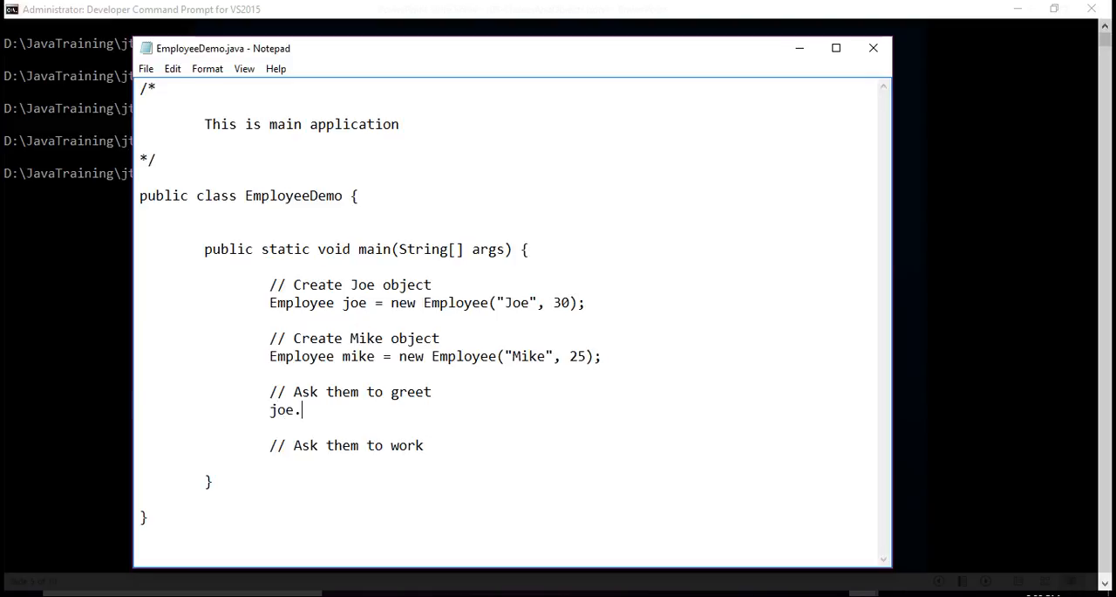
type("greet();")
type("mi")
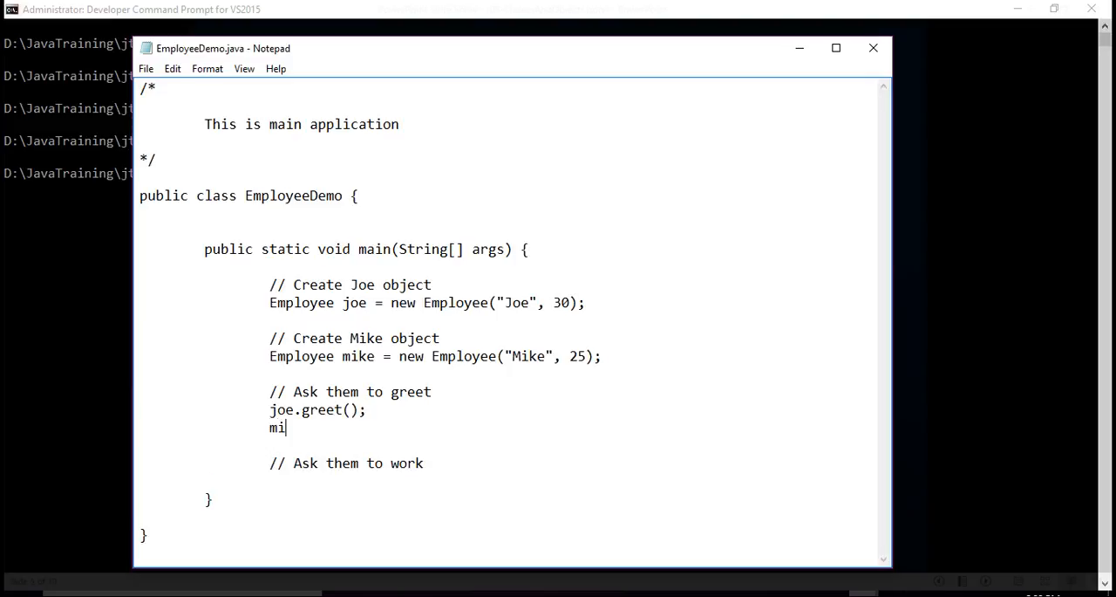
type("ke.greet")
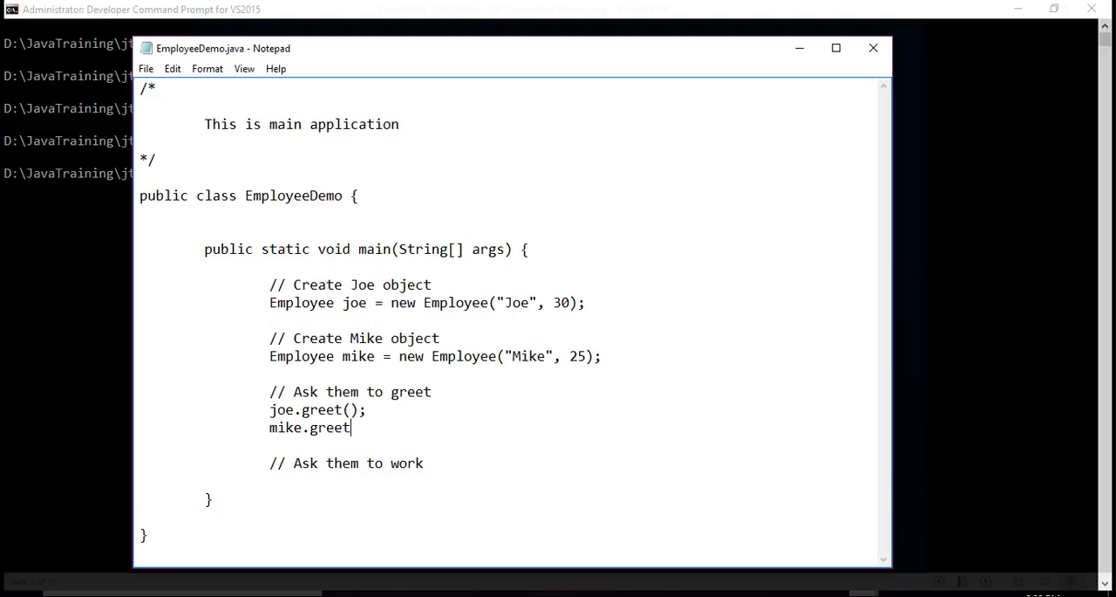
type("();")
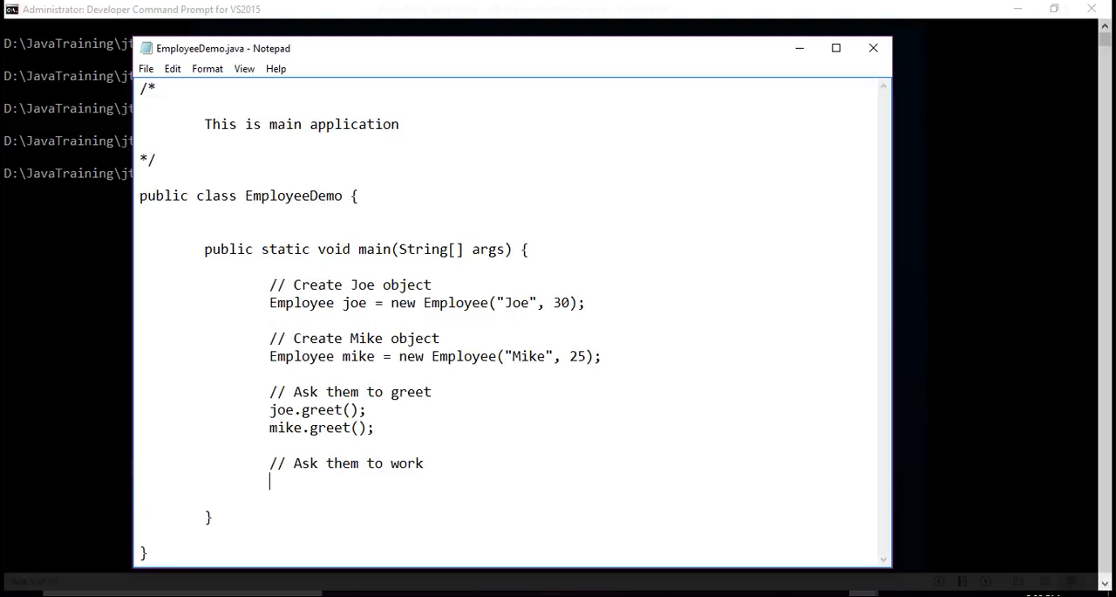
Add joe.work(); and mike.work(); under the work comment.
type("joe.wo")
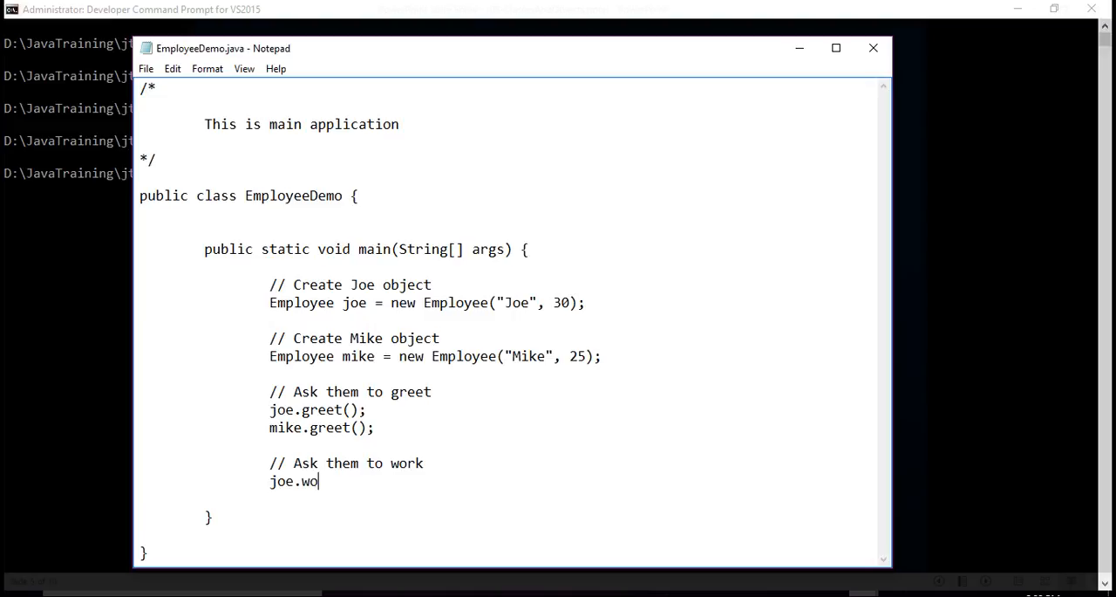
type("rk();")
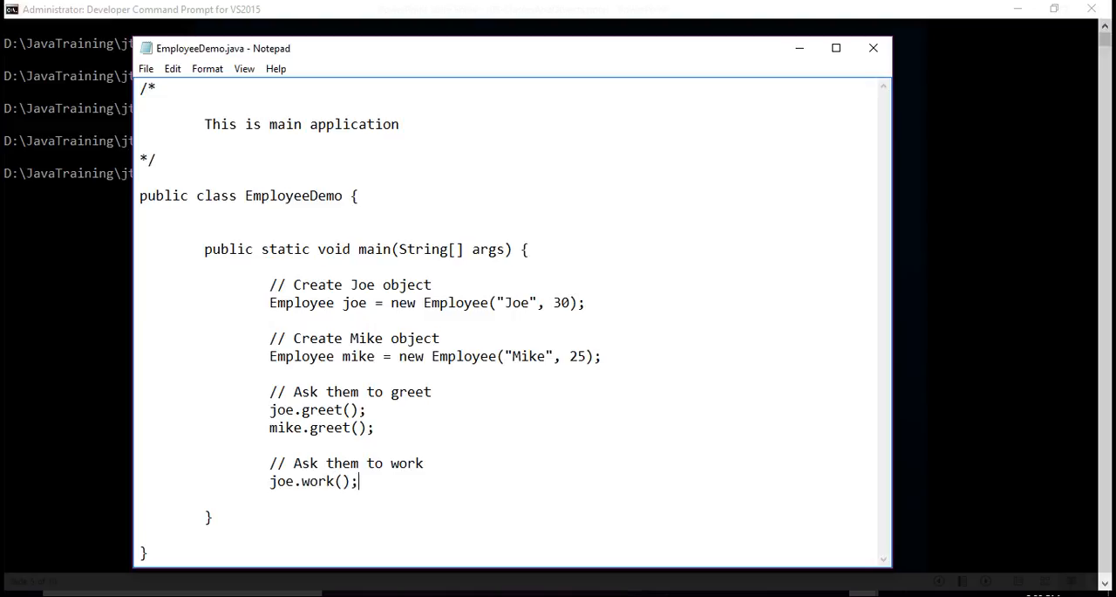
type("mike")
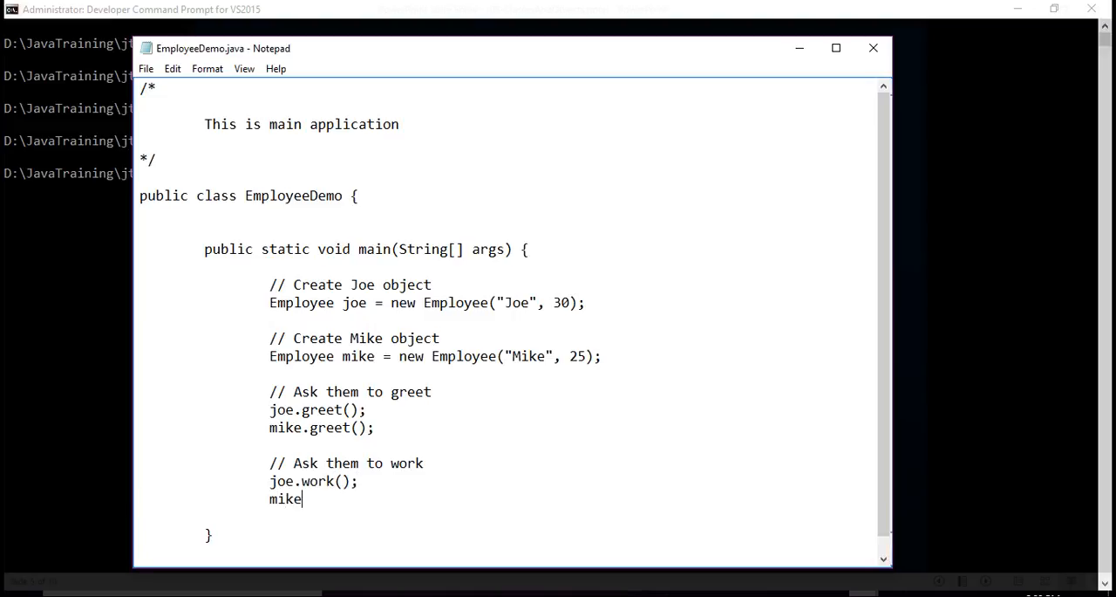
type(".work()")
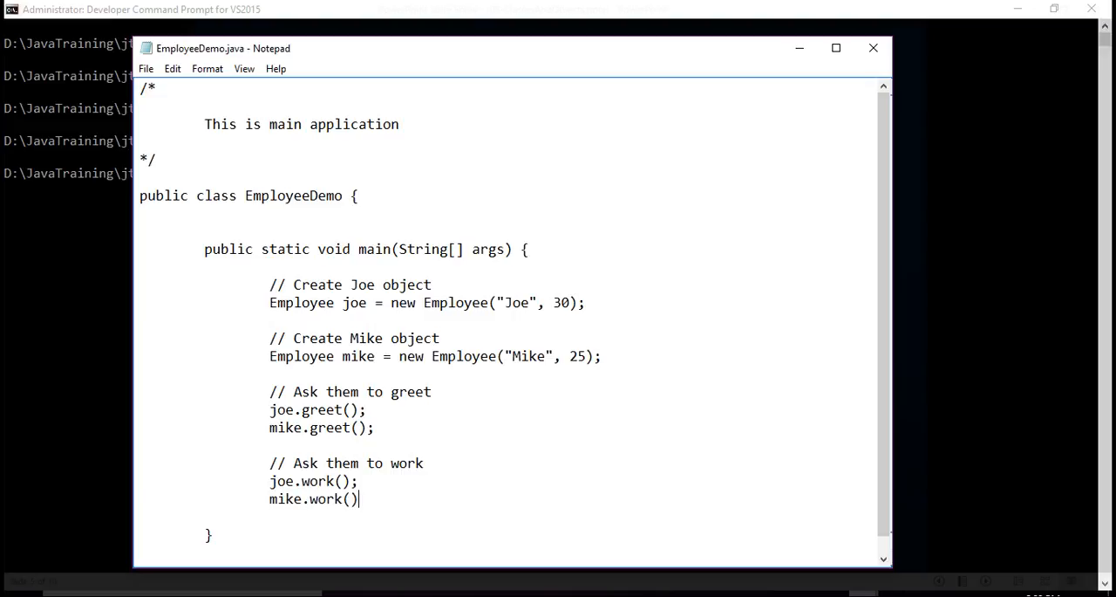
type(";")
left_click(67, 173)
type("javac")
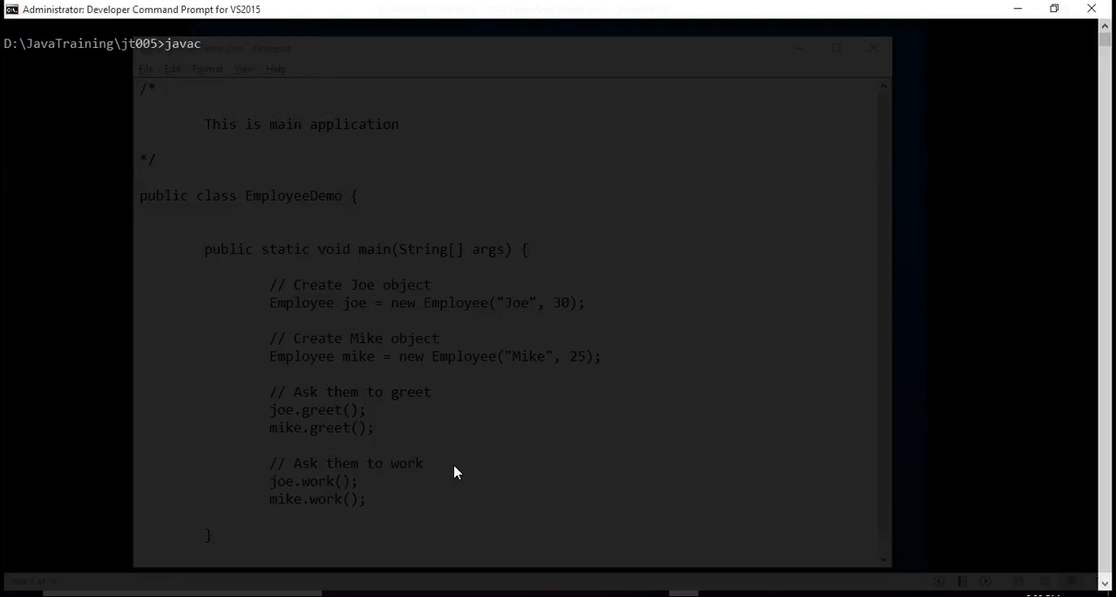
Compile Employee.java and EmployeeDemo.java with javac, then start typing the java EmployeeDemo command.
type("Employee.class")
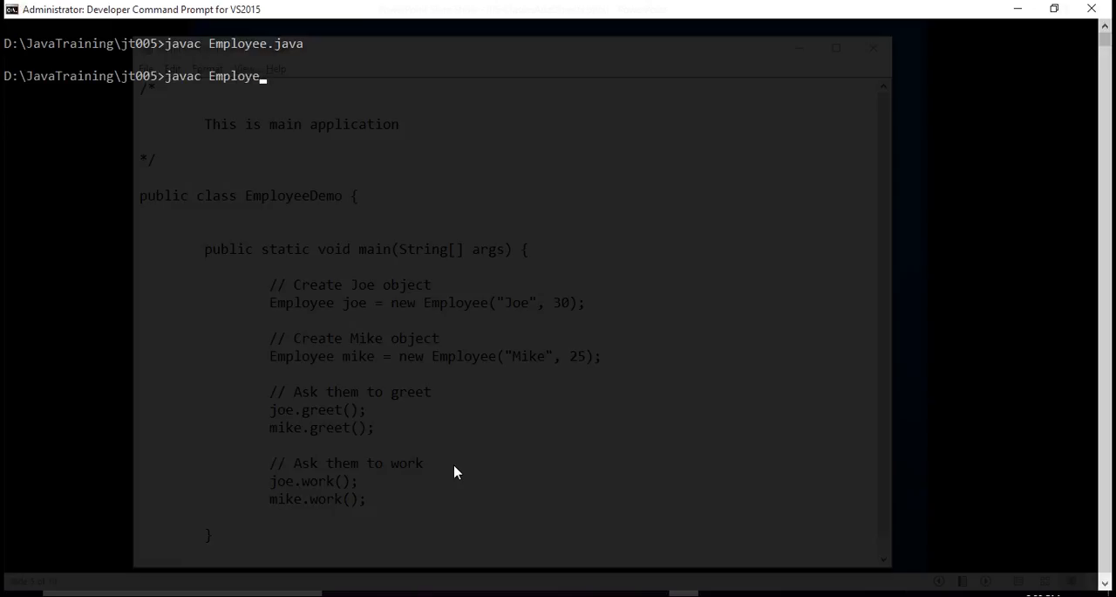
type("eDemo.class\\")
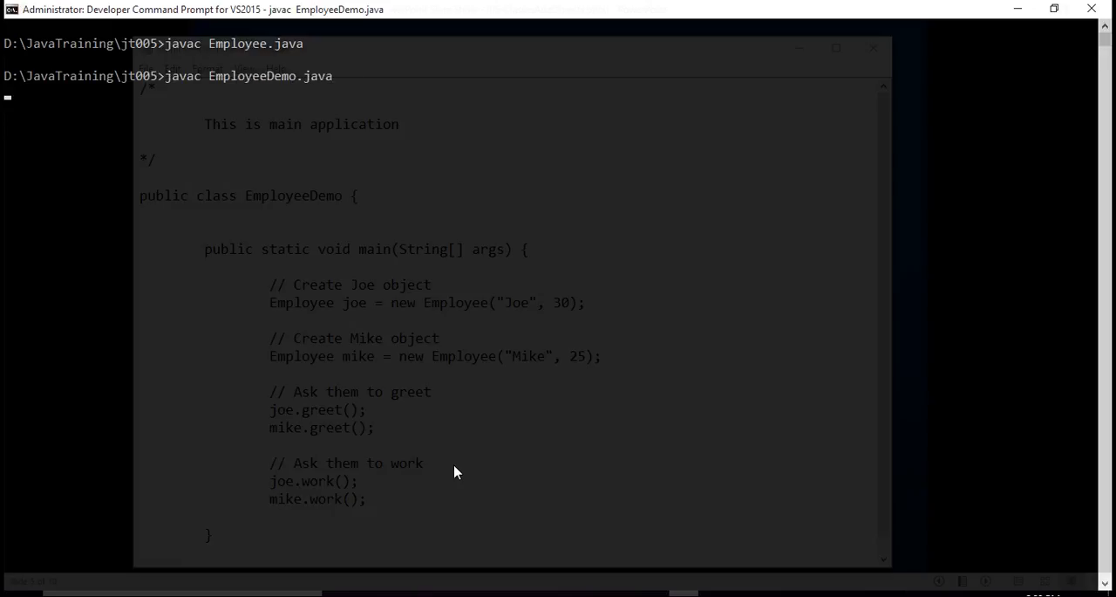
key("Return")
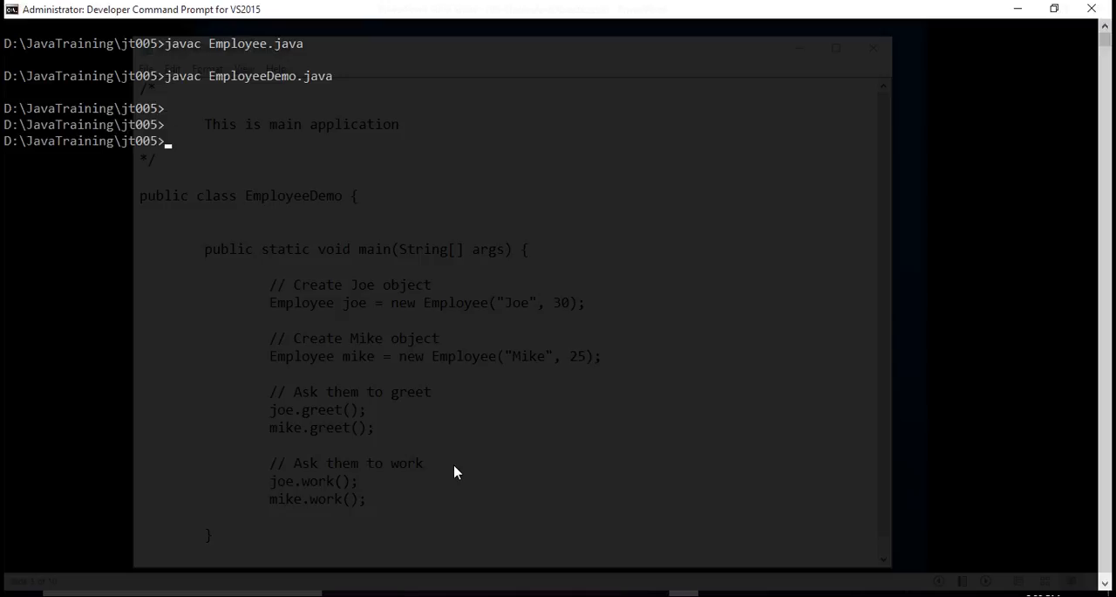
type("java")
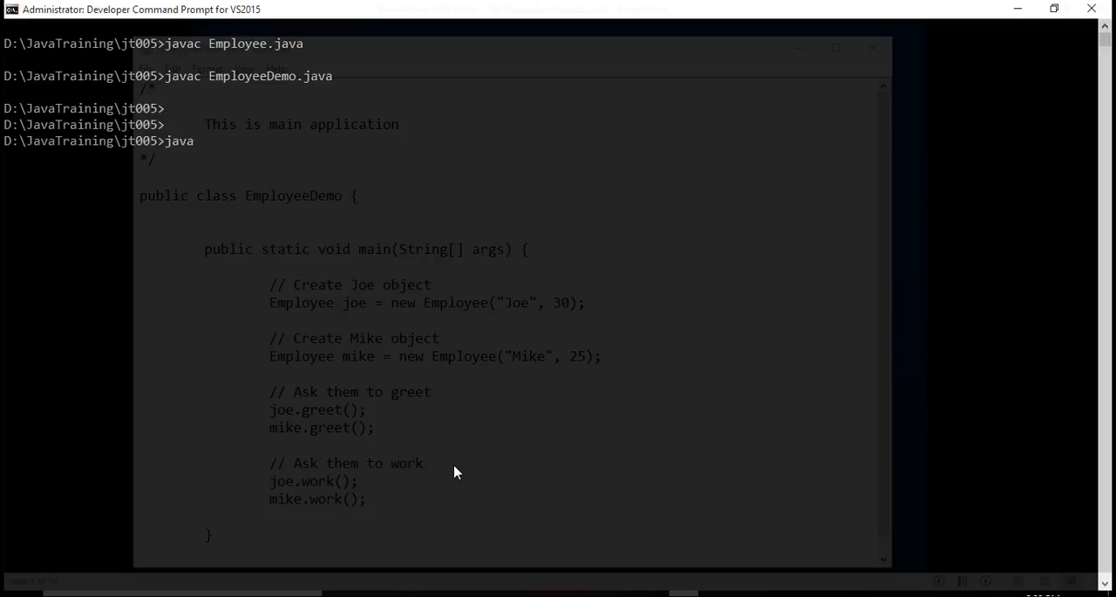
type("Employe")
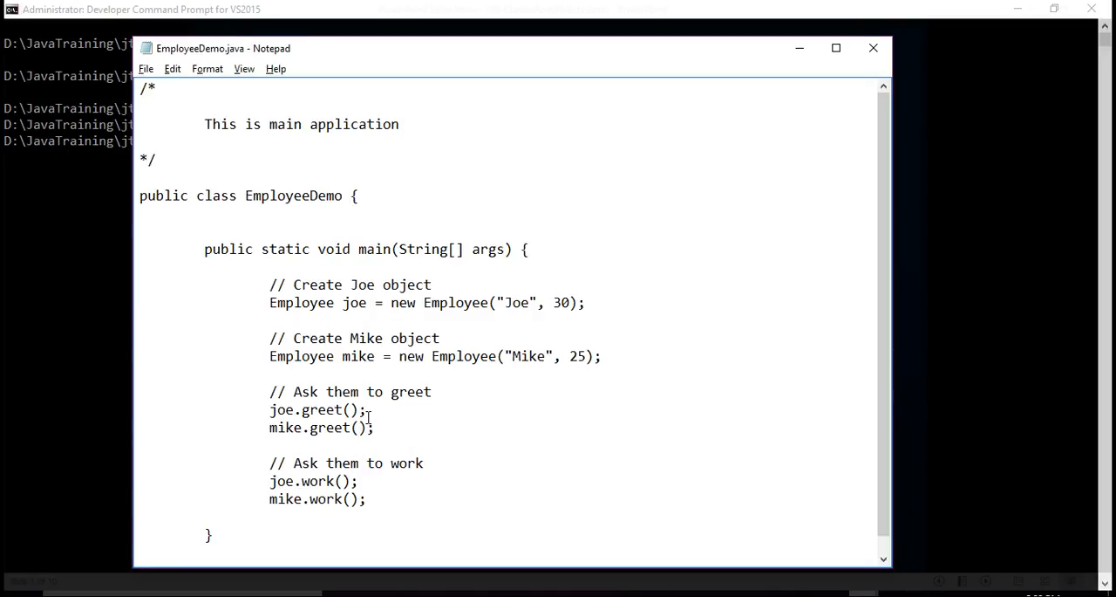
left_click(366, 498)
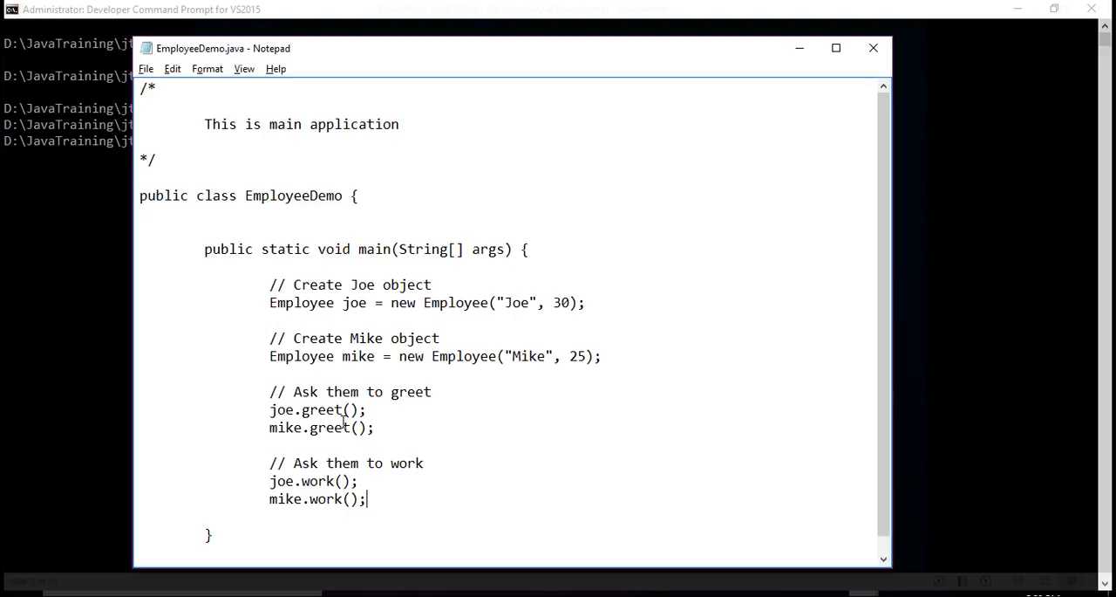
mouse_move(335, 483)
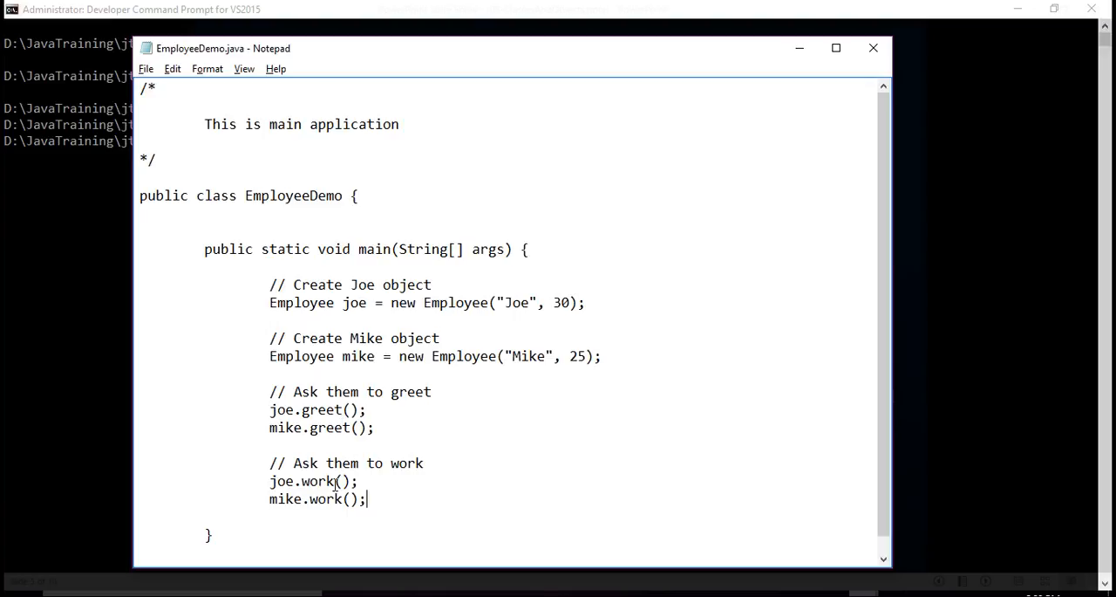
left_click(364, 481)
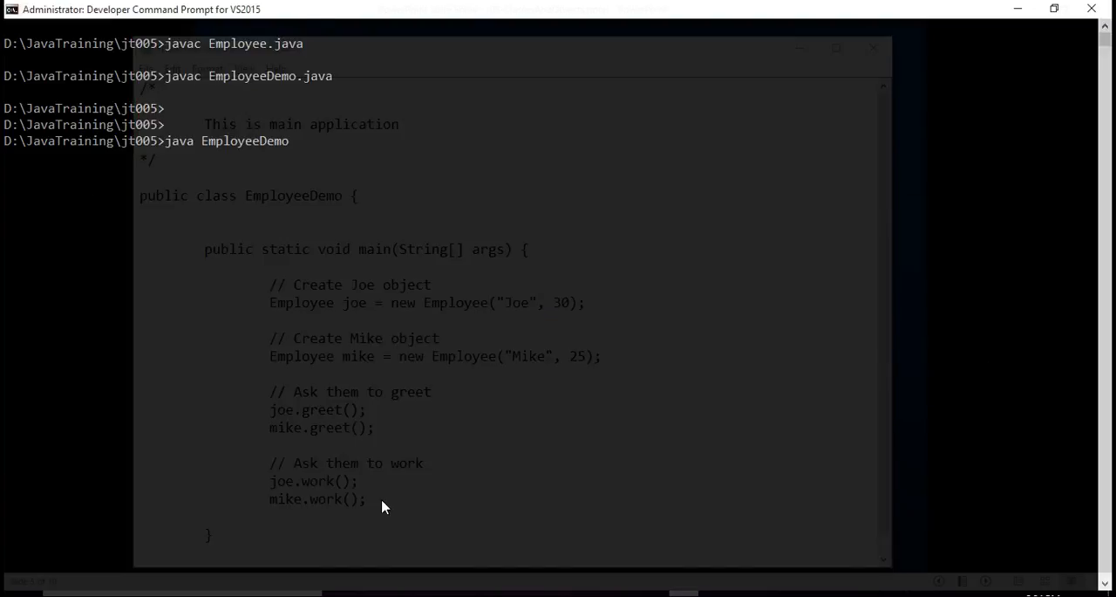
Run java EmployeeDemo to print both greetings and work messages, then return to the PowerPoint slide show.
key("Return")
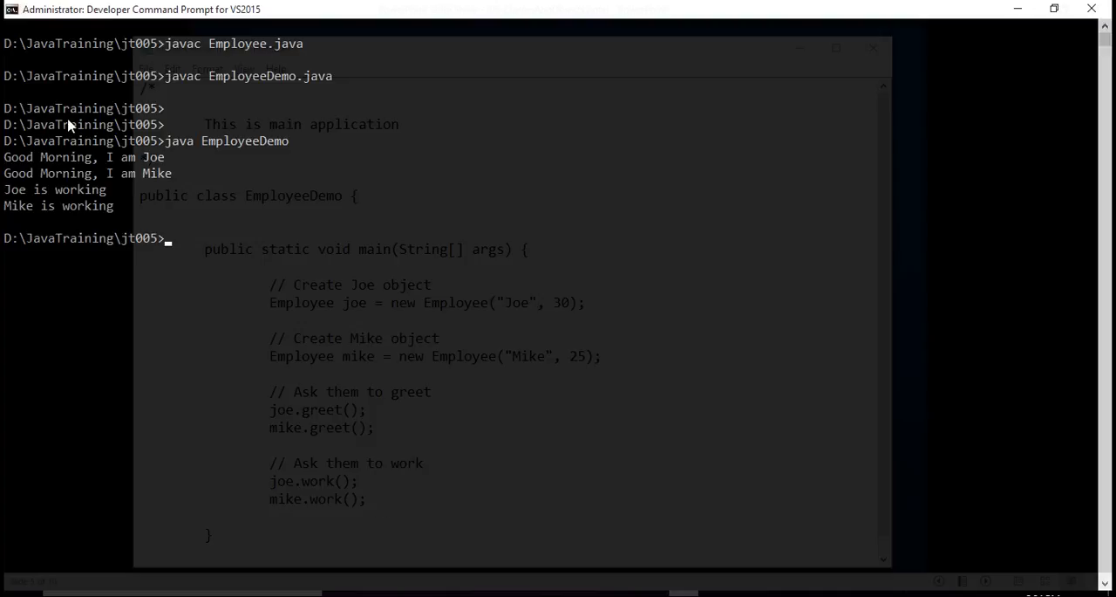
mouse_move(144, 218)
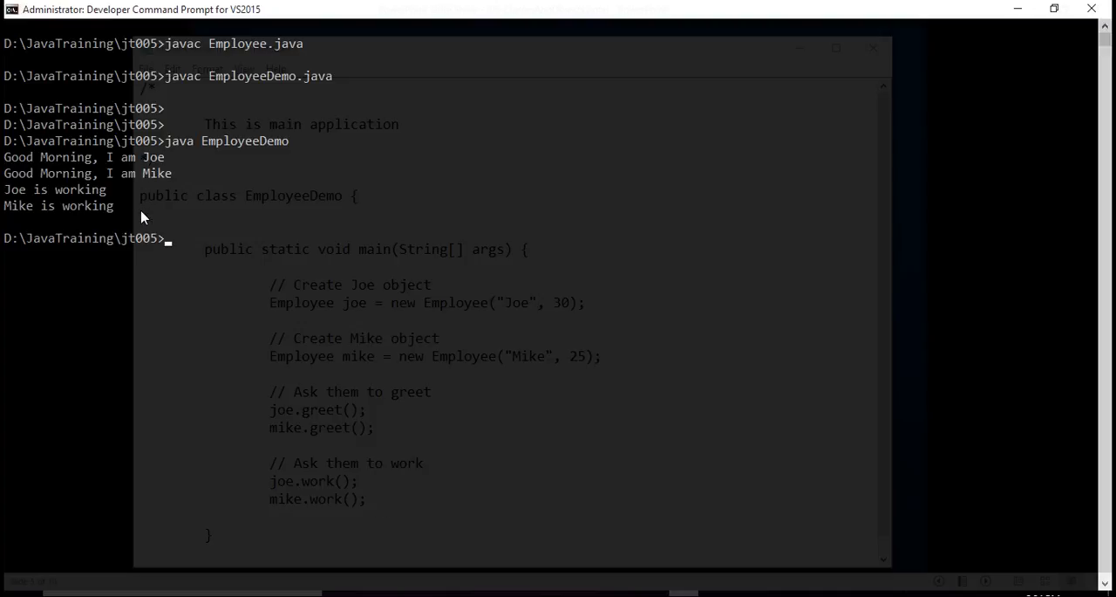
mouse_move(184, 246)
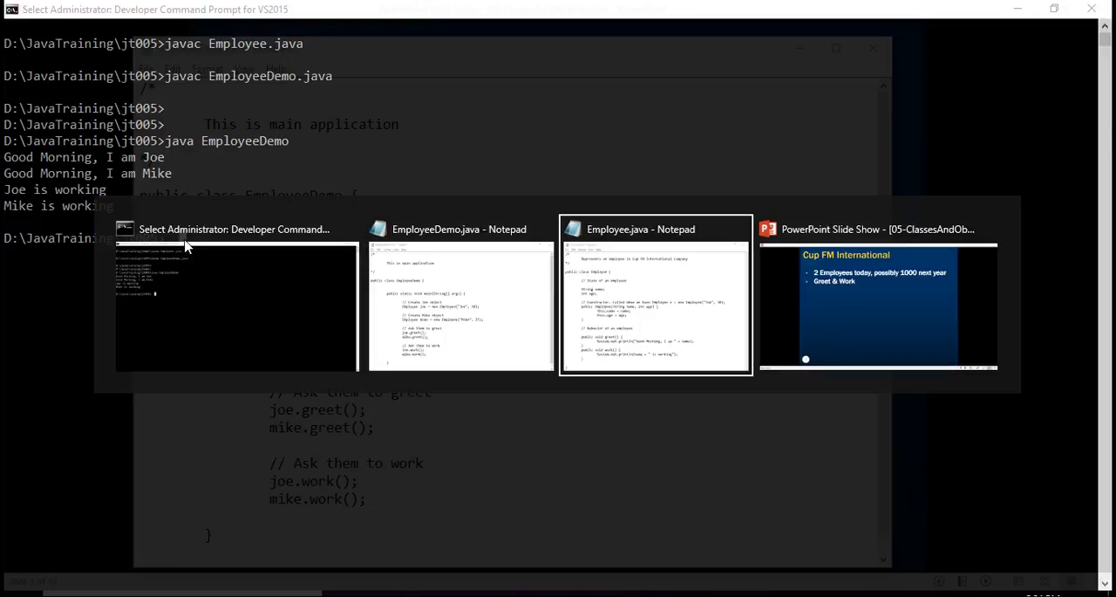
left_click(879, 297)
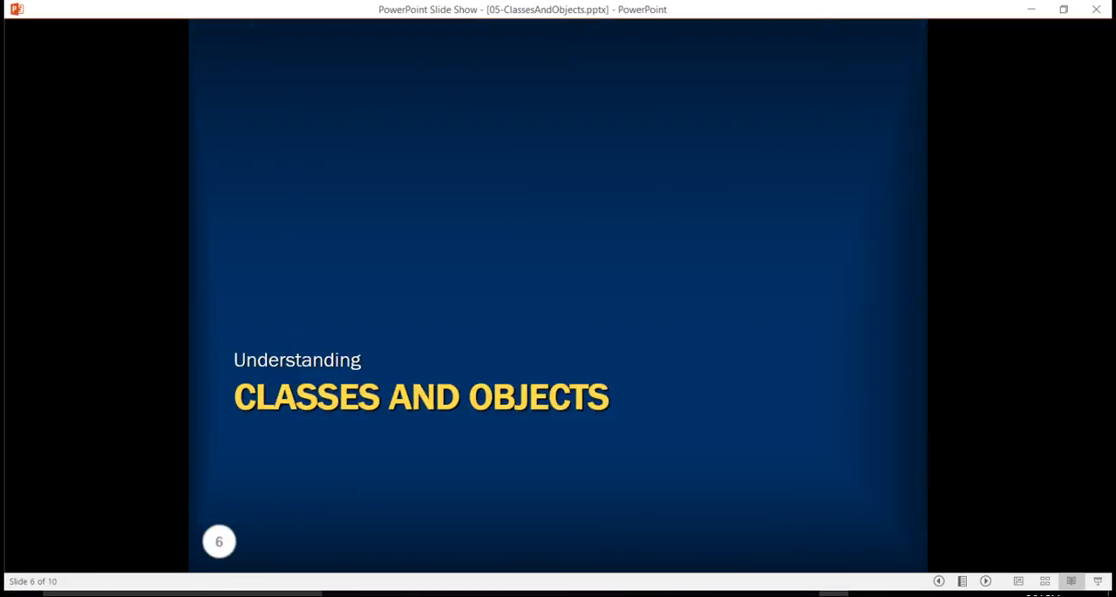